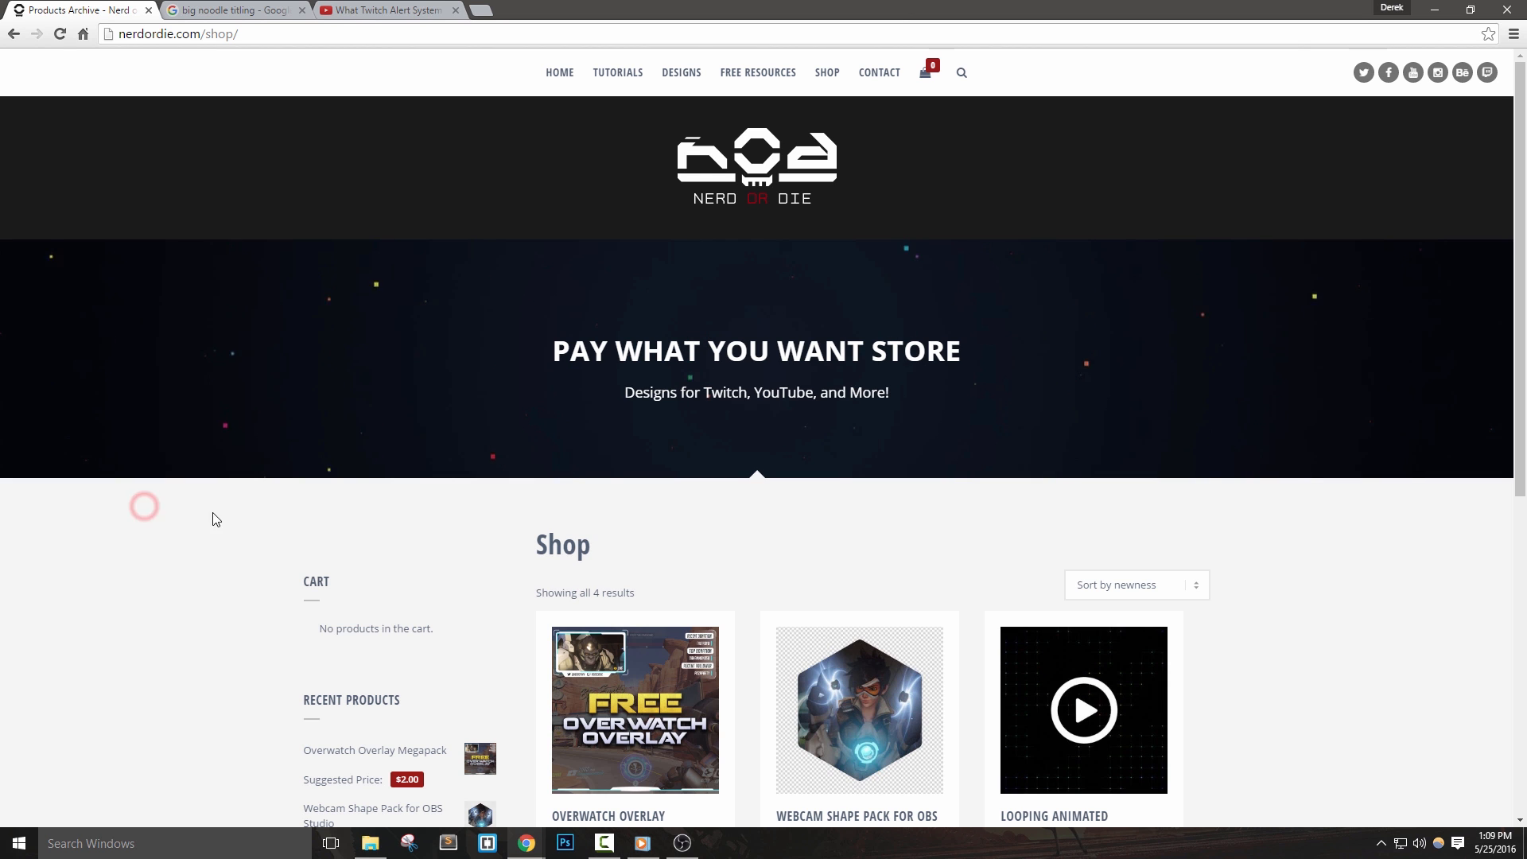
View the Overwatch Overlay Megapack page, preview a webcam frame image, then return to the shop
scroll(down, 3)
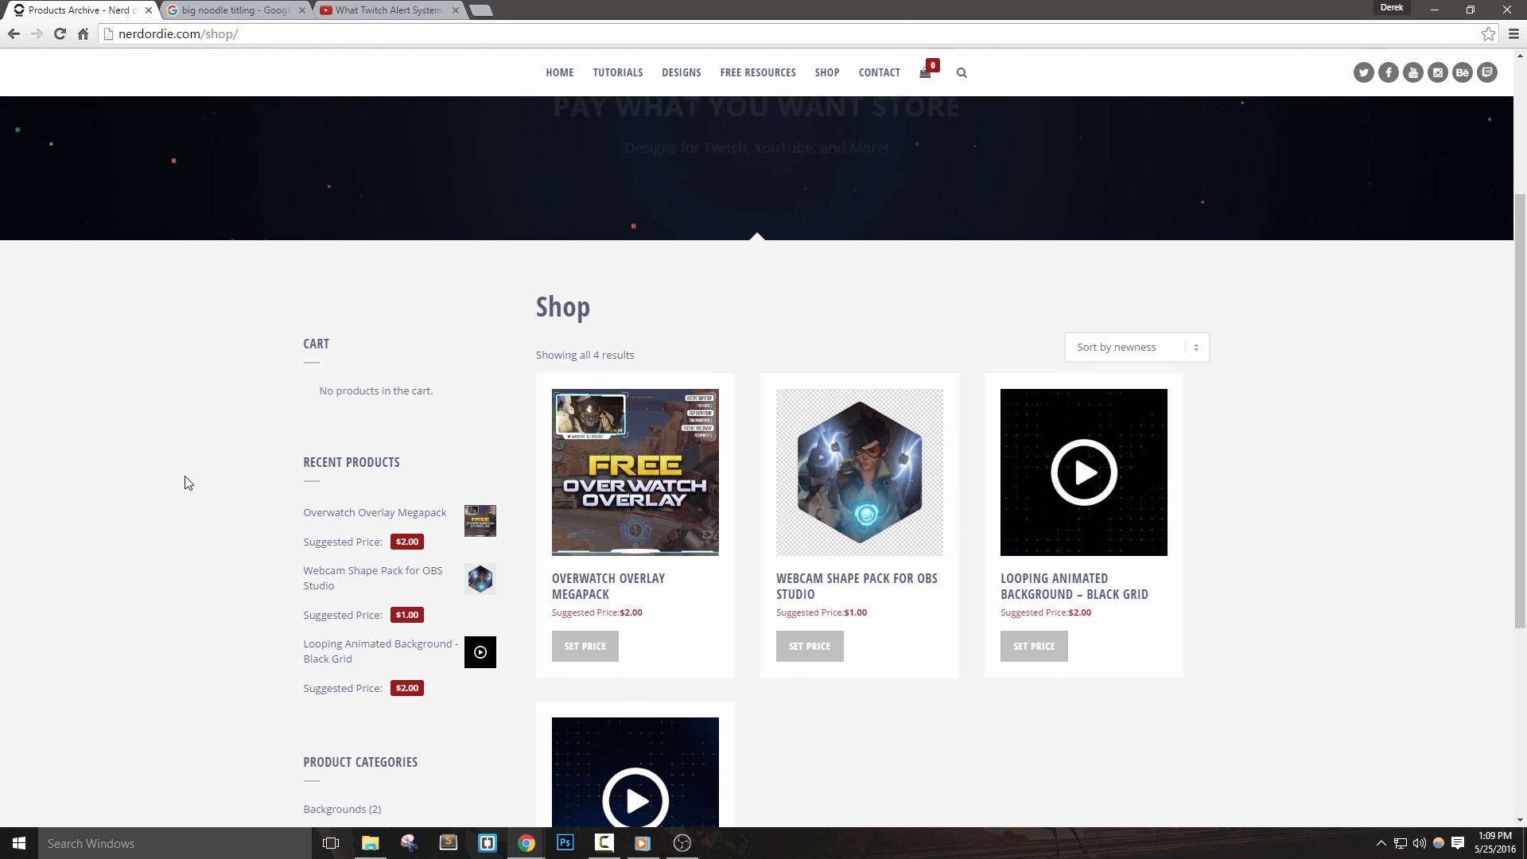
click(634, 471)
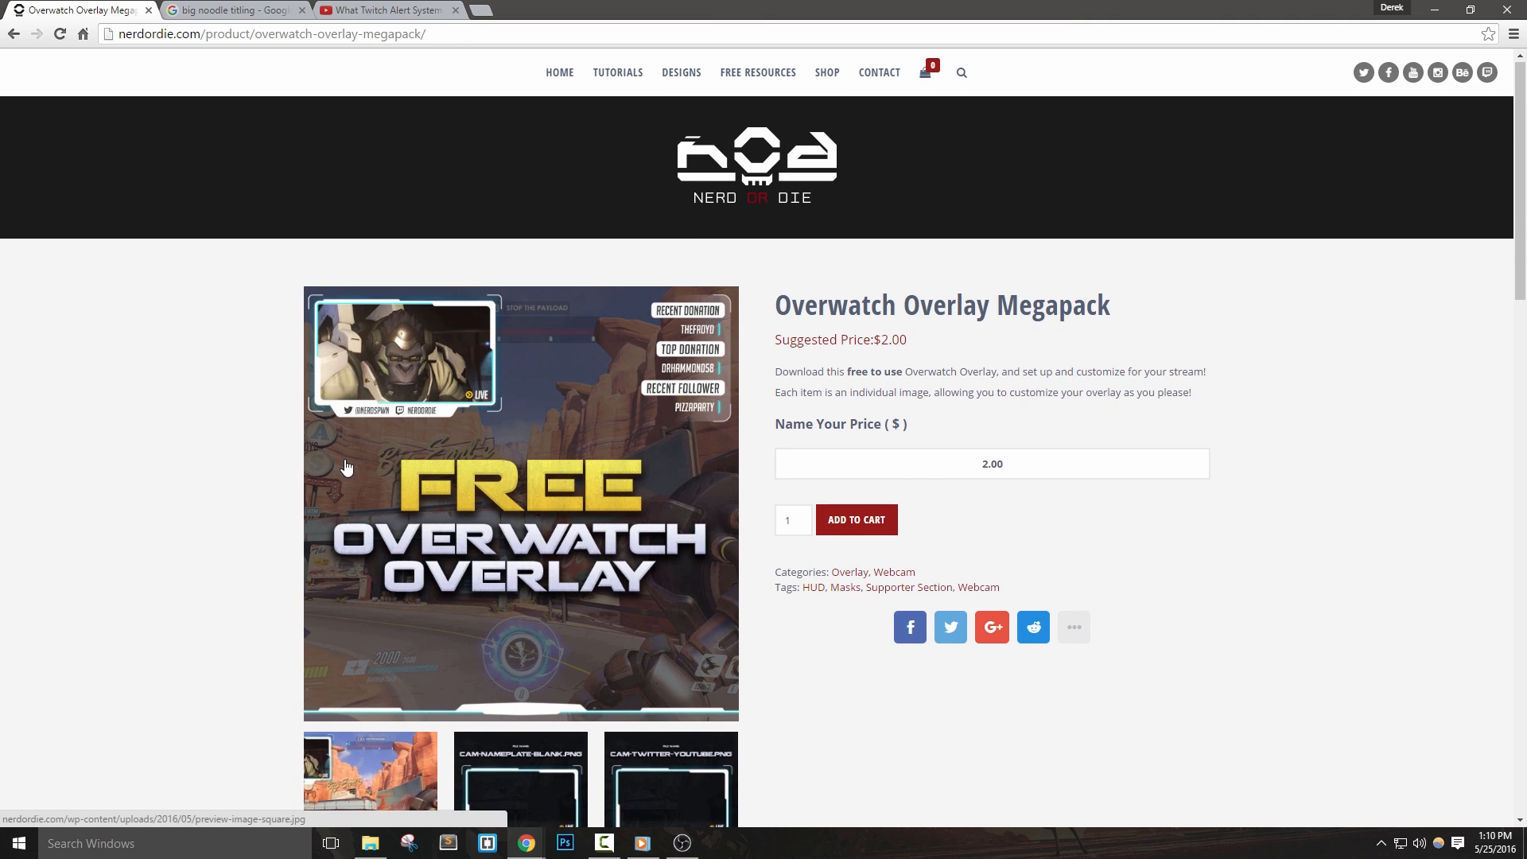
mouse_move(680, 274)
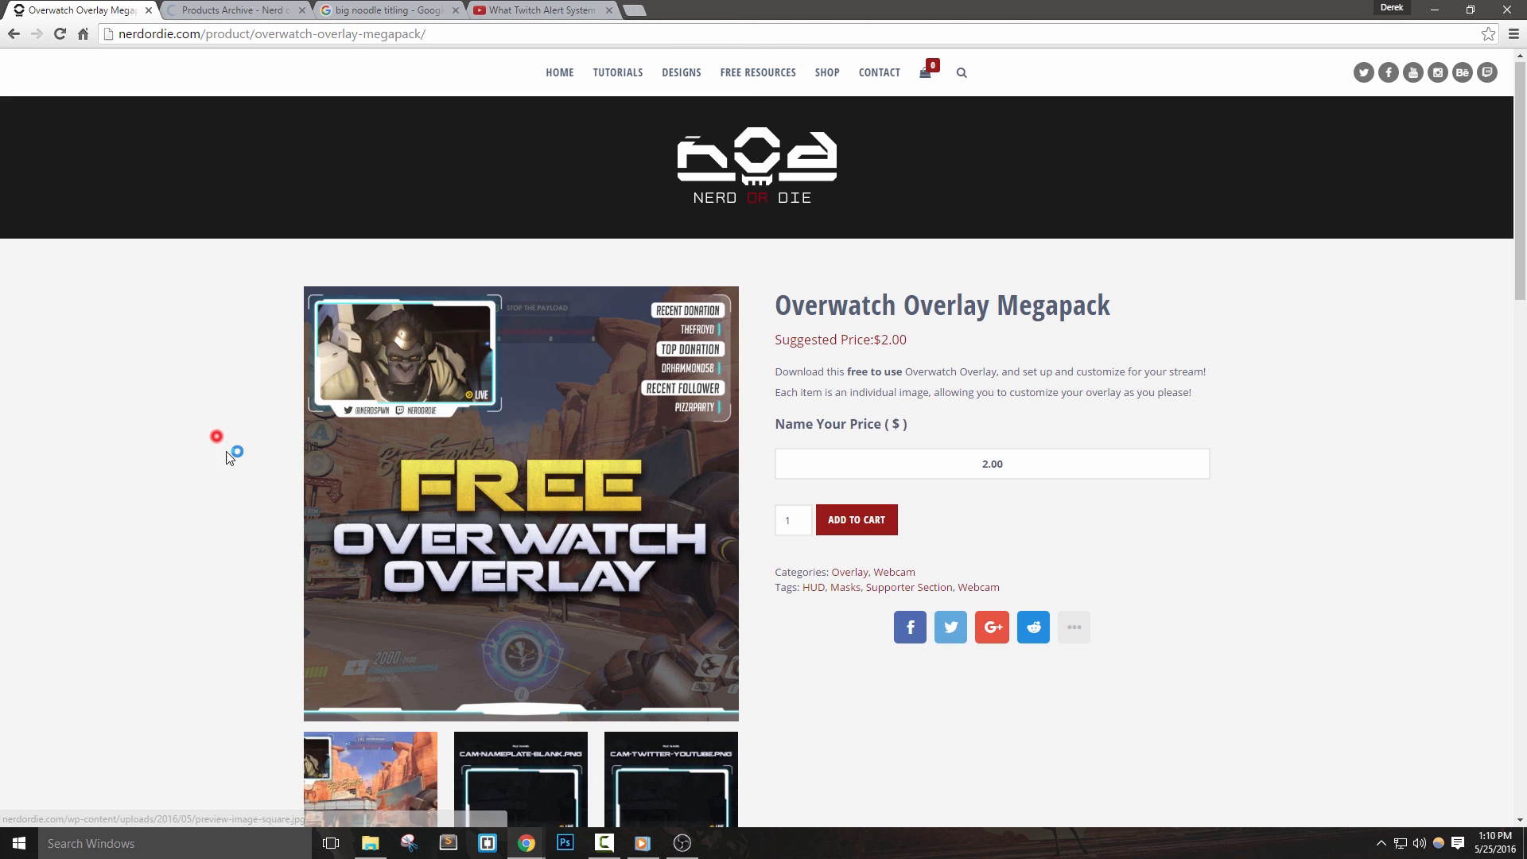
scroll(down, 3)
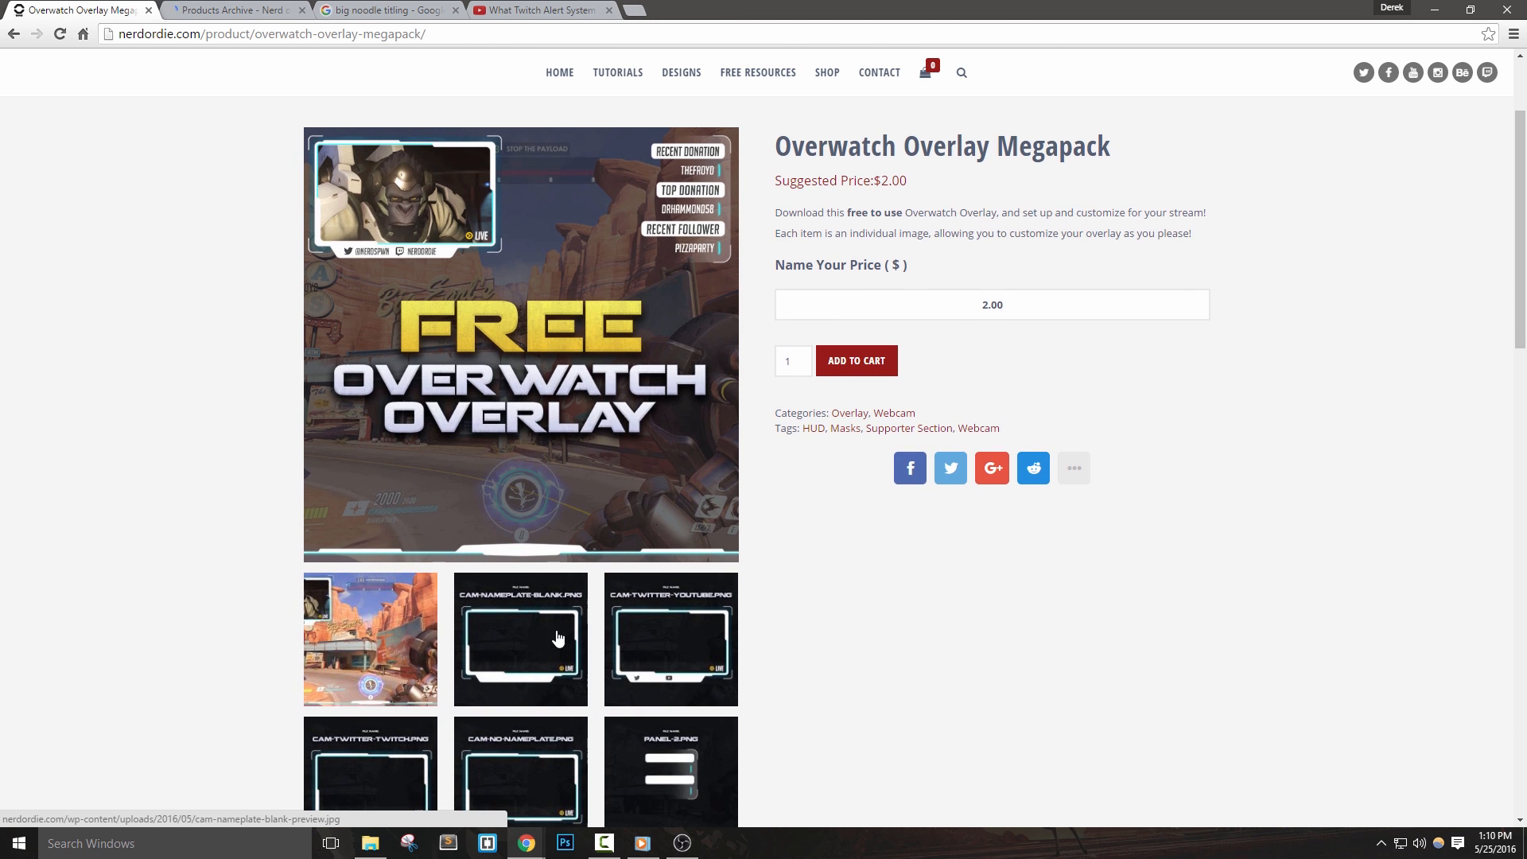
click(520, 638)
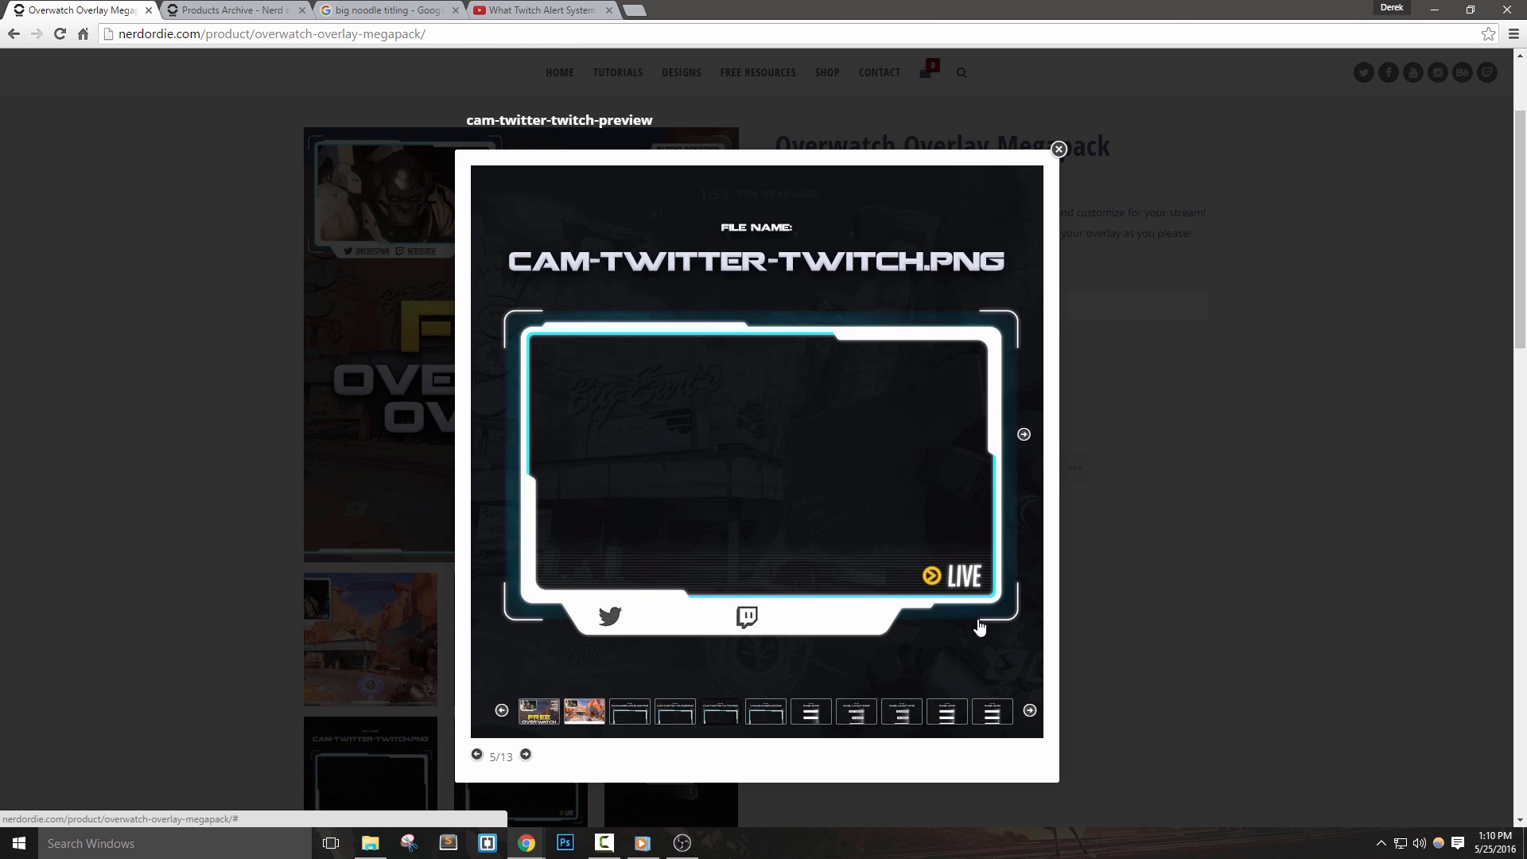
click(1058, 149)
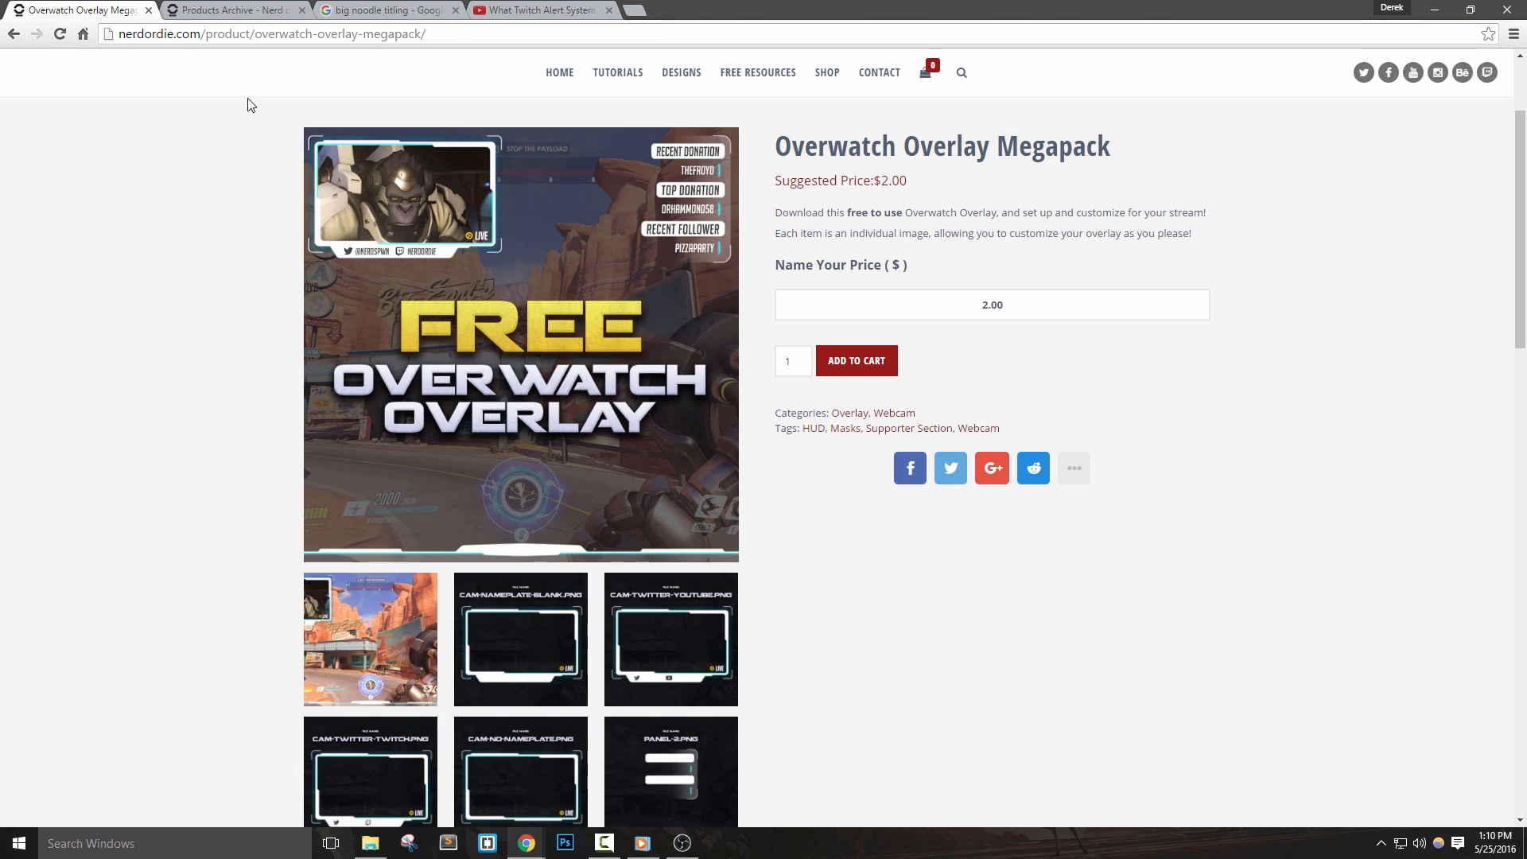
click(825, 72)
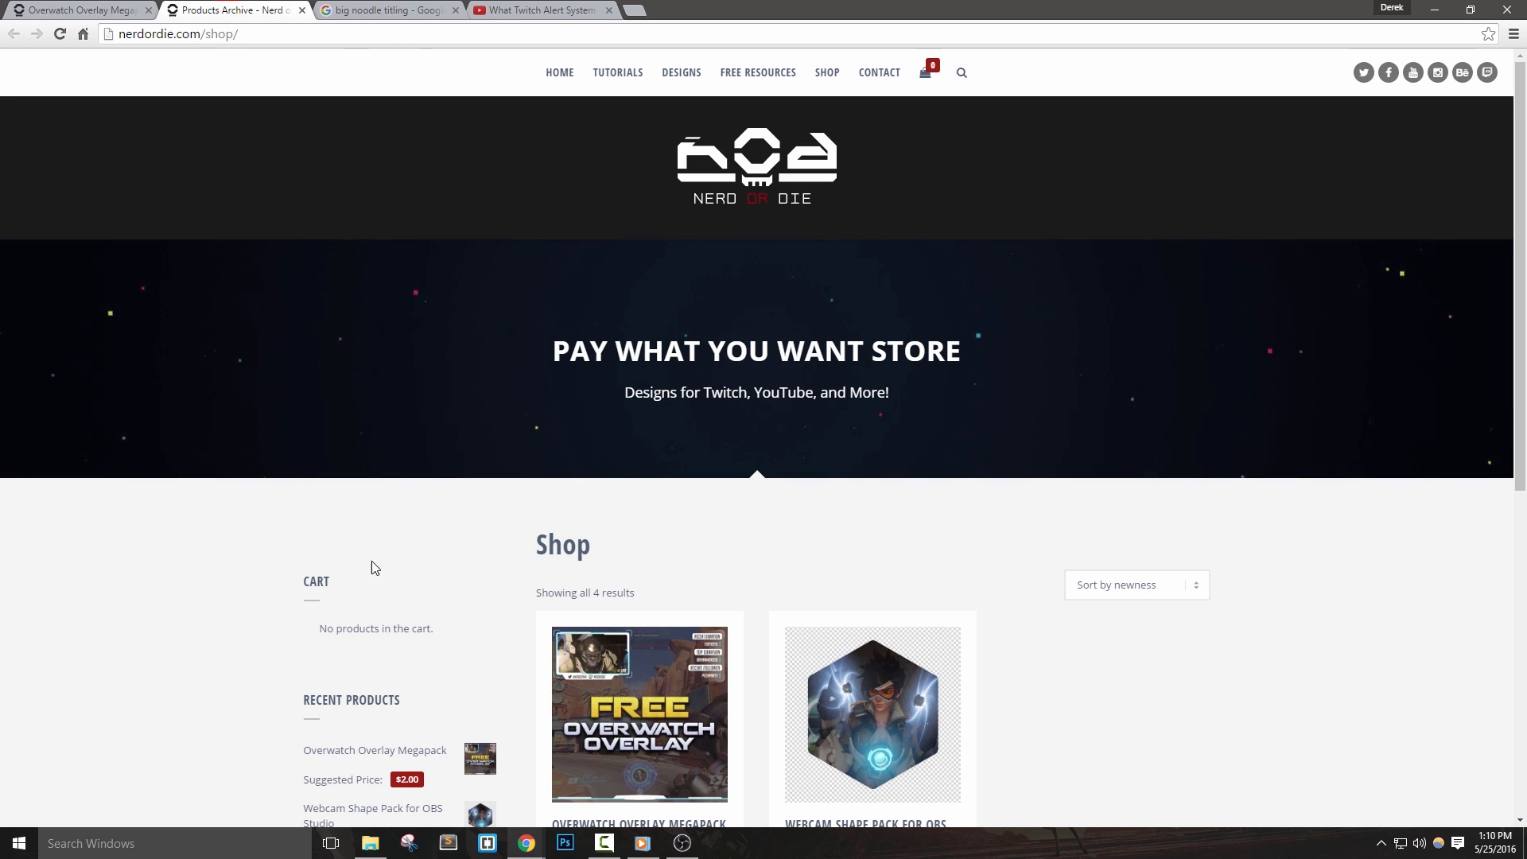
Reopen the Overwatch Overlay Megapack, enter 0.00 as Name Your Price, and add it to cart
click(175, 34)
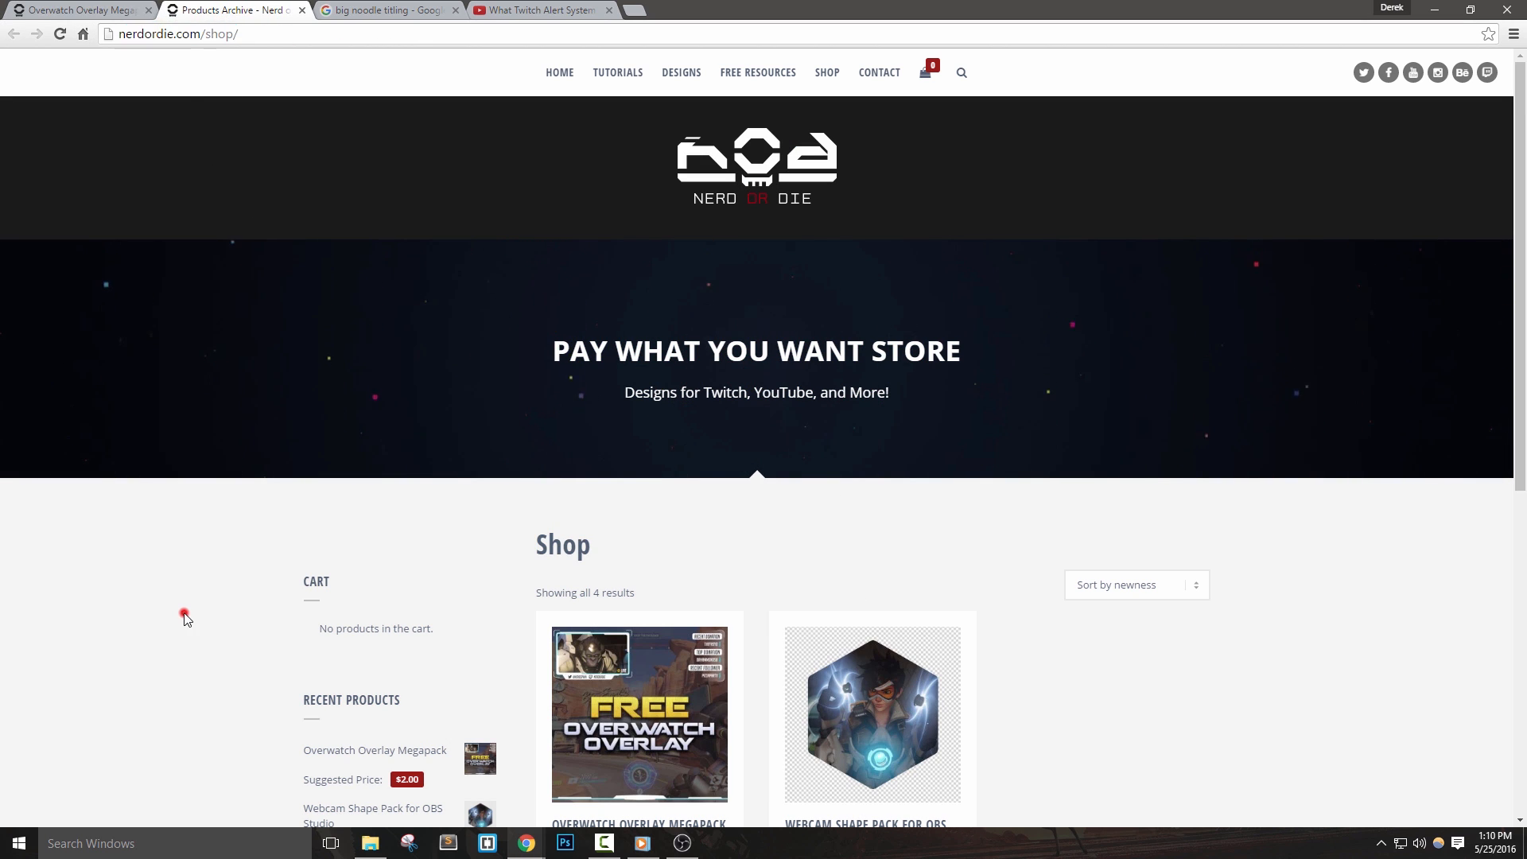
scroll(down, 3)
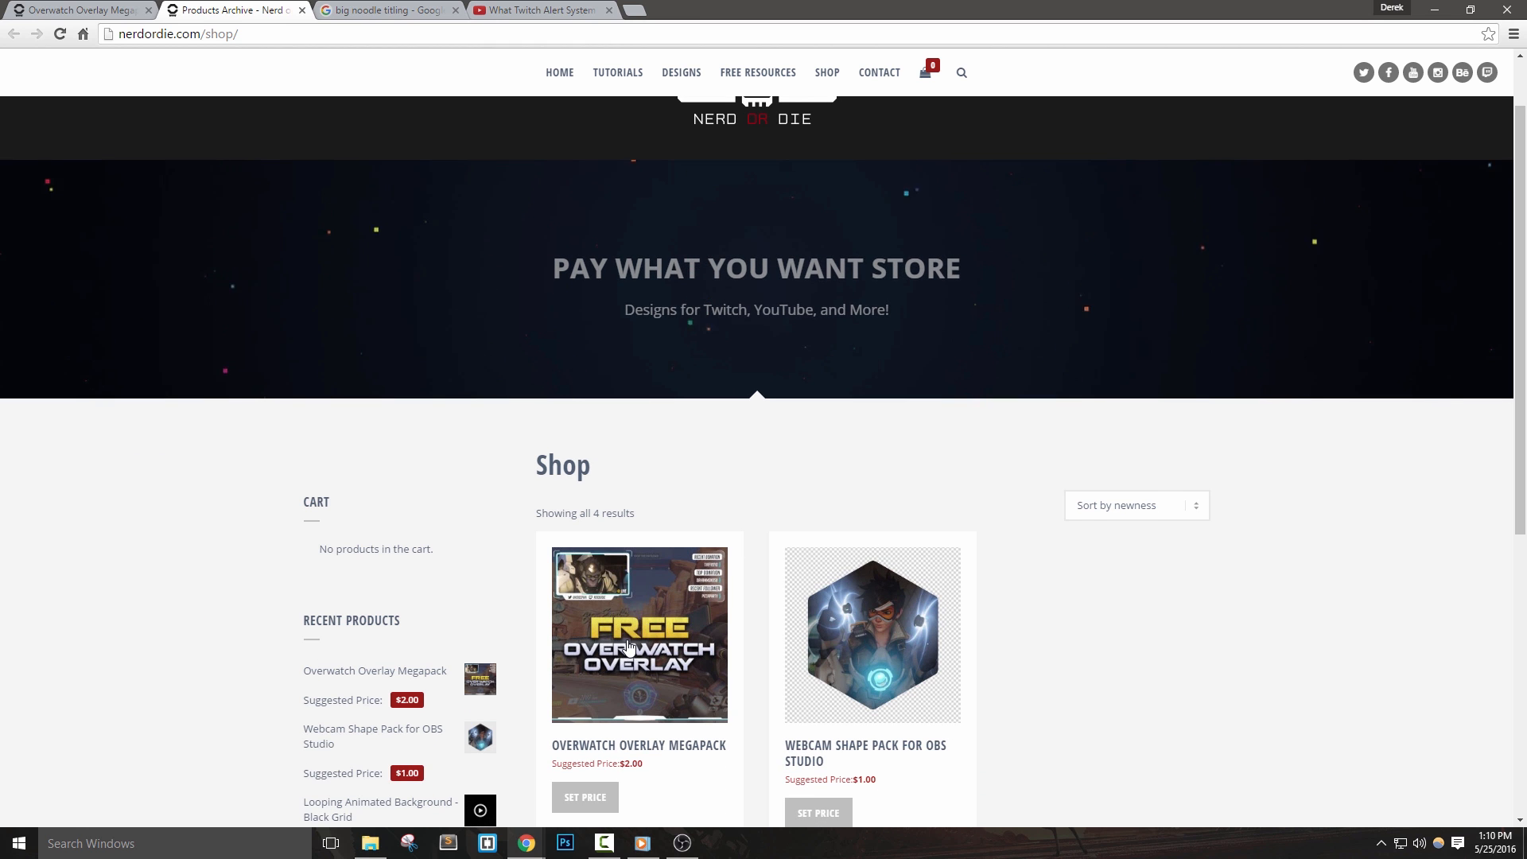
click(640, 634)
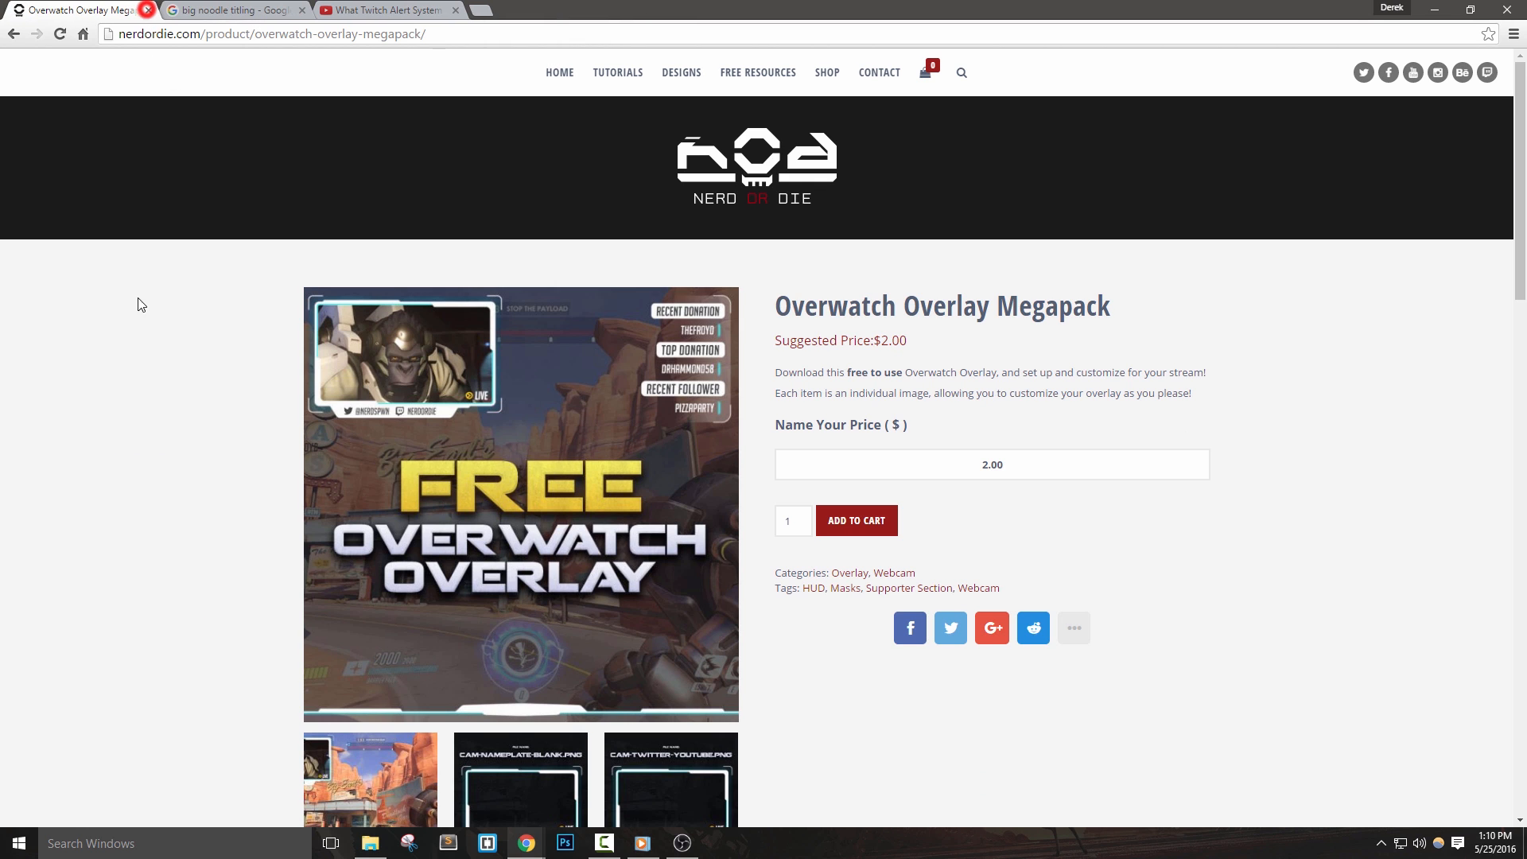
scroll(down, 3)
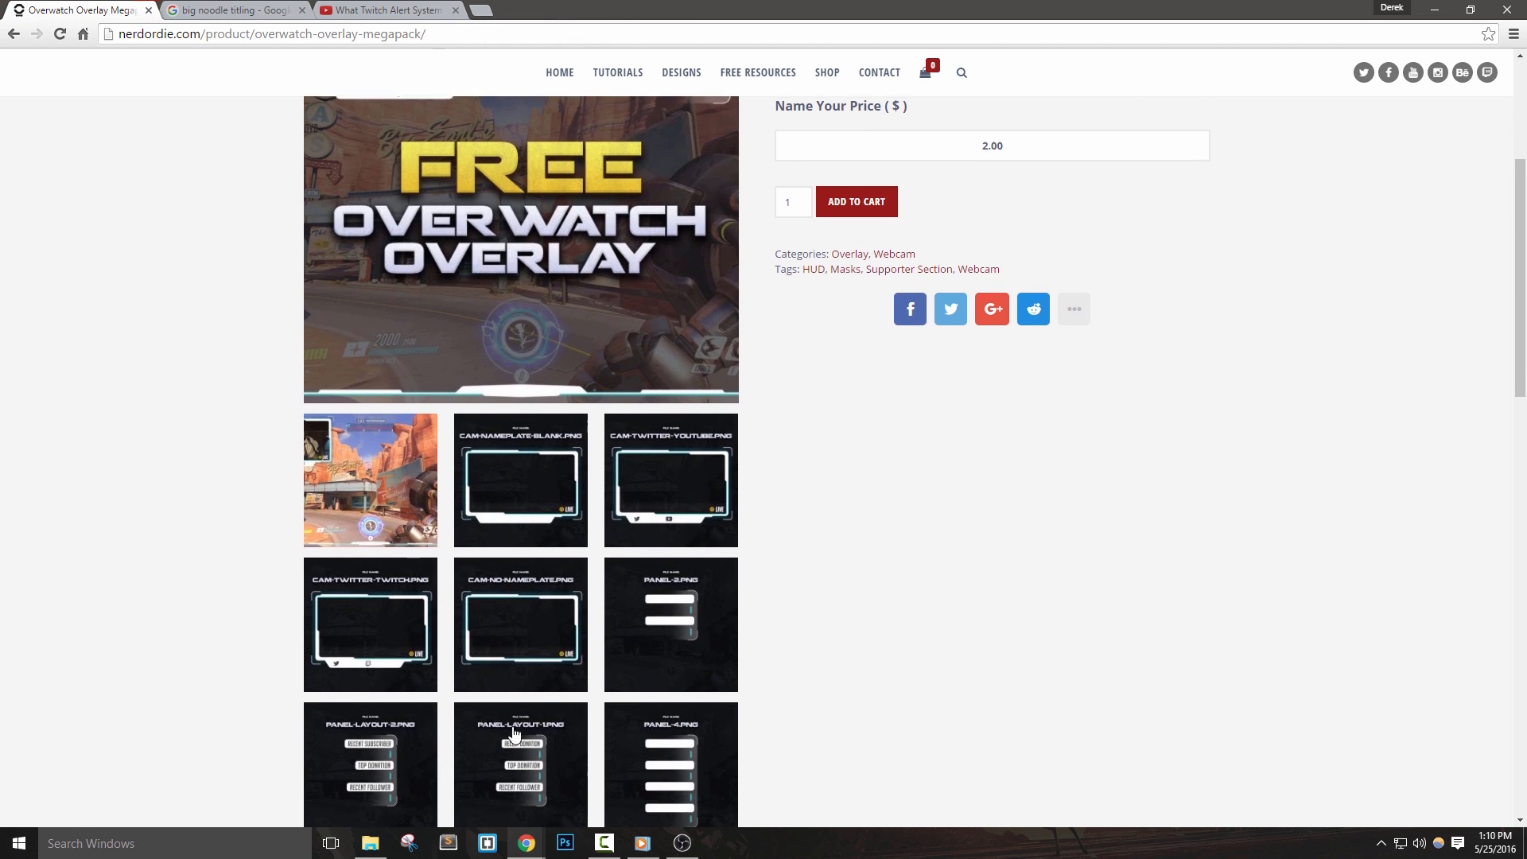
scroll(up, 3)
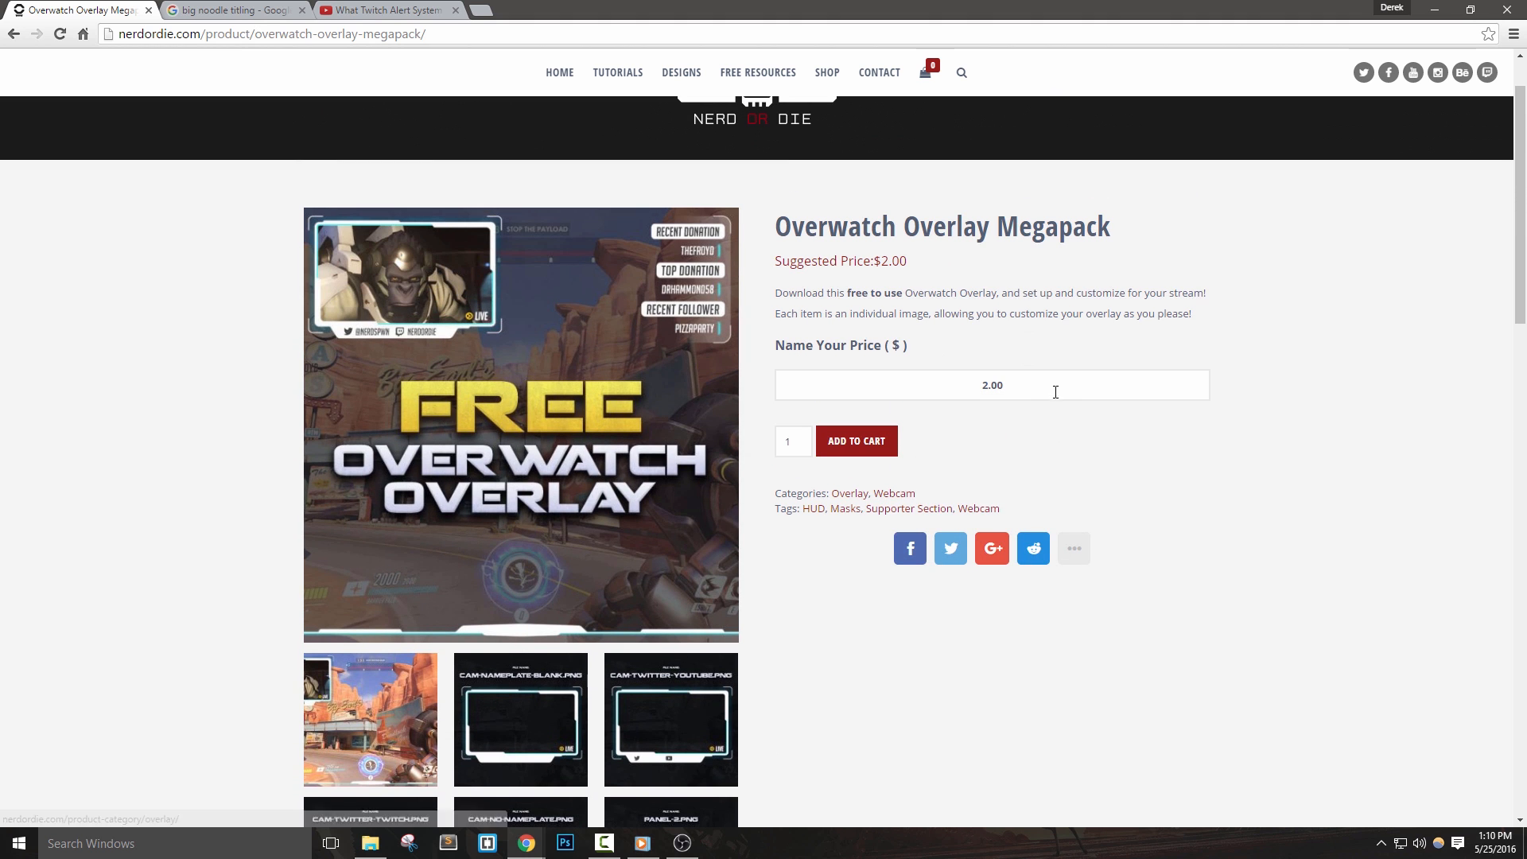
click(855, 440)
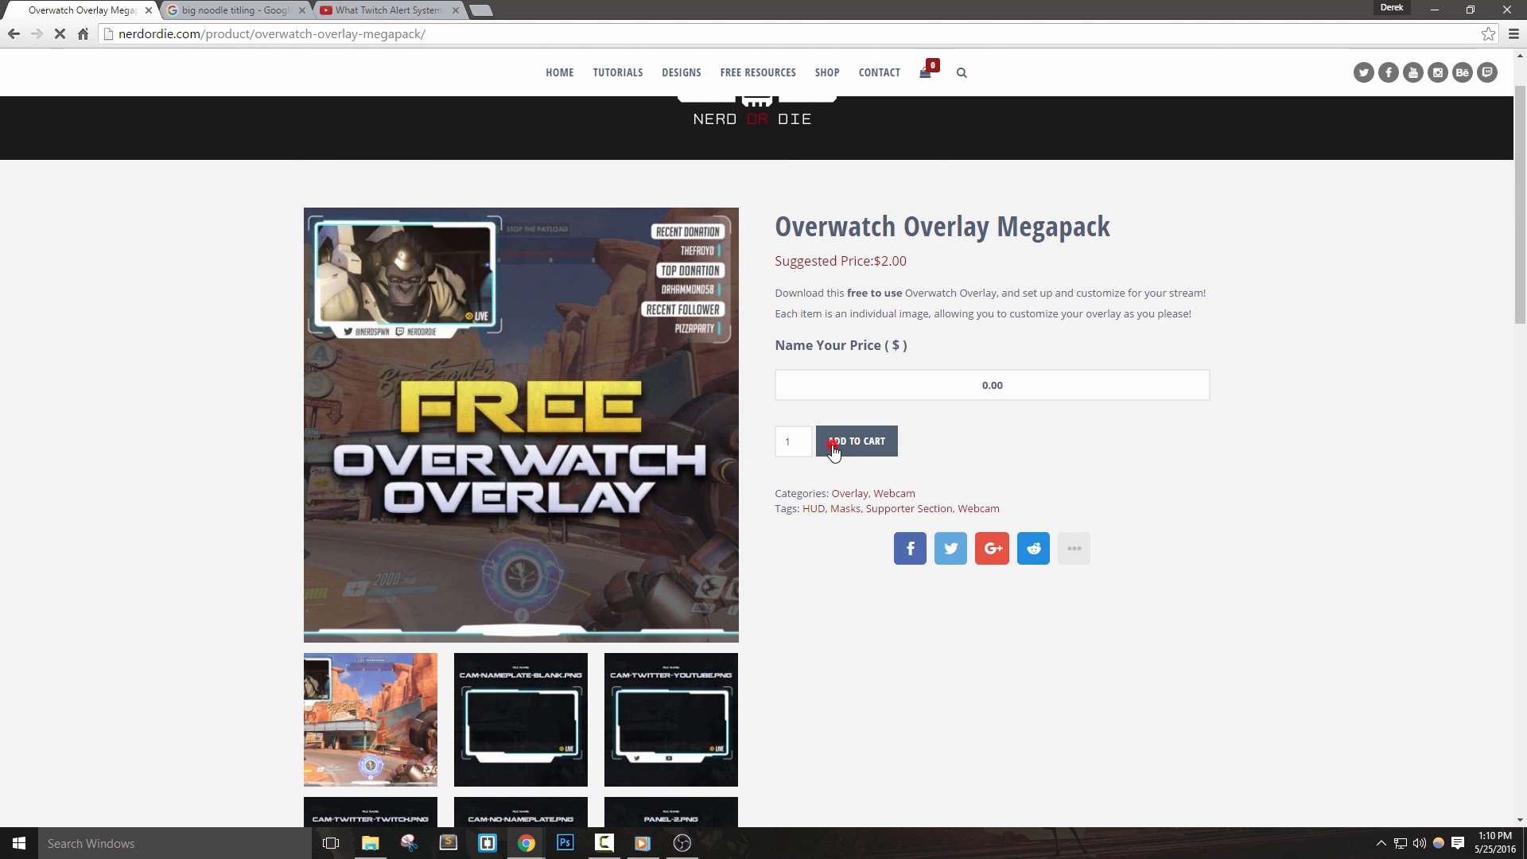
click(855, 441)
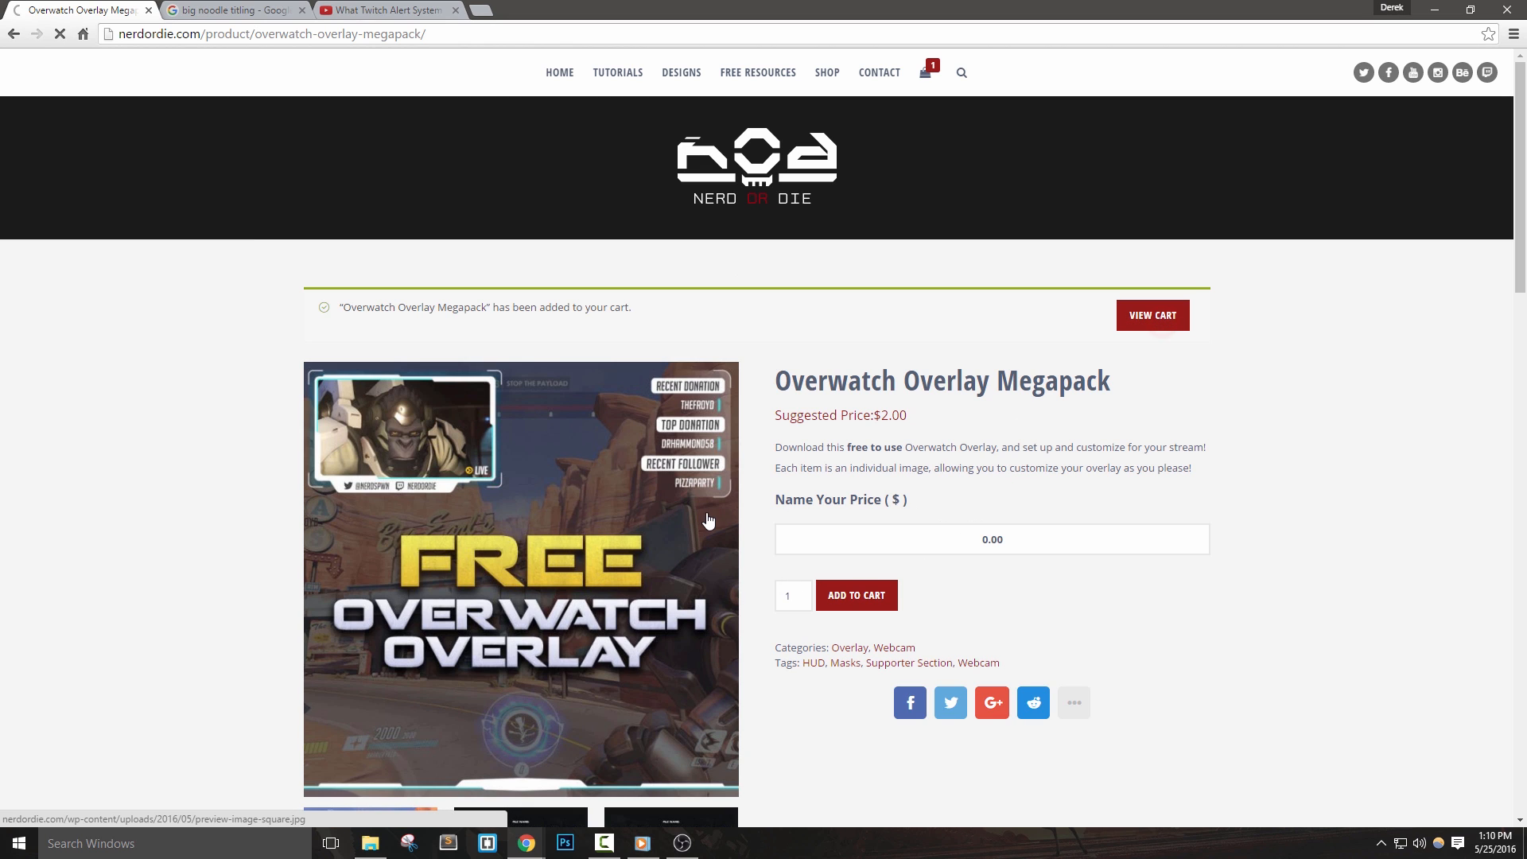
Check out with the suggested email address and place the free megapack order
click(1153, 315)
text(NerdOrDie@)
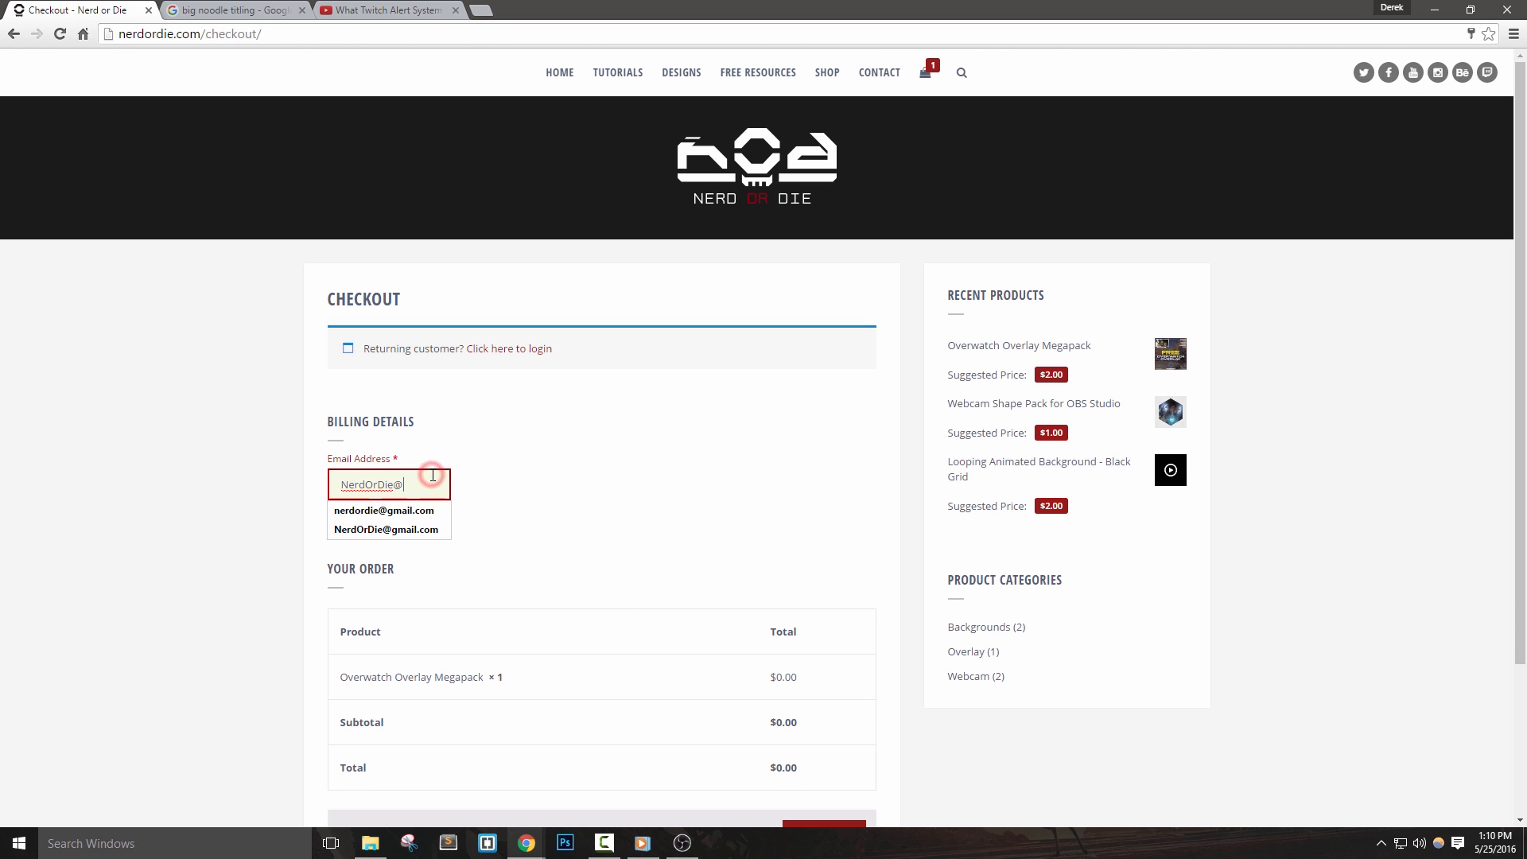
click(389, 529)
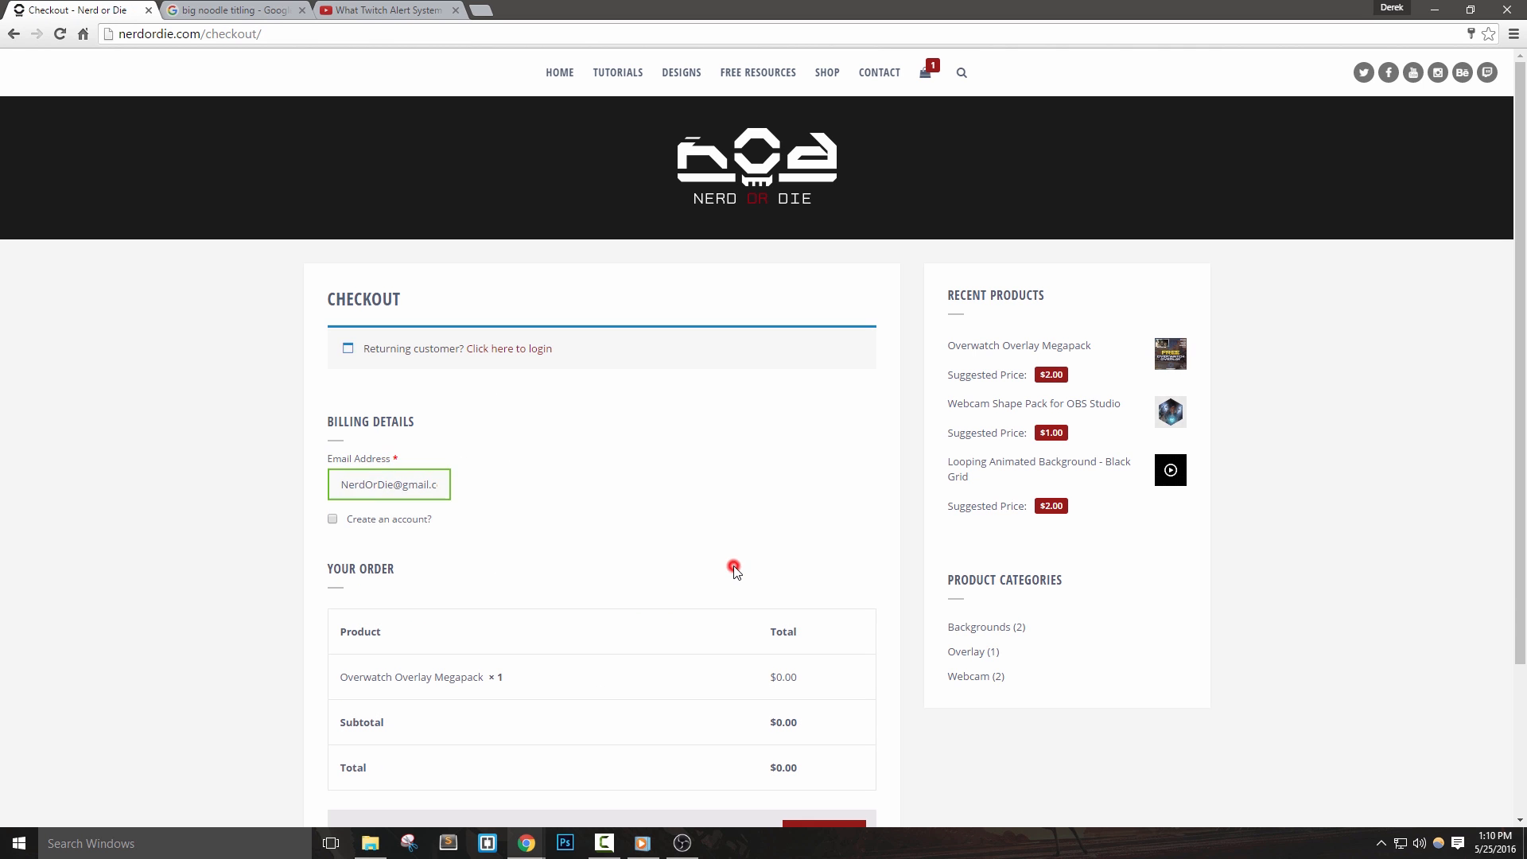
scroll(down, 3)
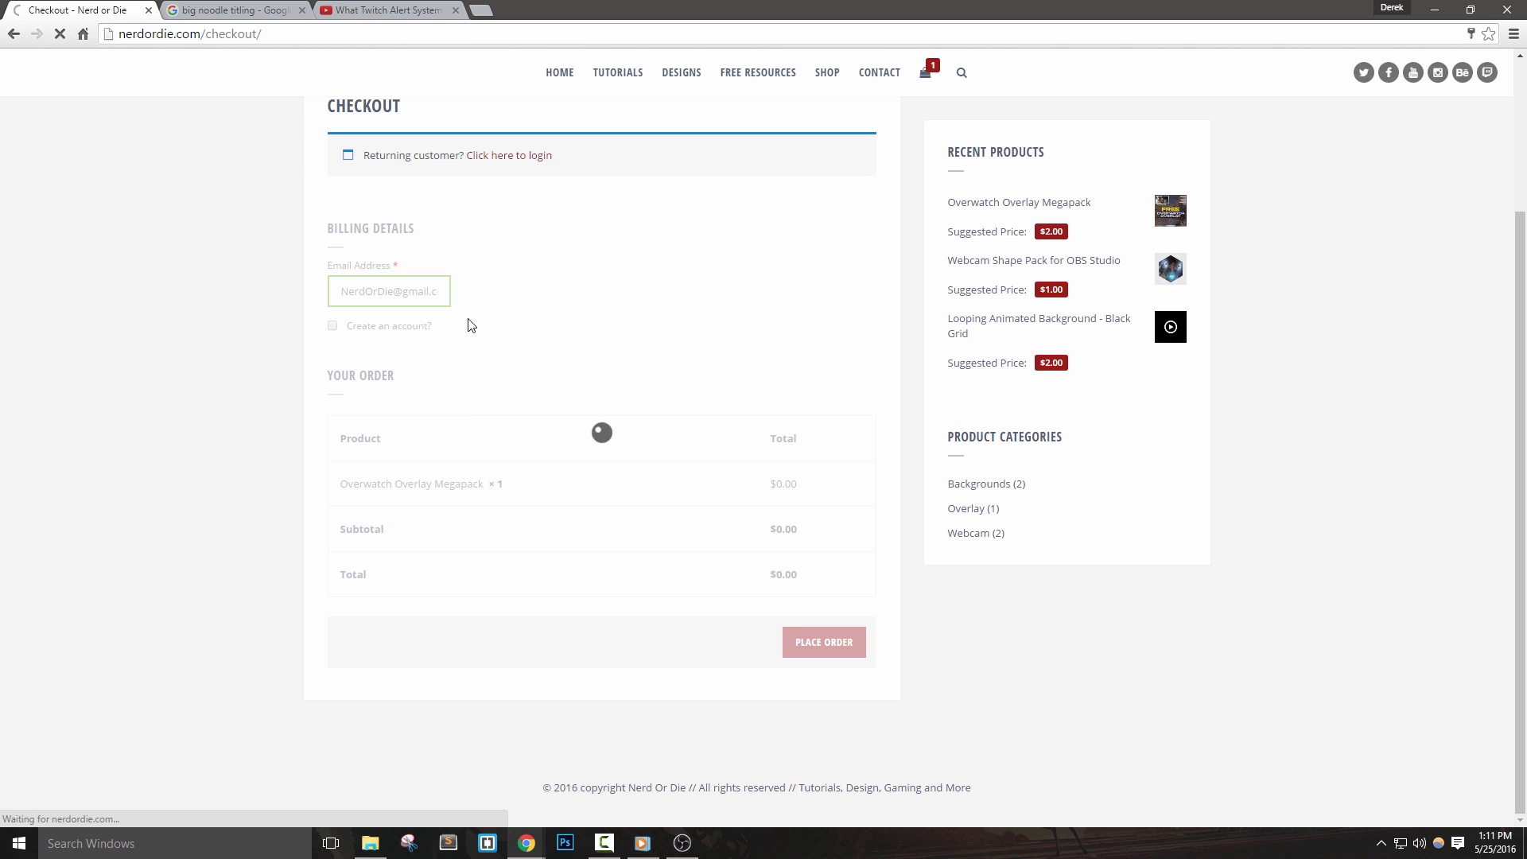
click(823, 641)
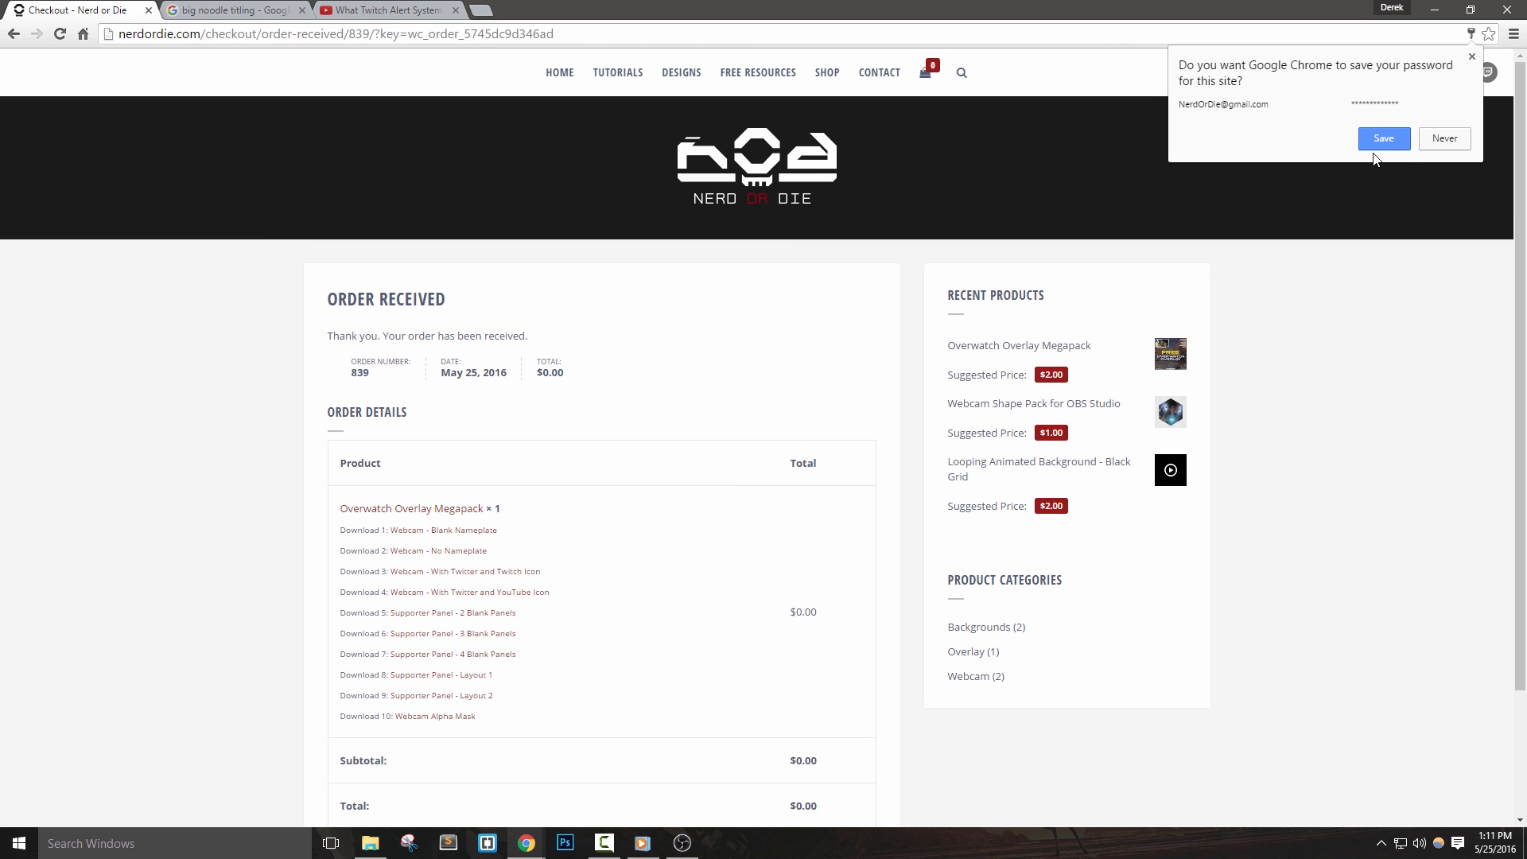
Dismiss Chrome's save-password prompt and download the megapack's overlay images
click(1444, 139)
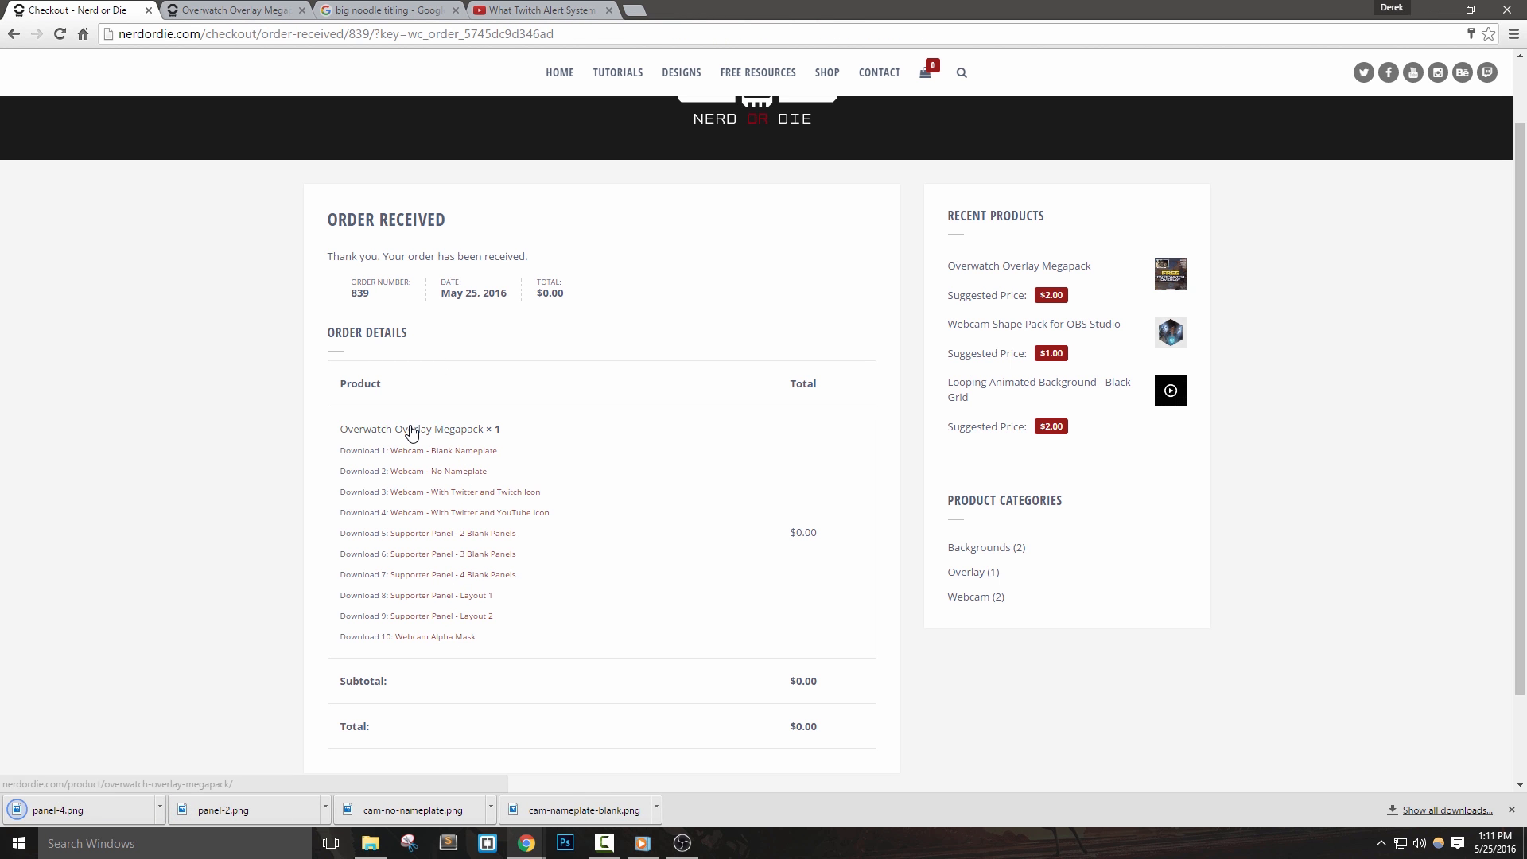
click(409, 429)
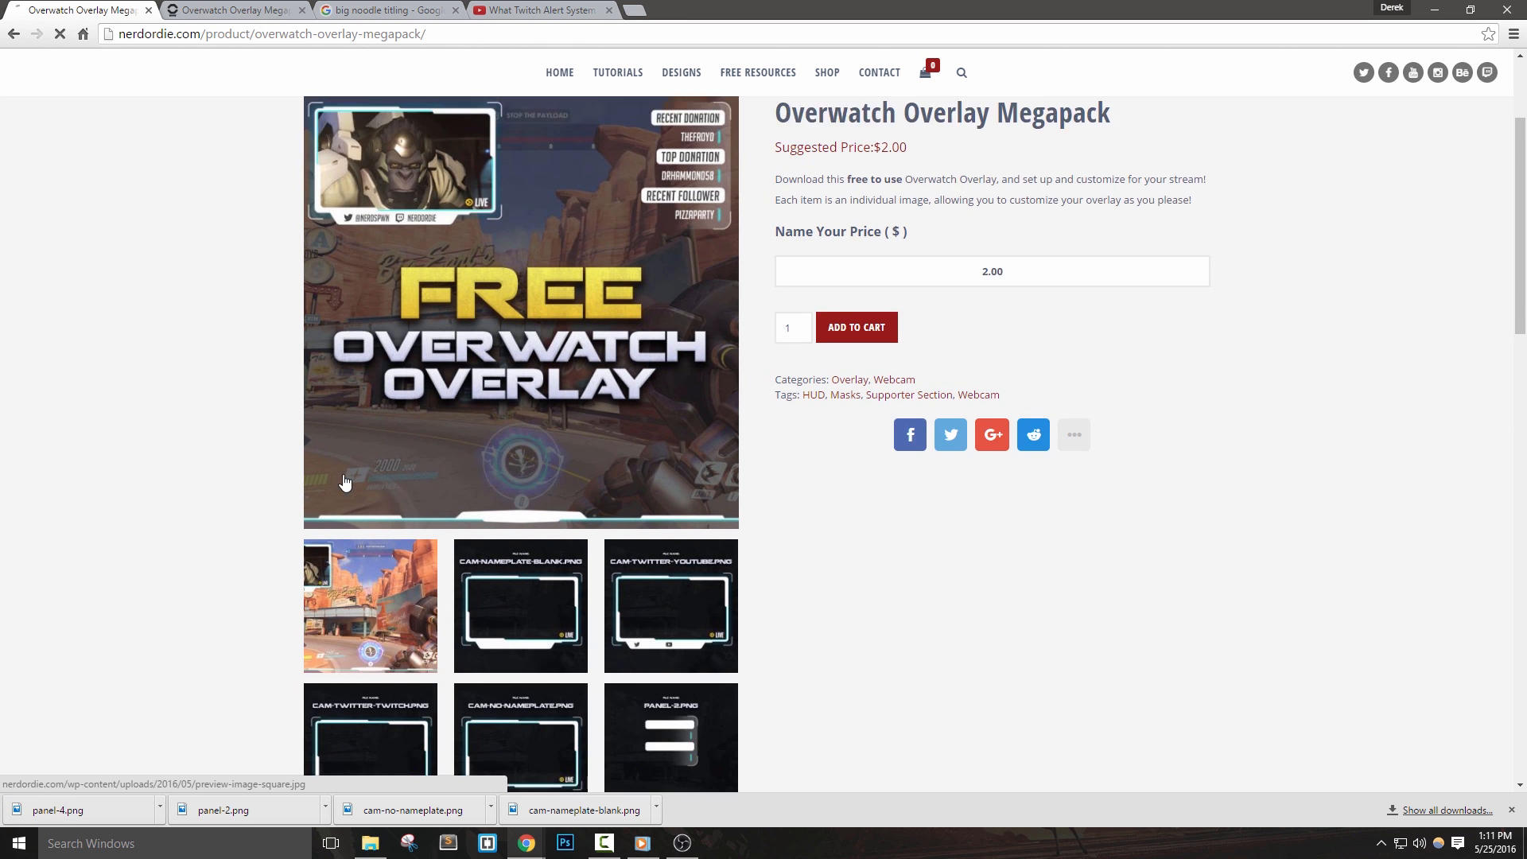
click(520, 604)
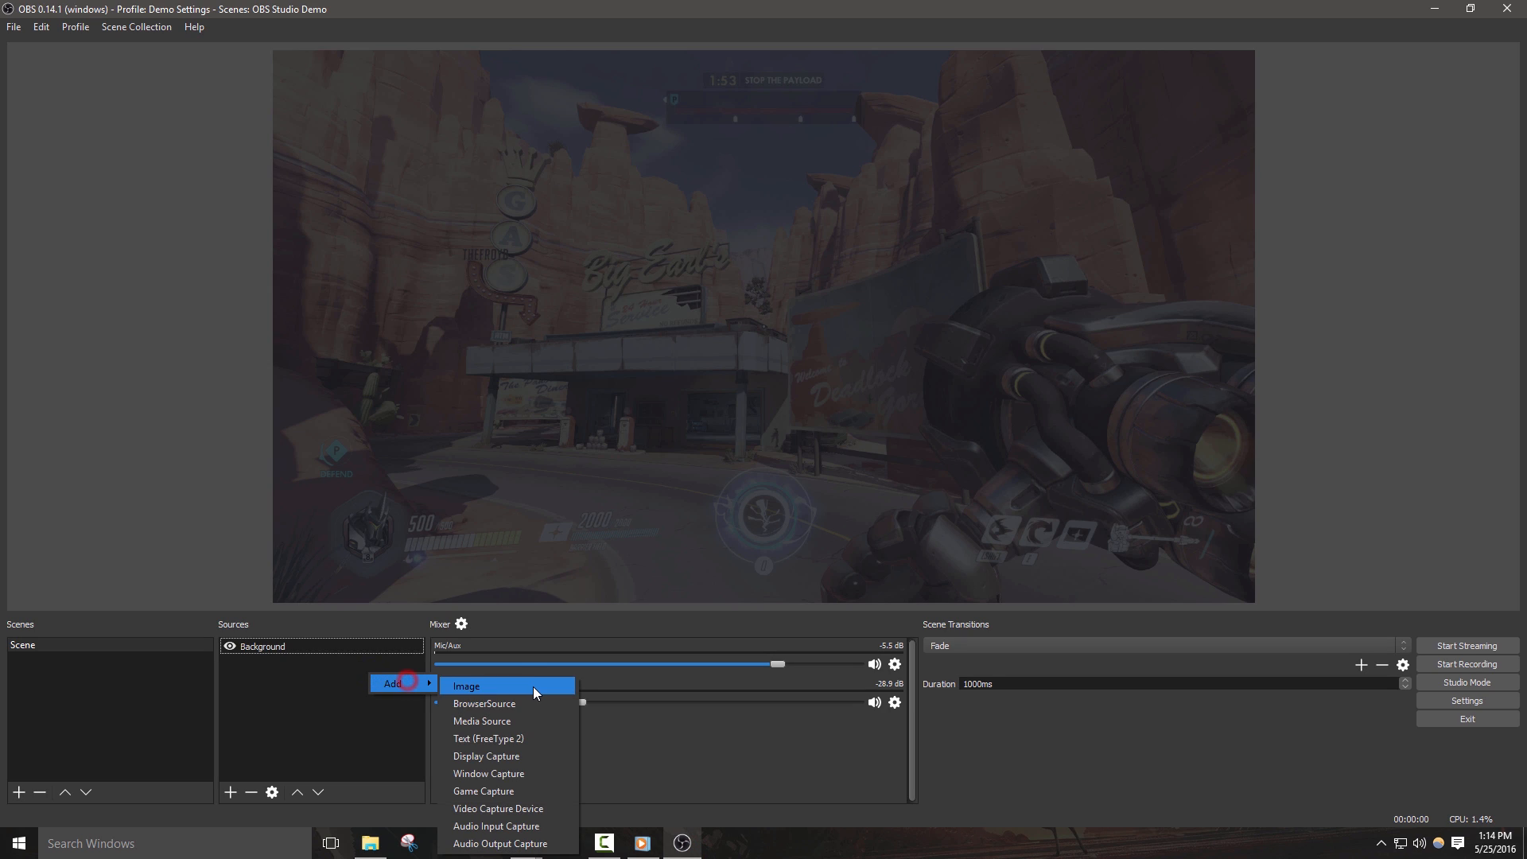
Add a 'Supporters' image source using panel-layout-1 from the Overlay Files folder
click(466, 685)
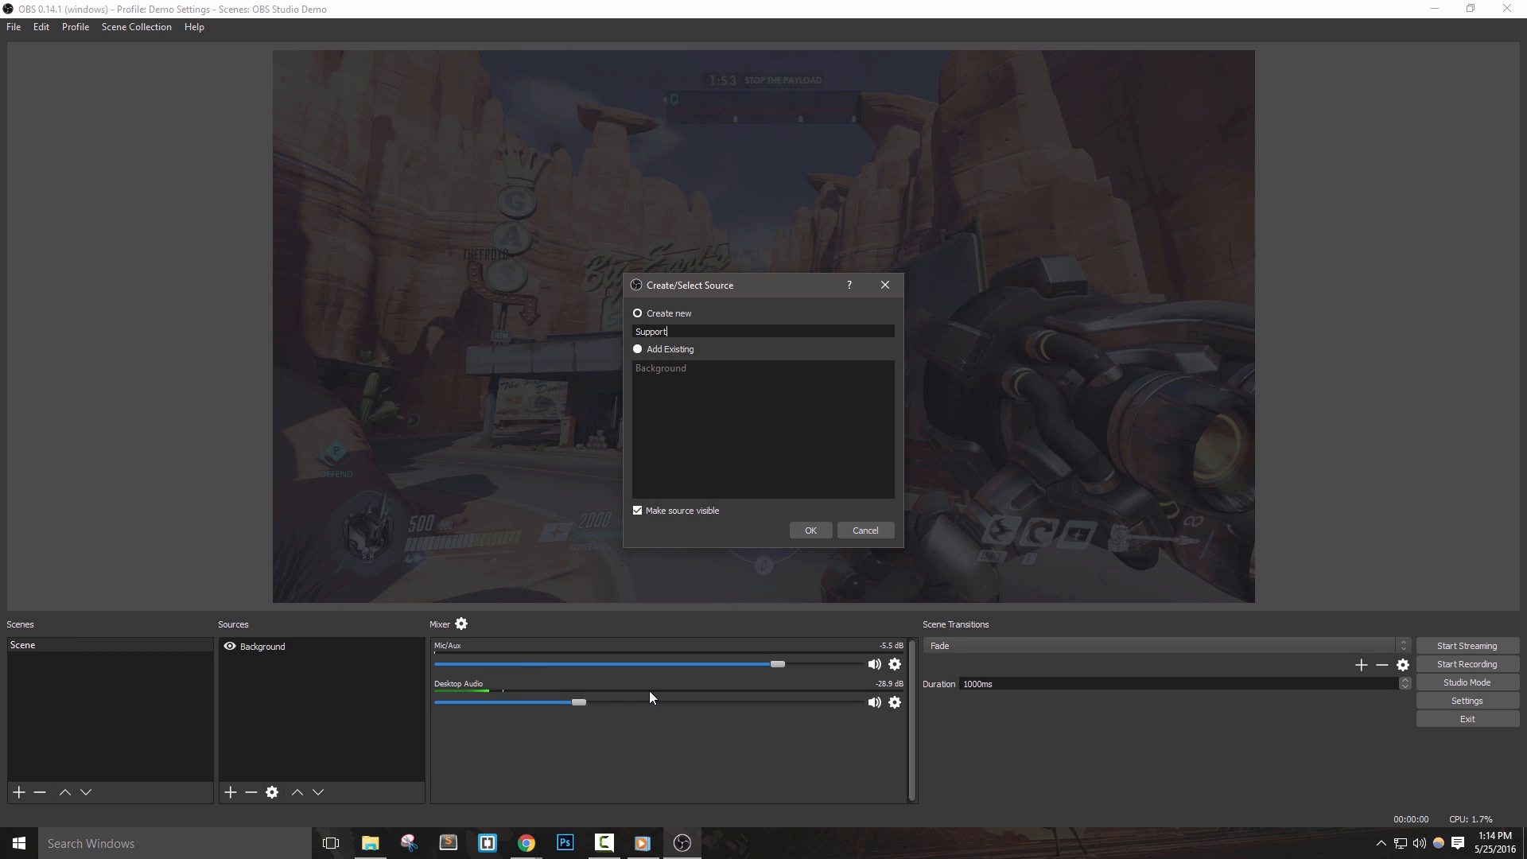
click(809, 530)
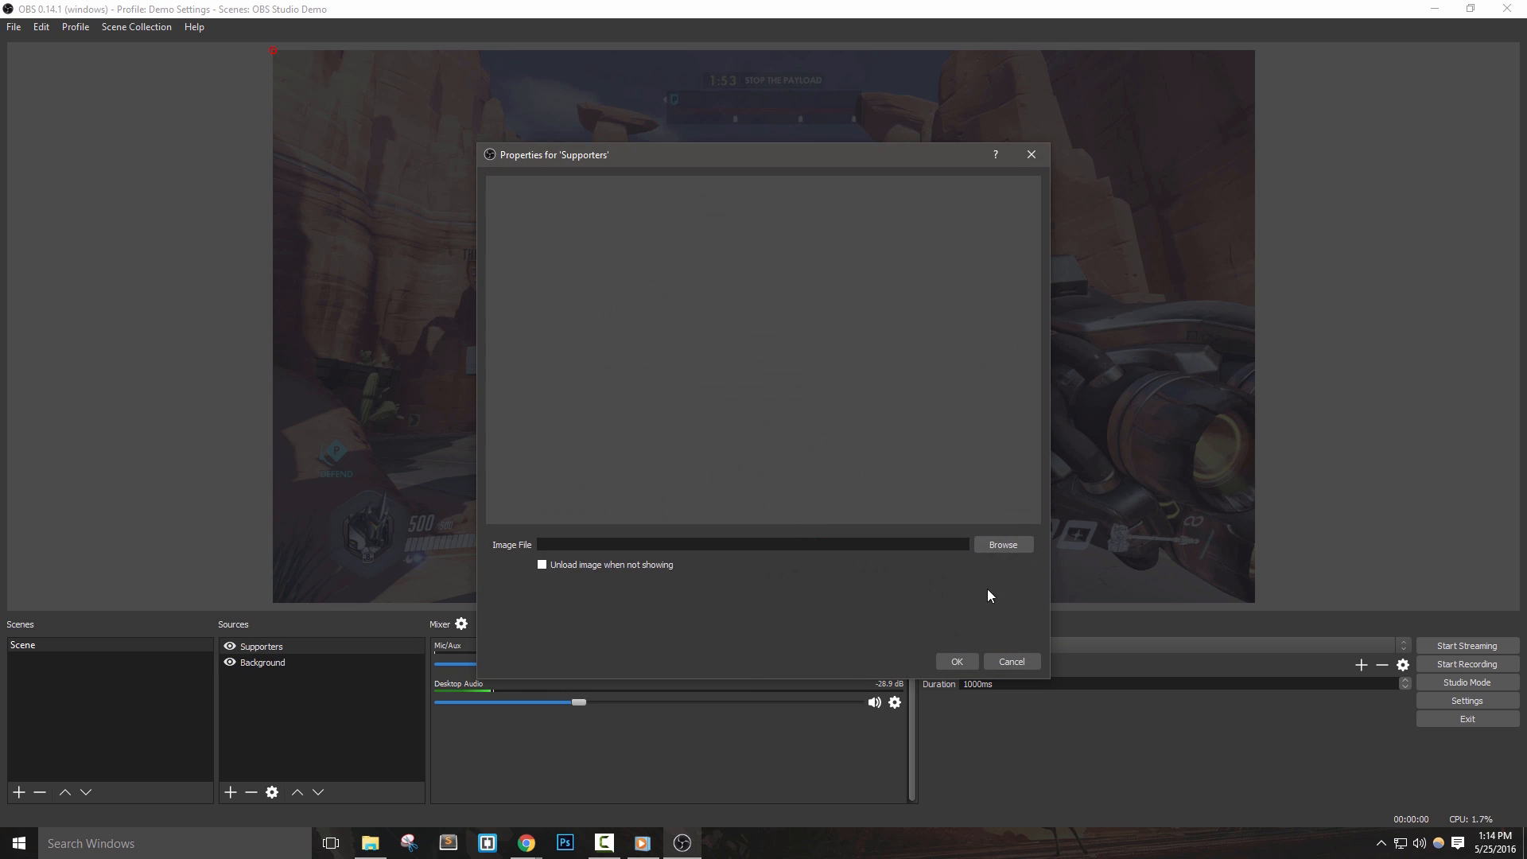
click(1002, 544)
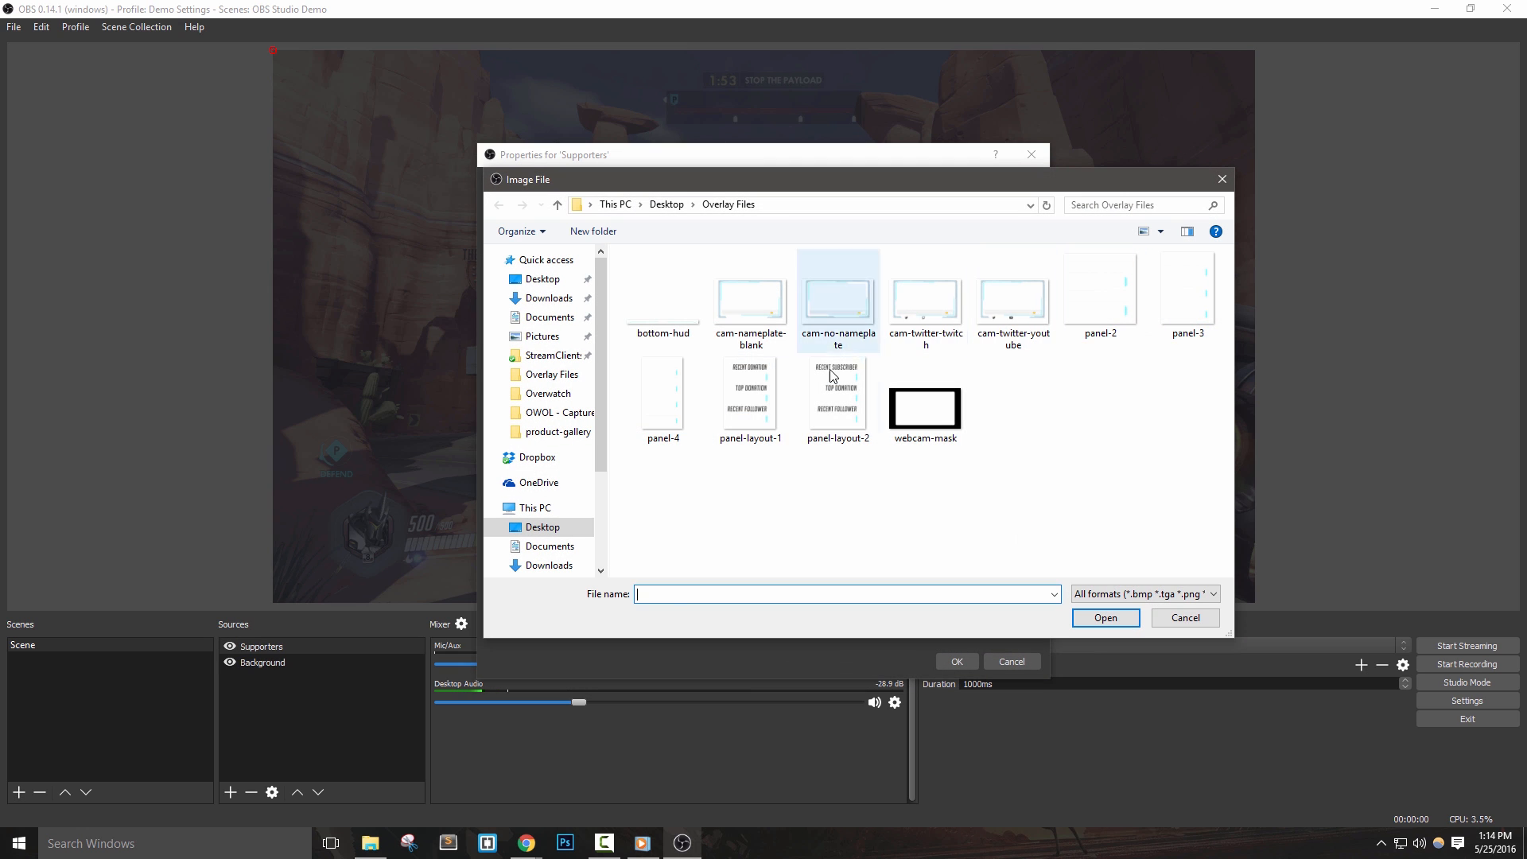
click(1104, 617)
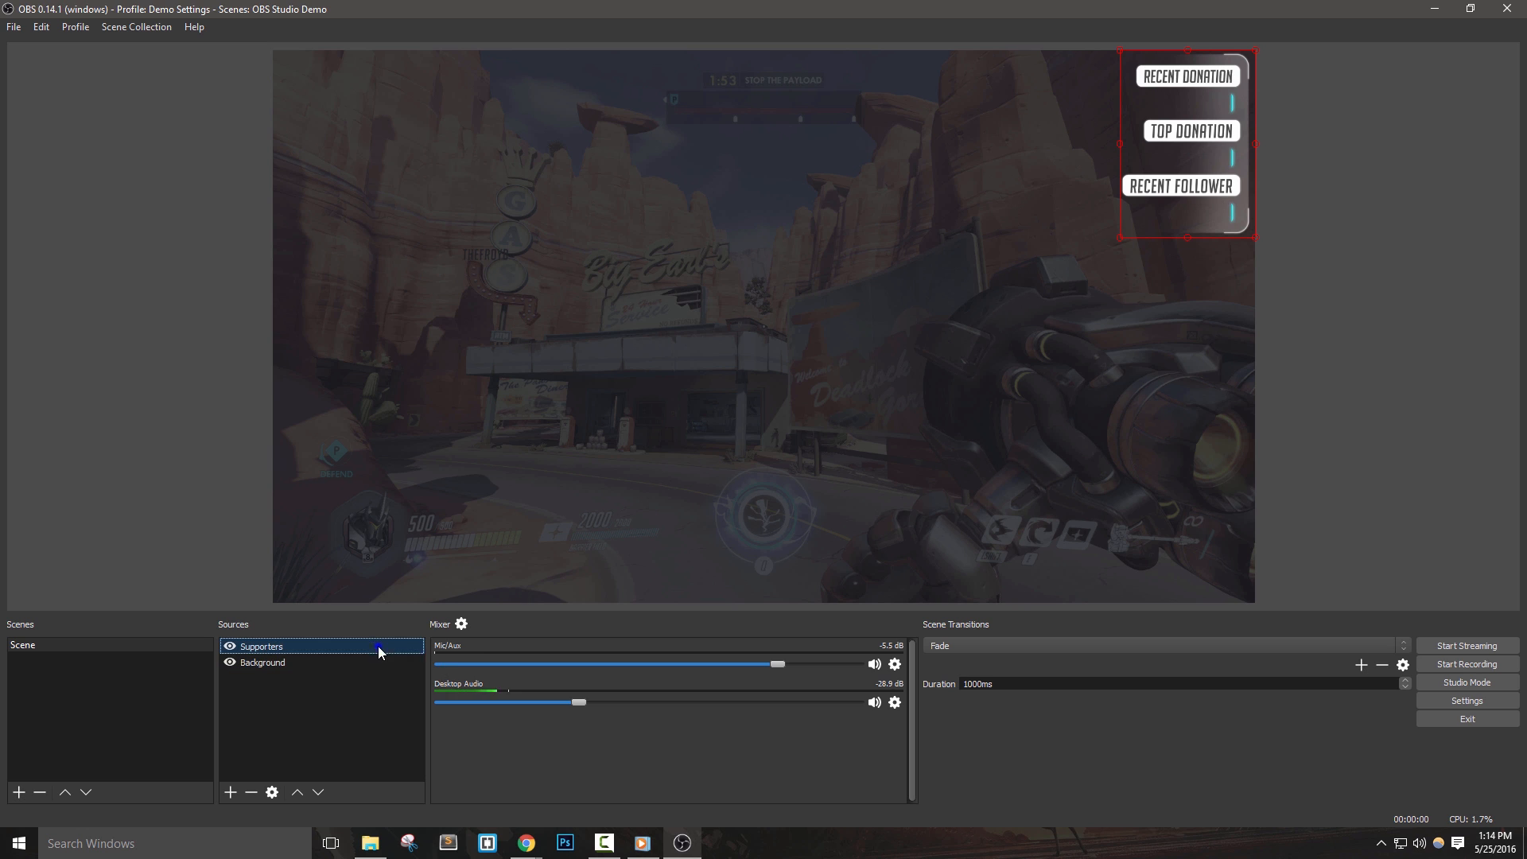
Create a 'Donation' text source set to the BigNoodleTitling font
click(230, 792)
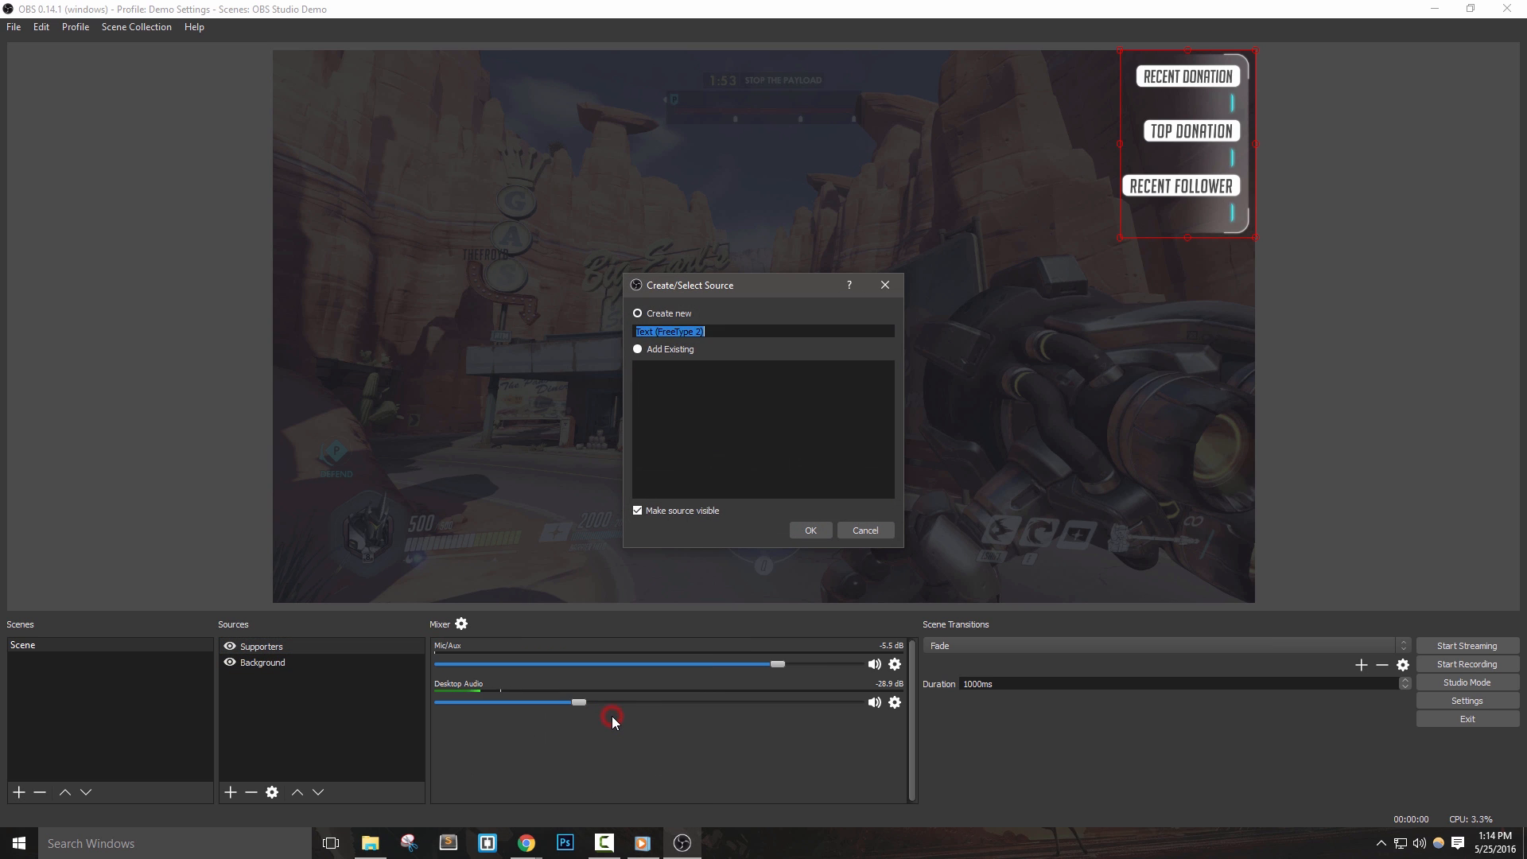
click(809, 529)
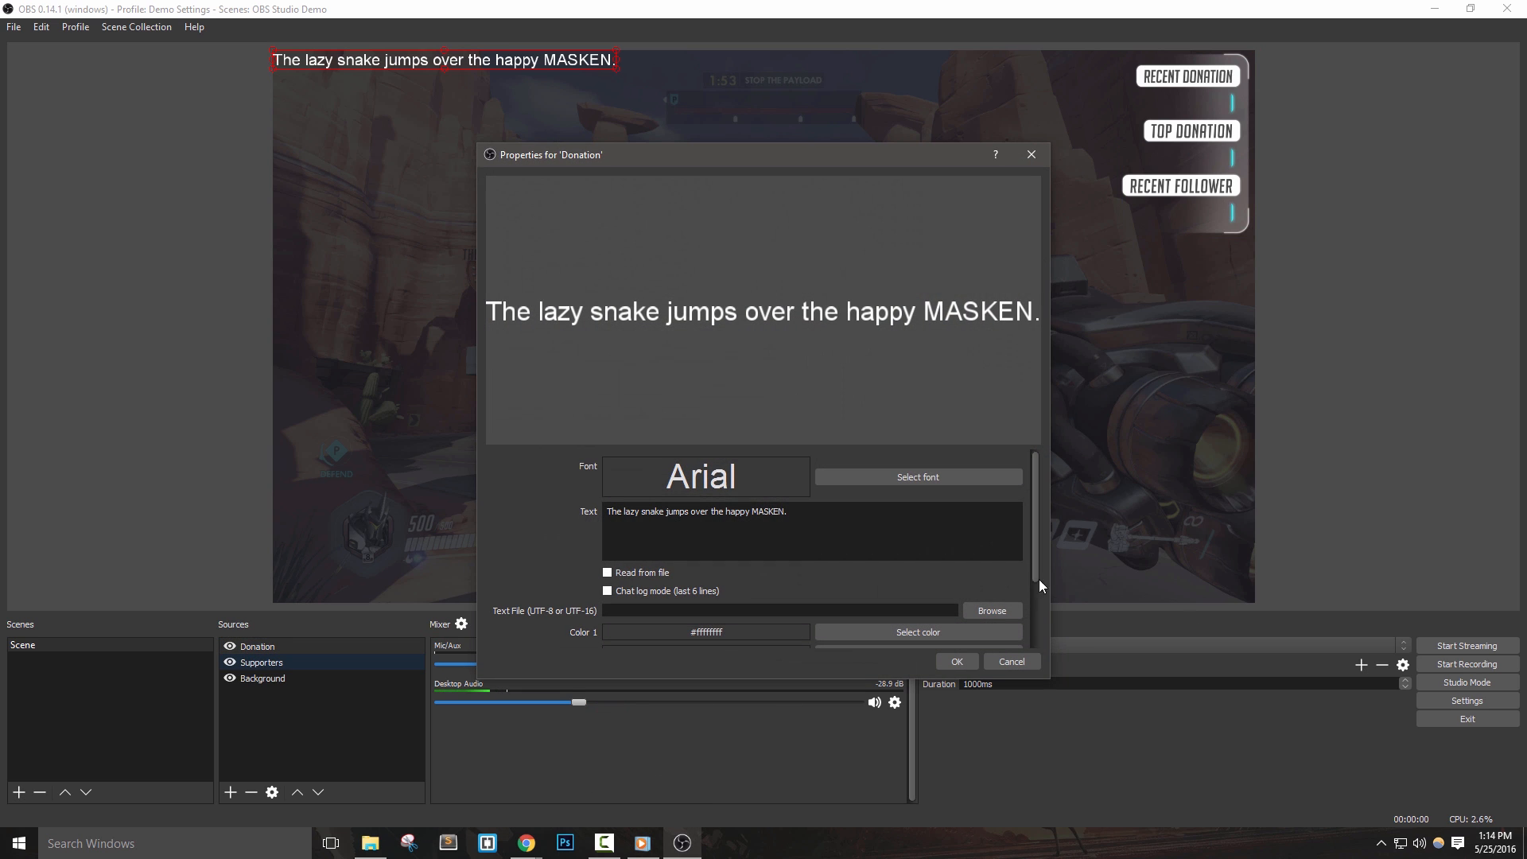
click(917, 476)
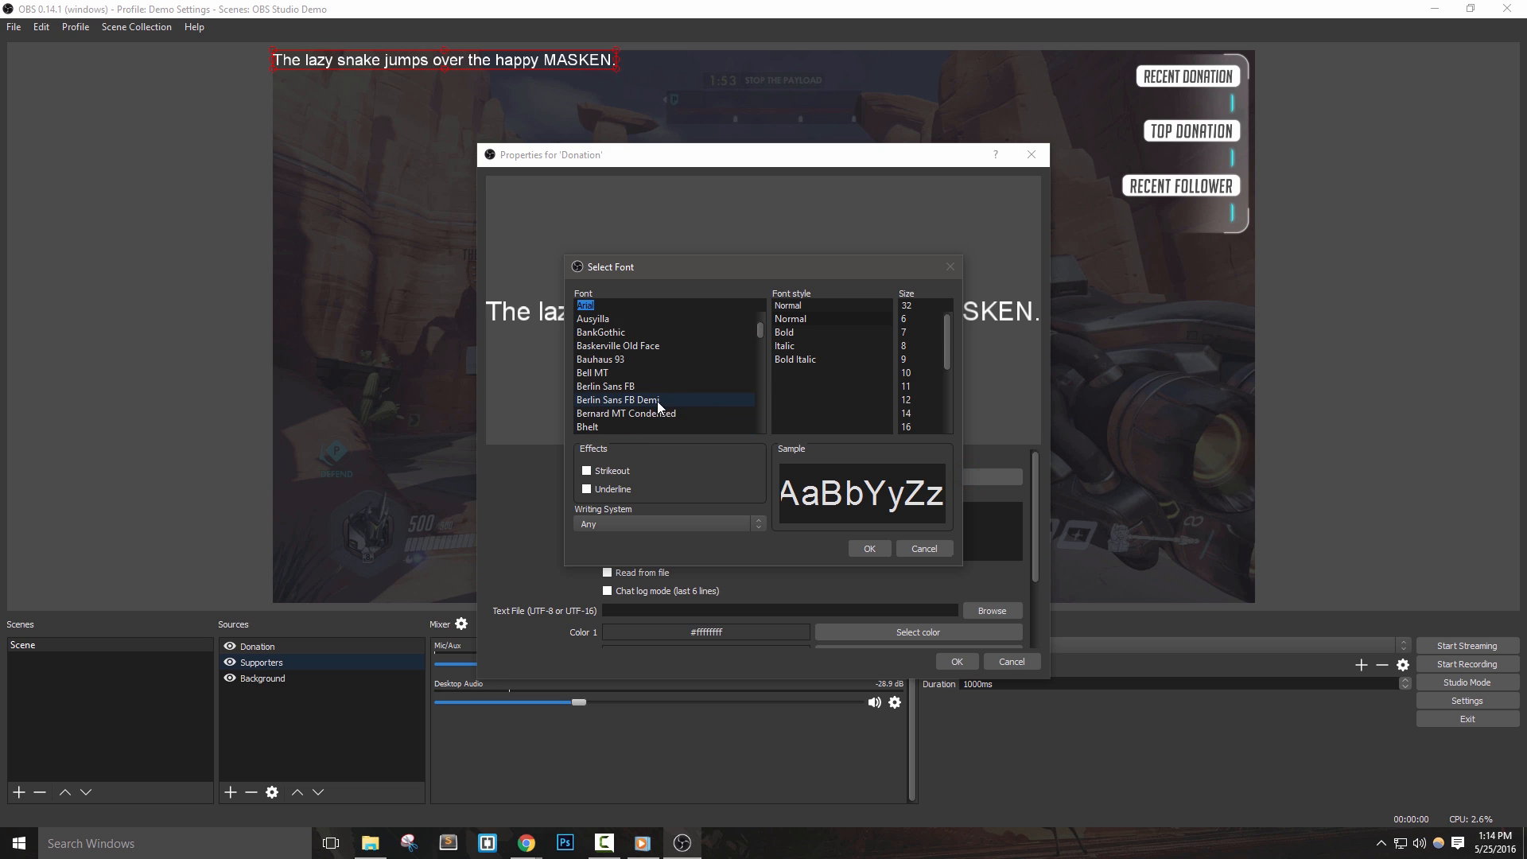
click(613, 413)
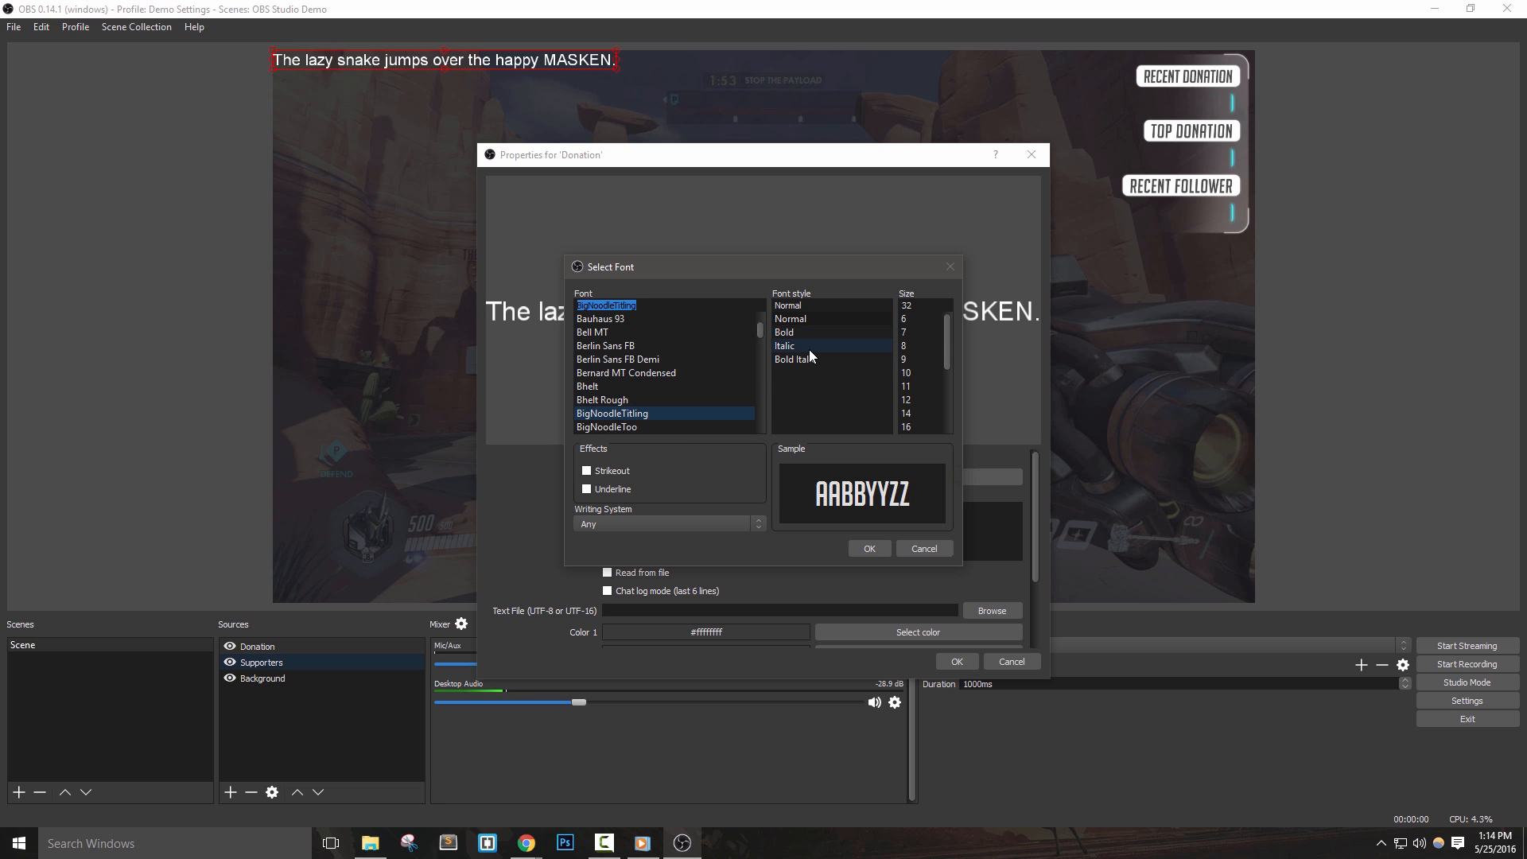
click(867, 548)
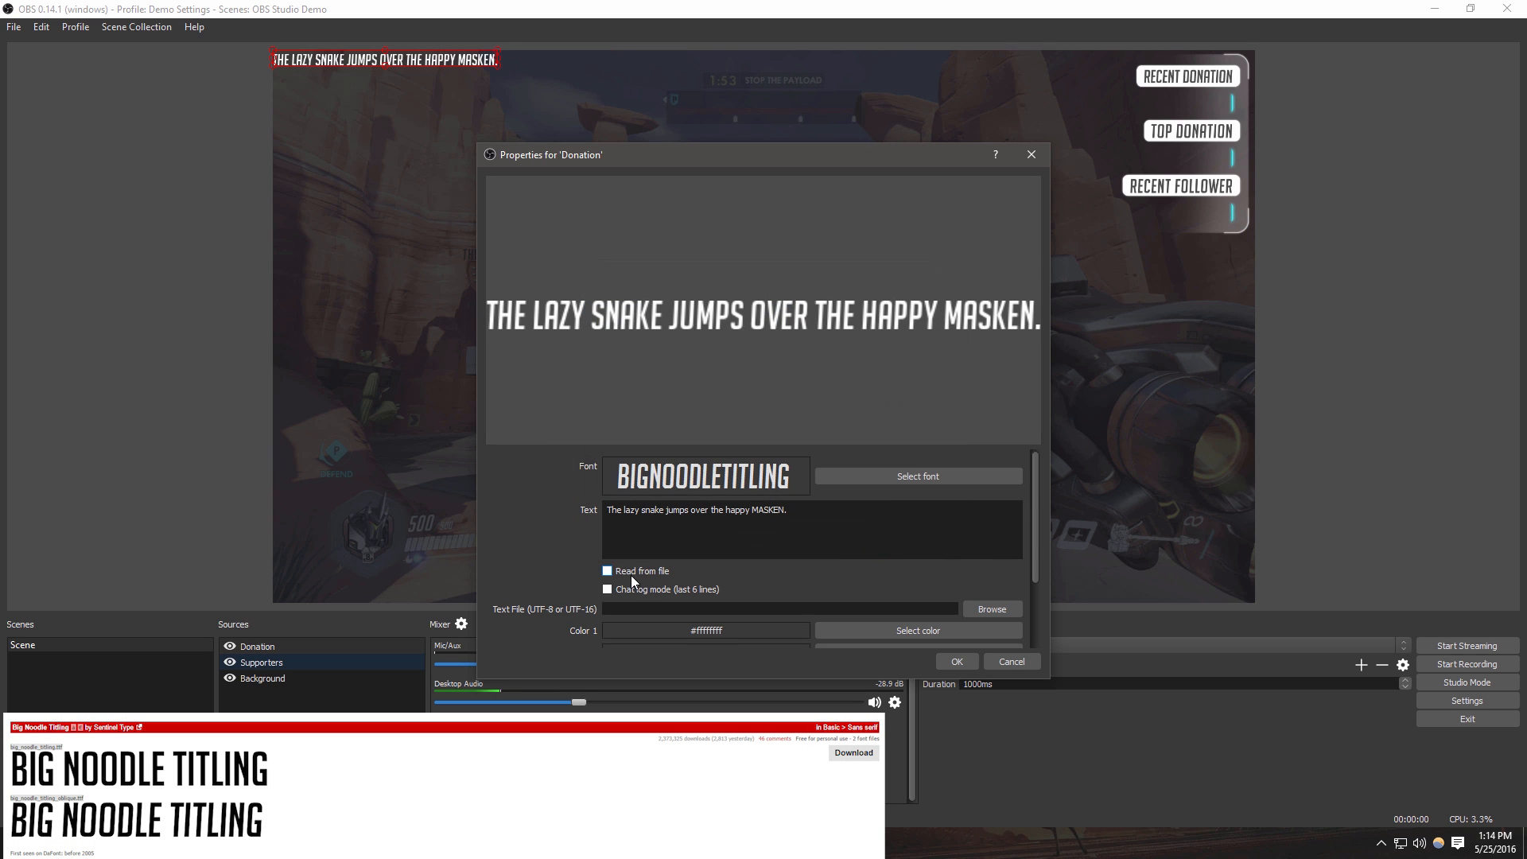
Make the Donation text read from donation.txt and save its settings
click(608, 571)
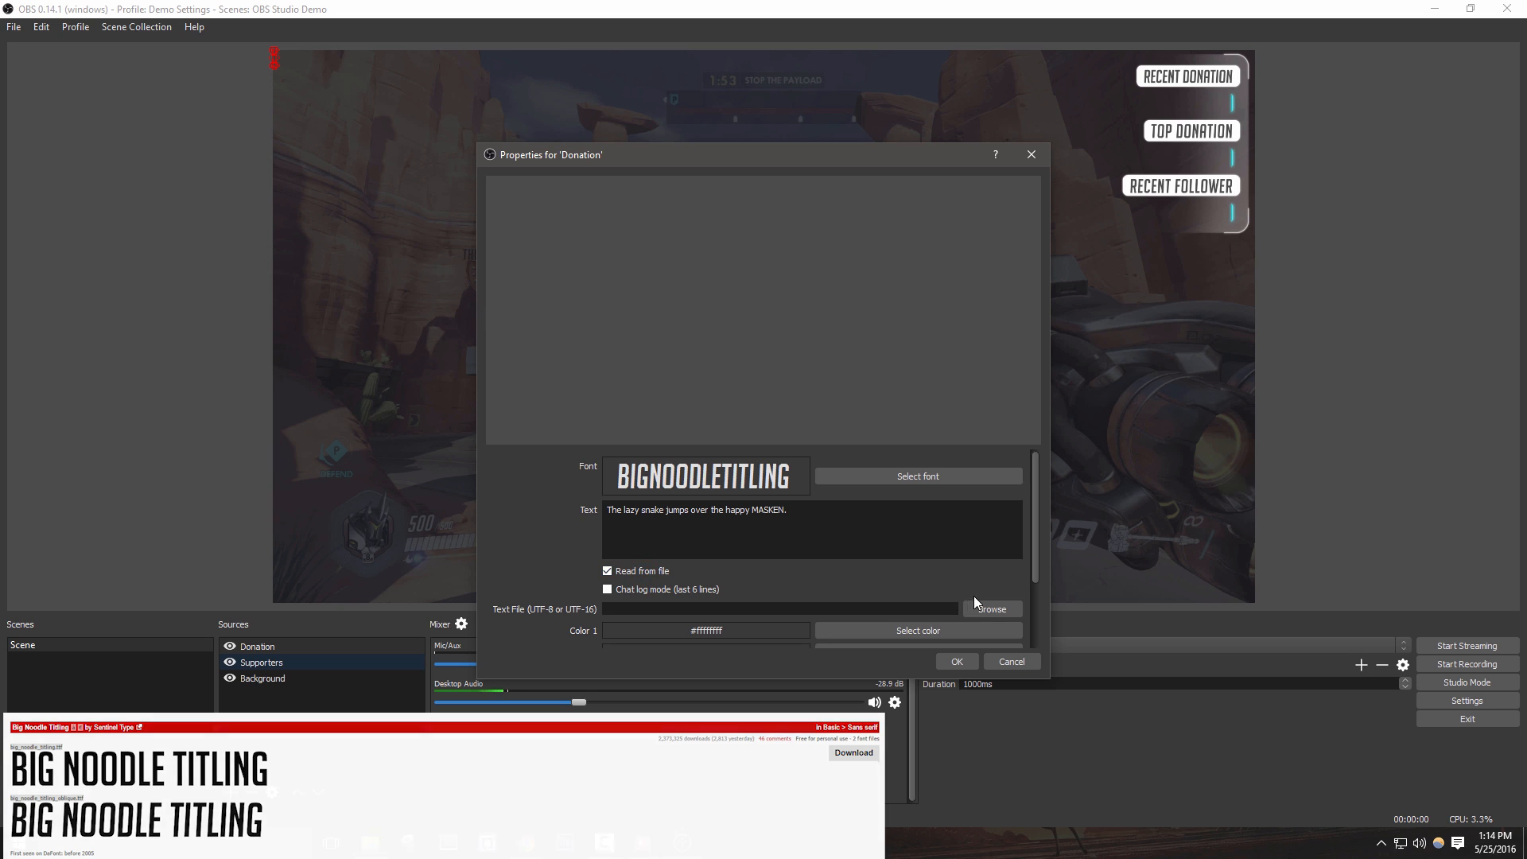
click(990, 608)
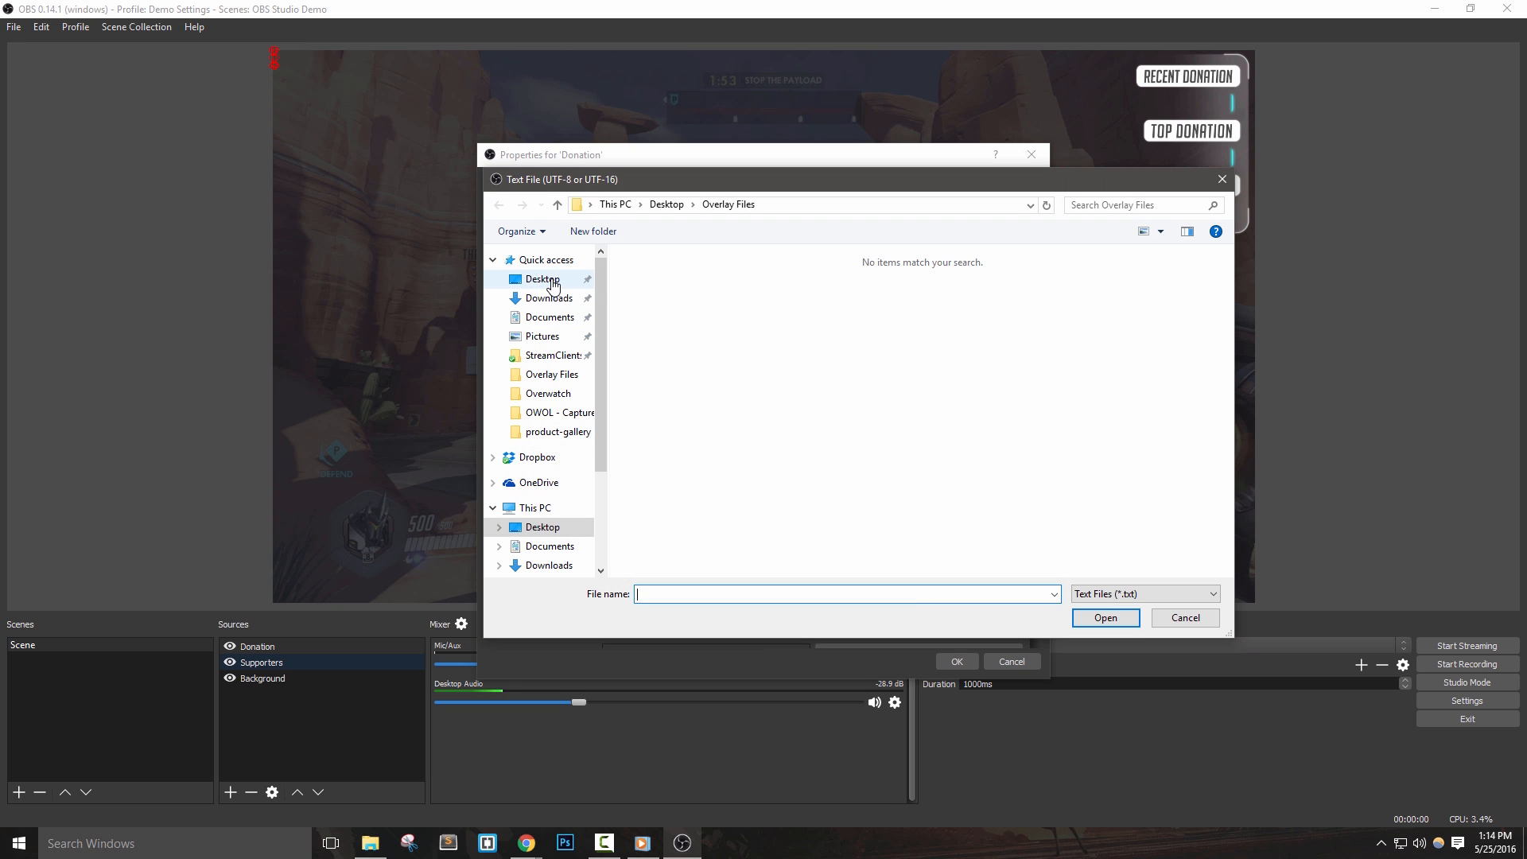
click(1105, 617)
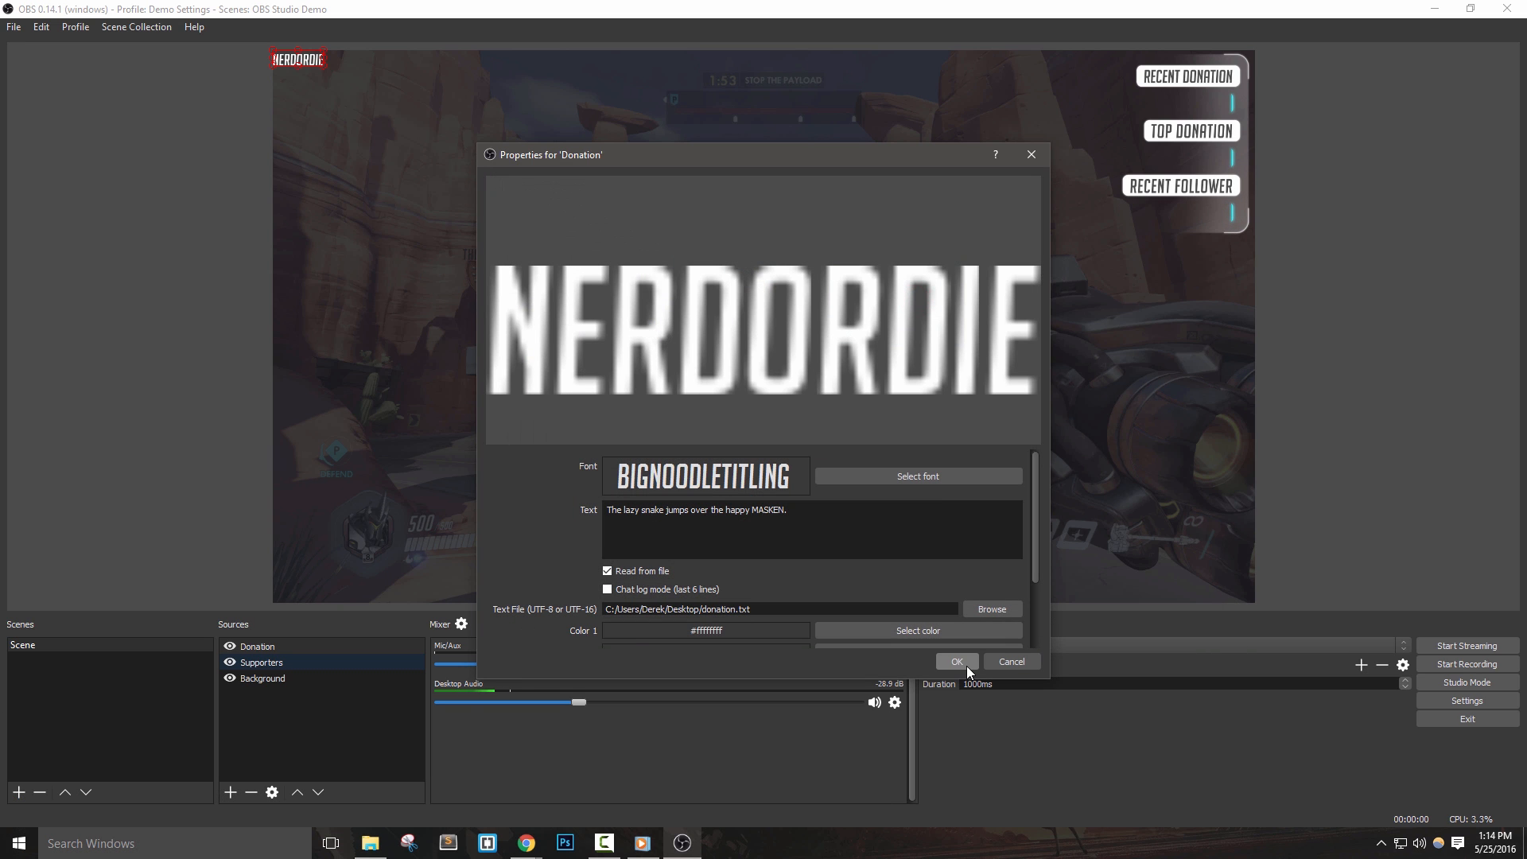
click(955, 661)
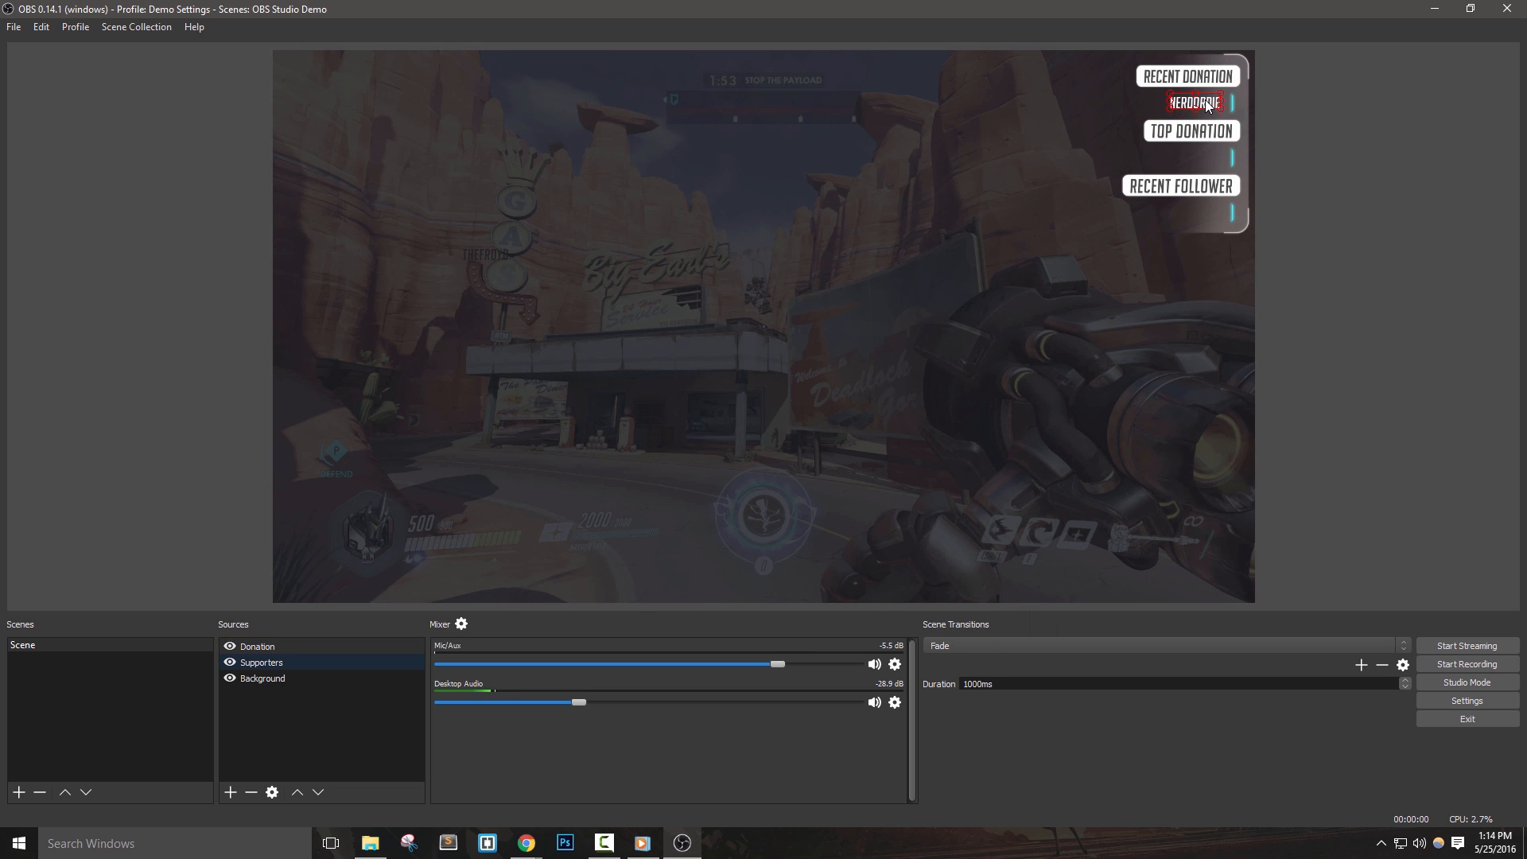
mouse_move(1385, 169)
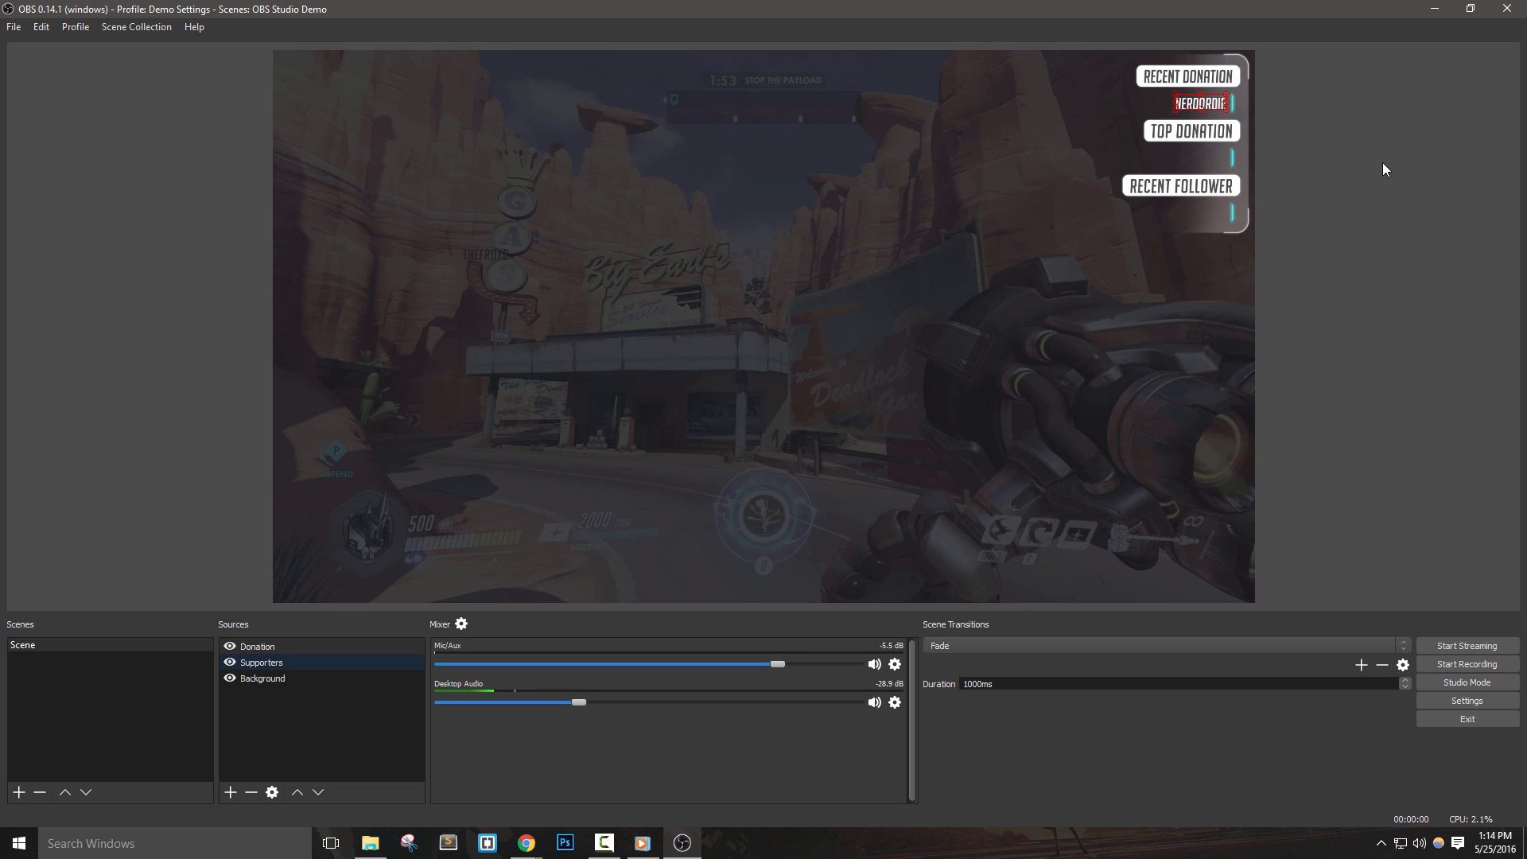
mouse_move(524, 842)
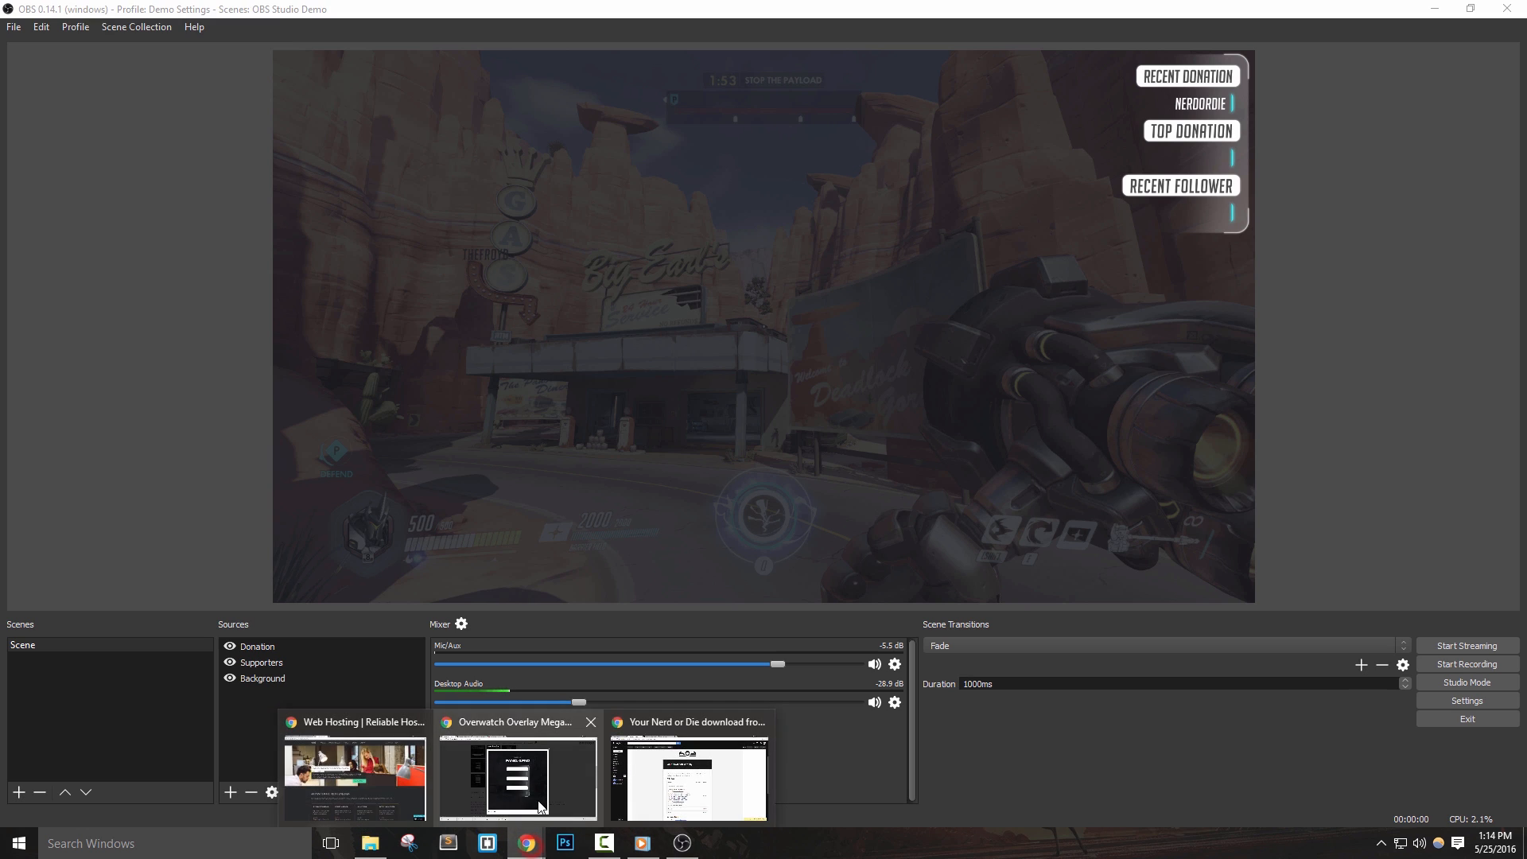
click(517, 773)
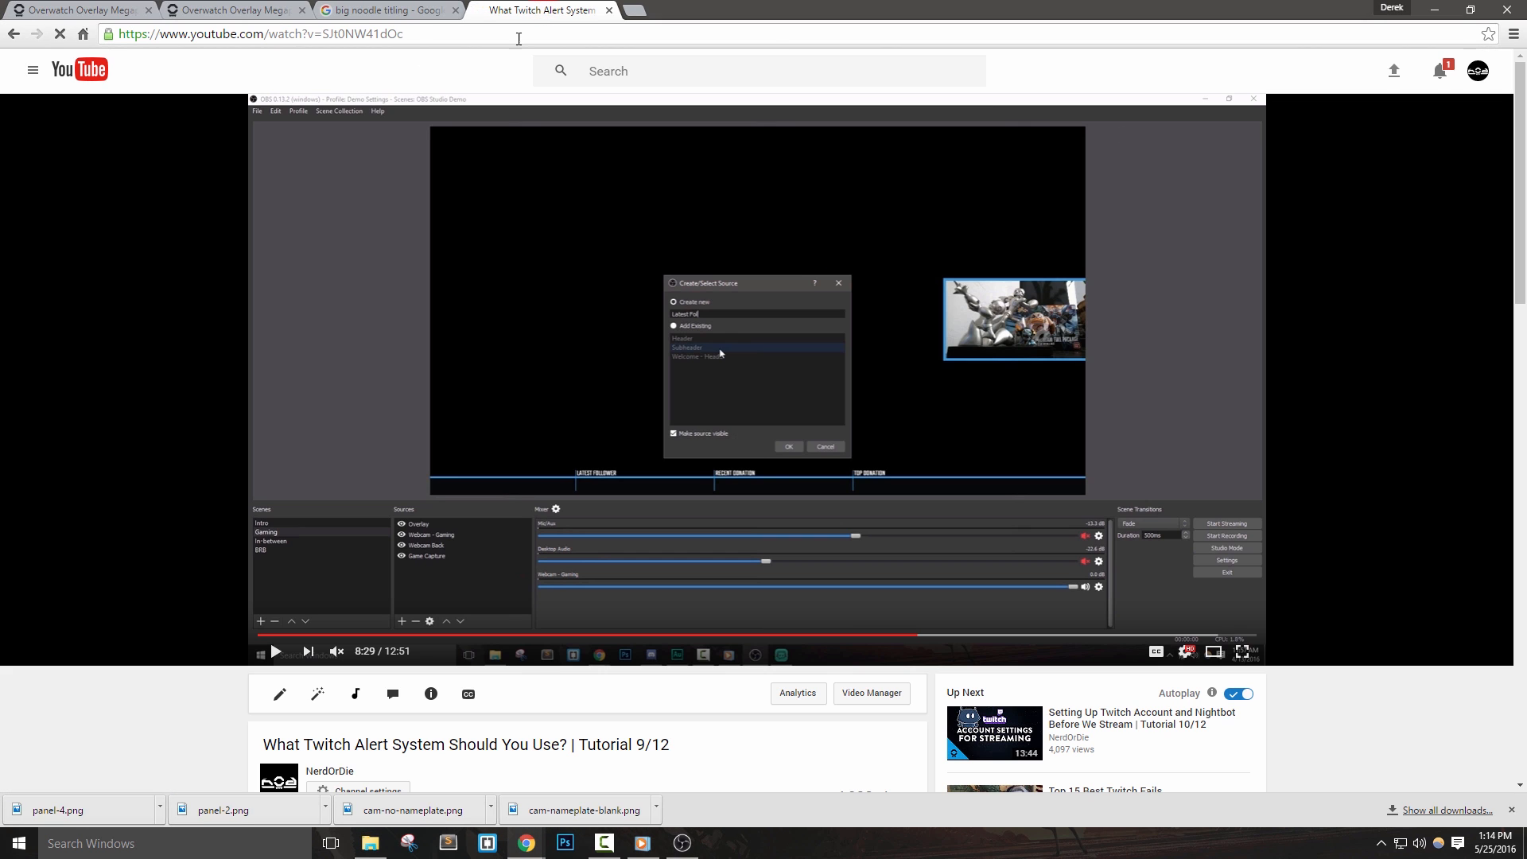
click(682, 842)
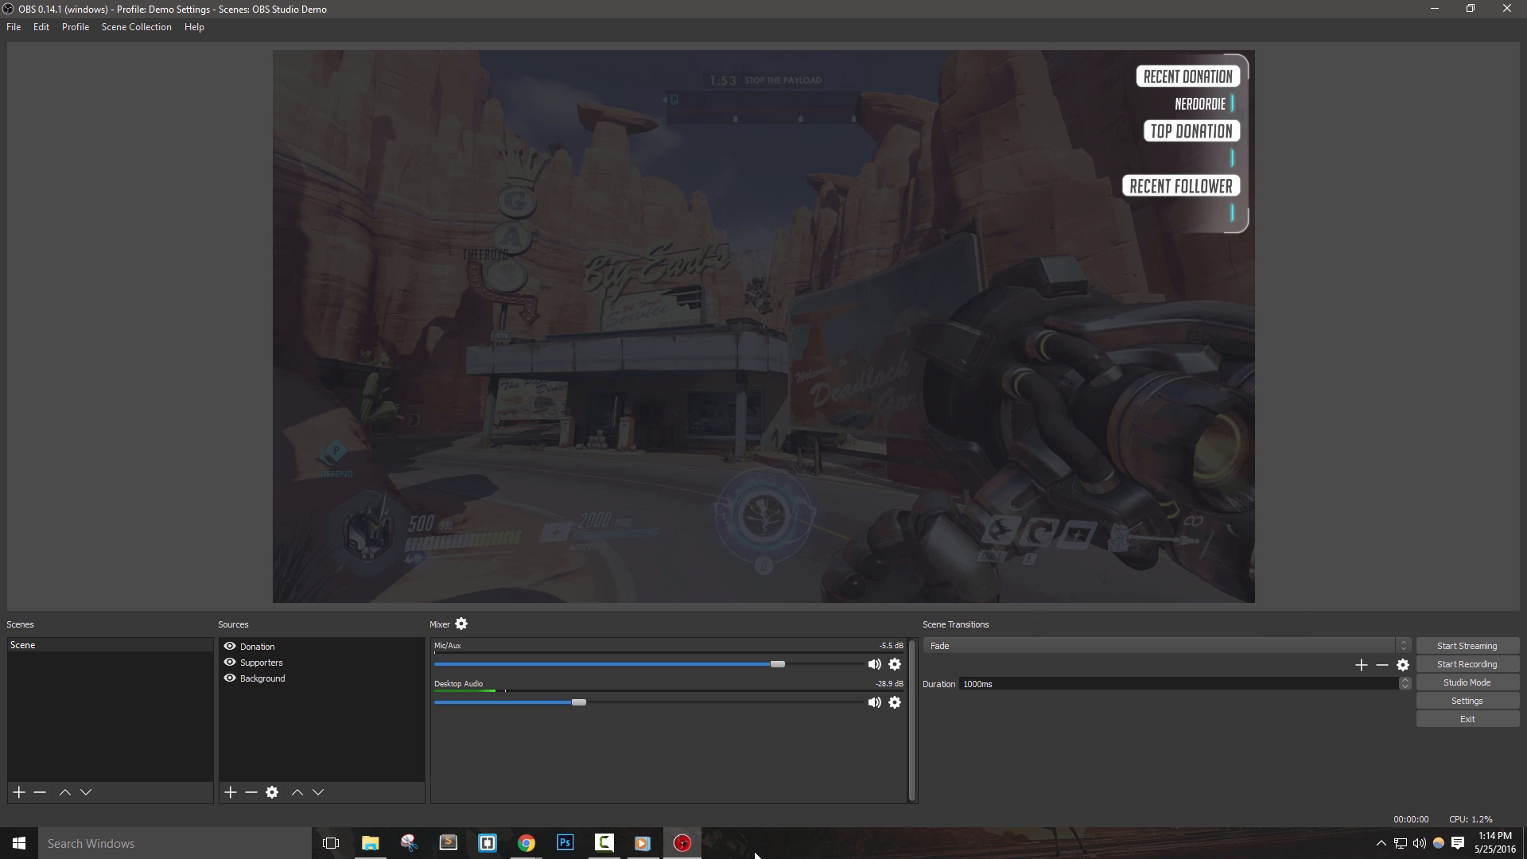
Set Donation's positional alignment to Top Right, then begin a new image source named 'Pnale'
right_click(256, 646)
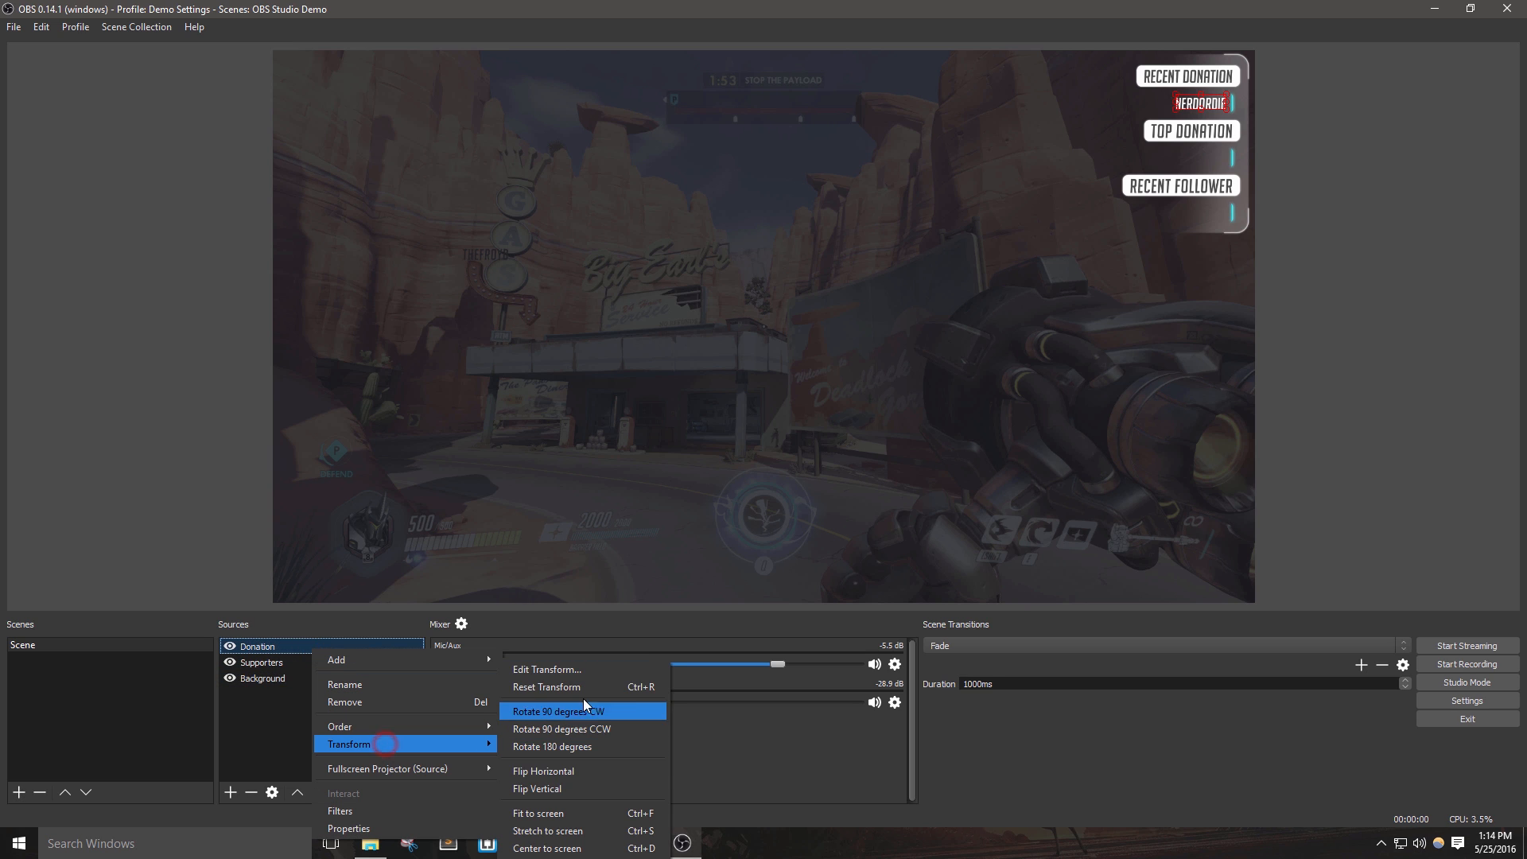
click(547, 669)
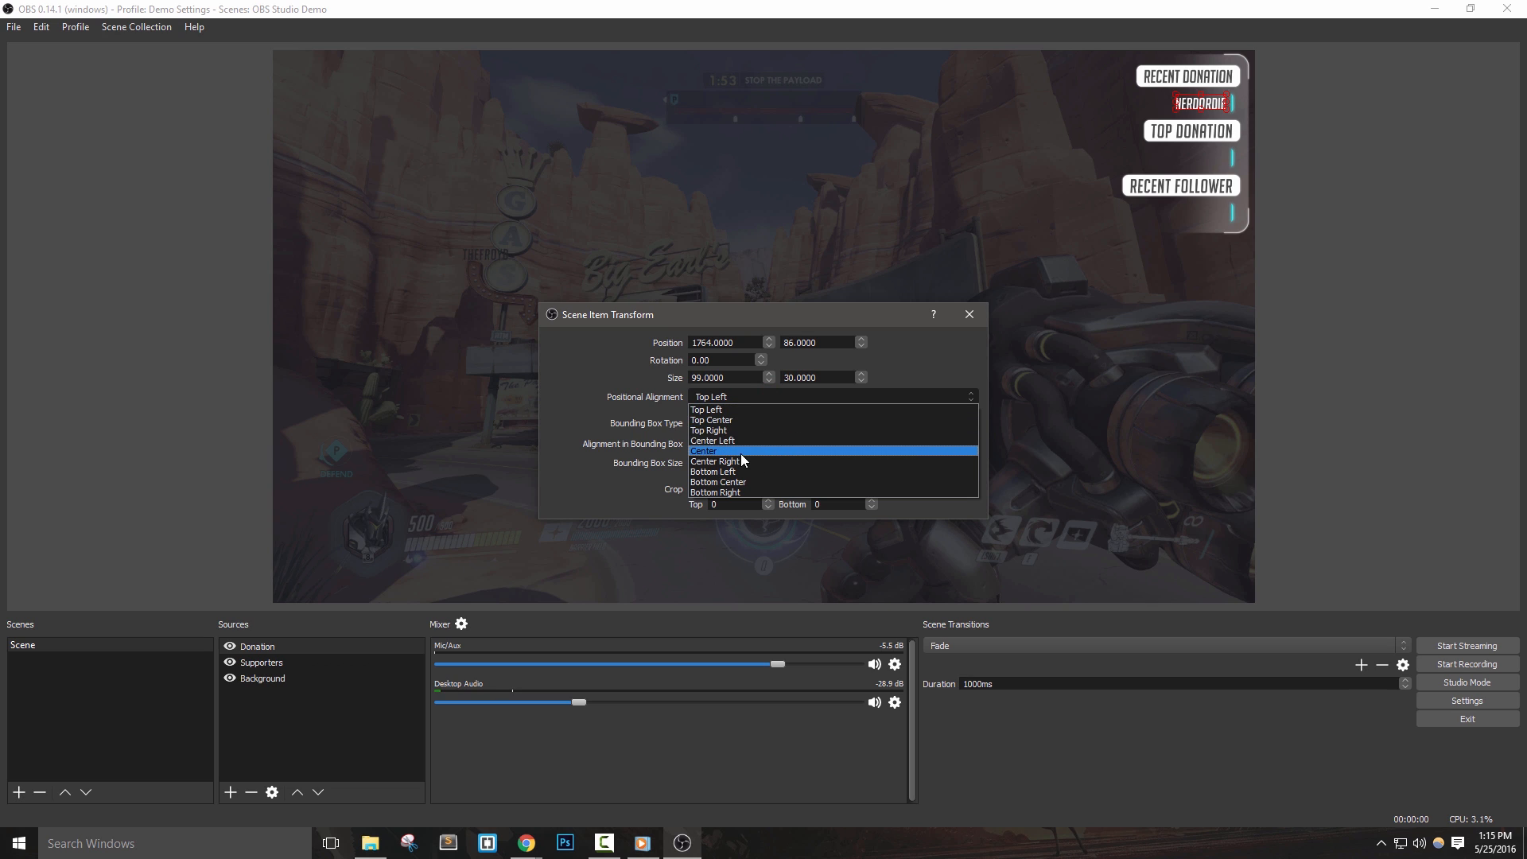
click(710, 420)
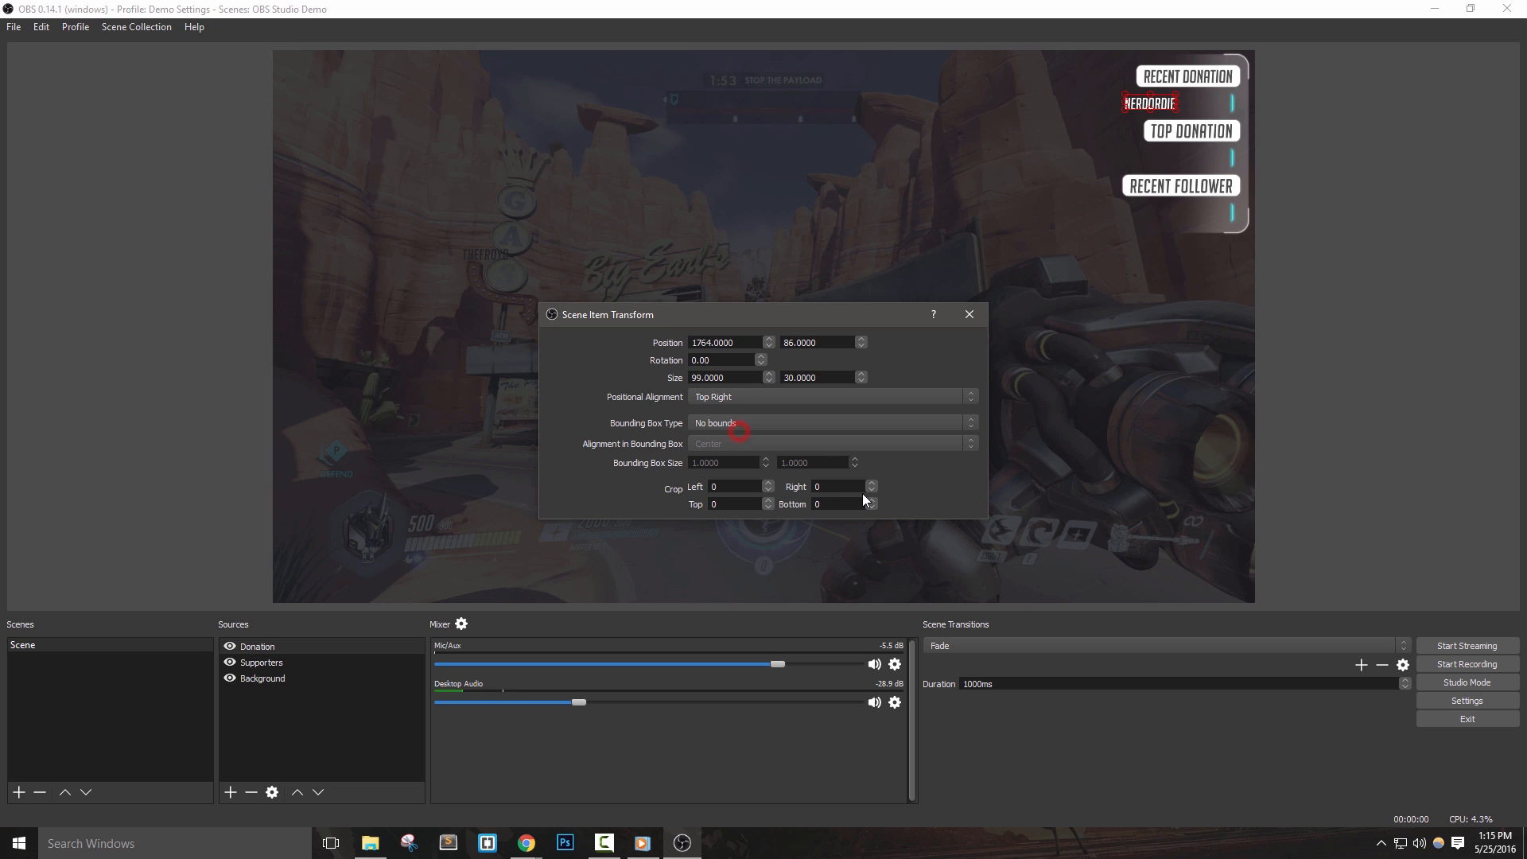
click(968, 313)
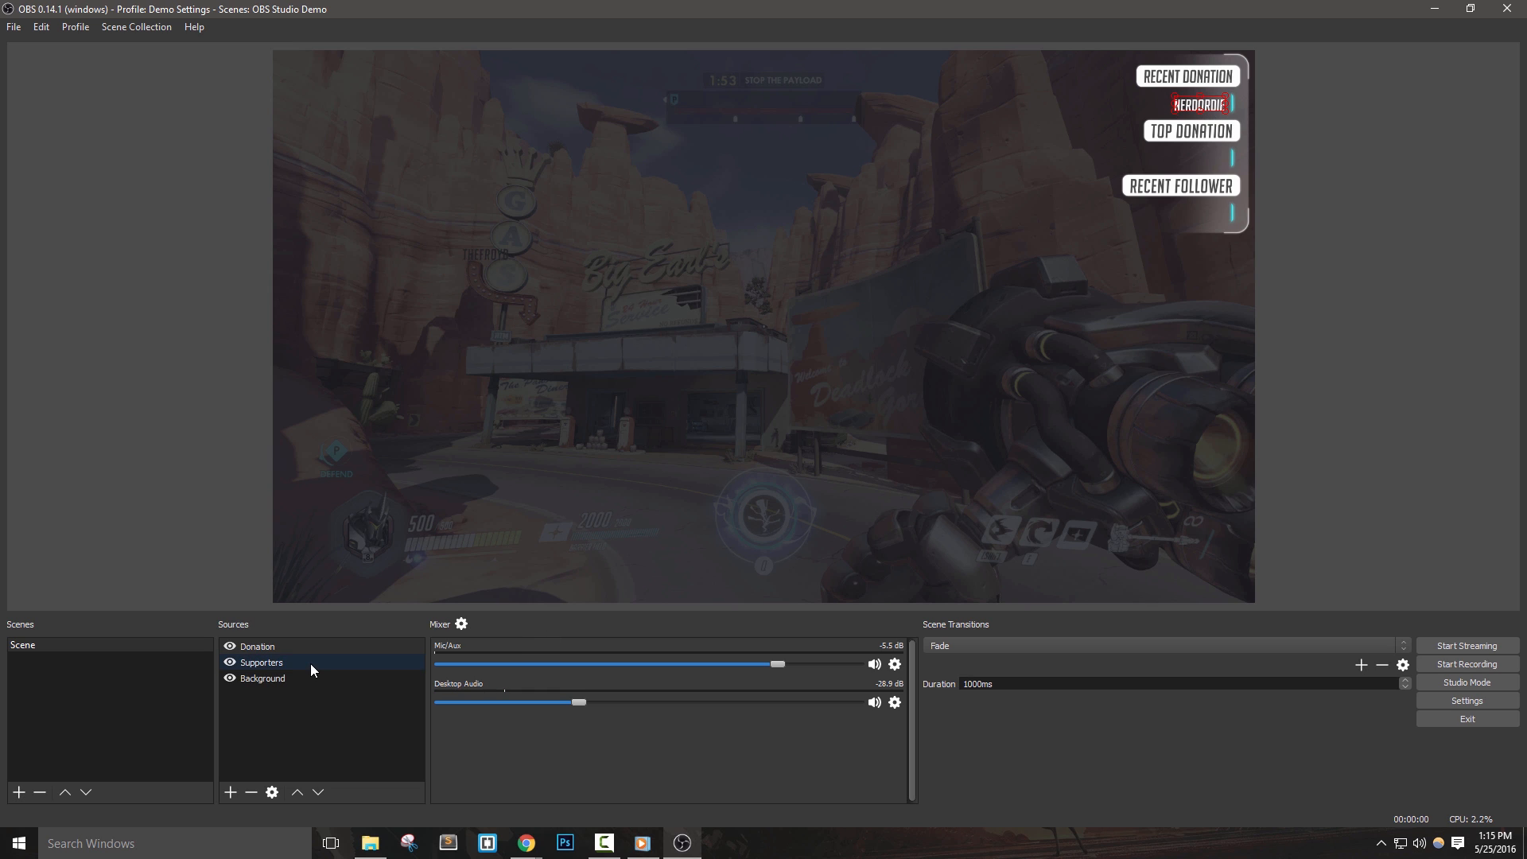
click(230, 792)
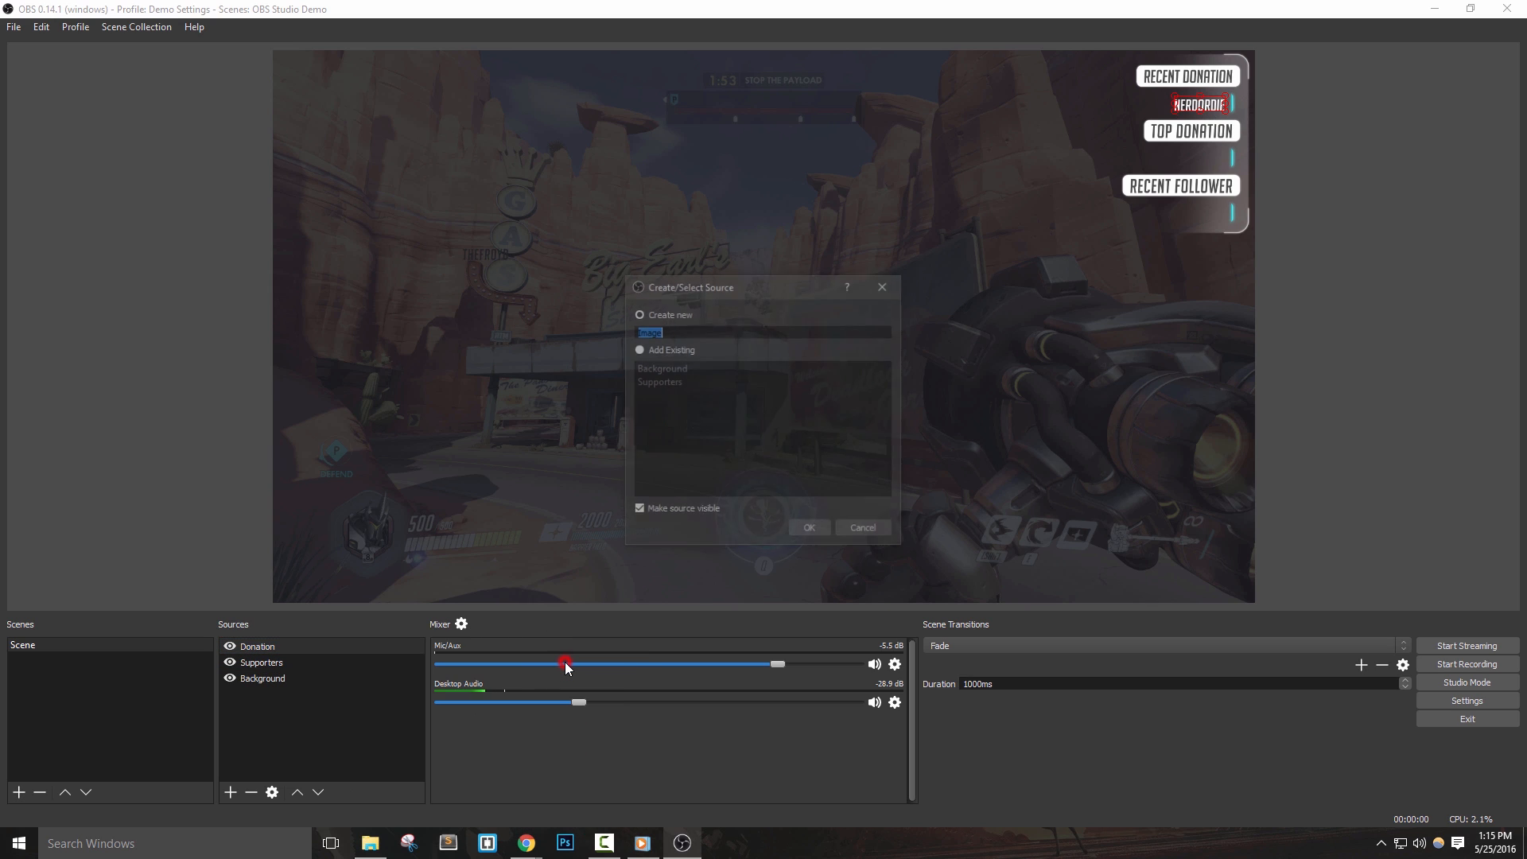
text(Pnale)
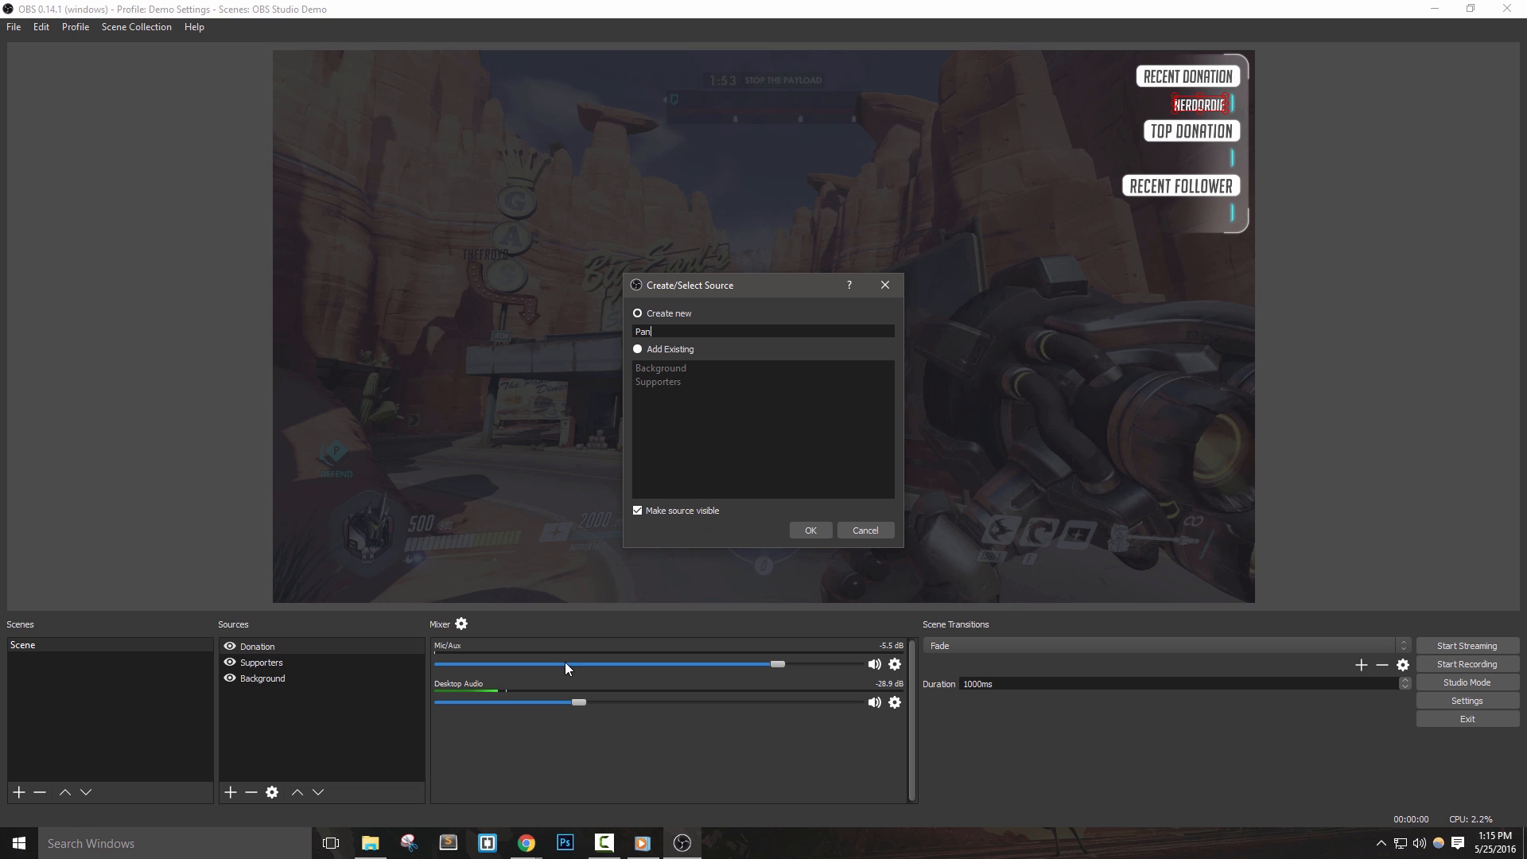
Create the Panel-3 image source showing panel-3.png
click(810, 530)
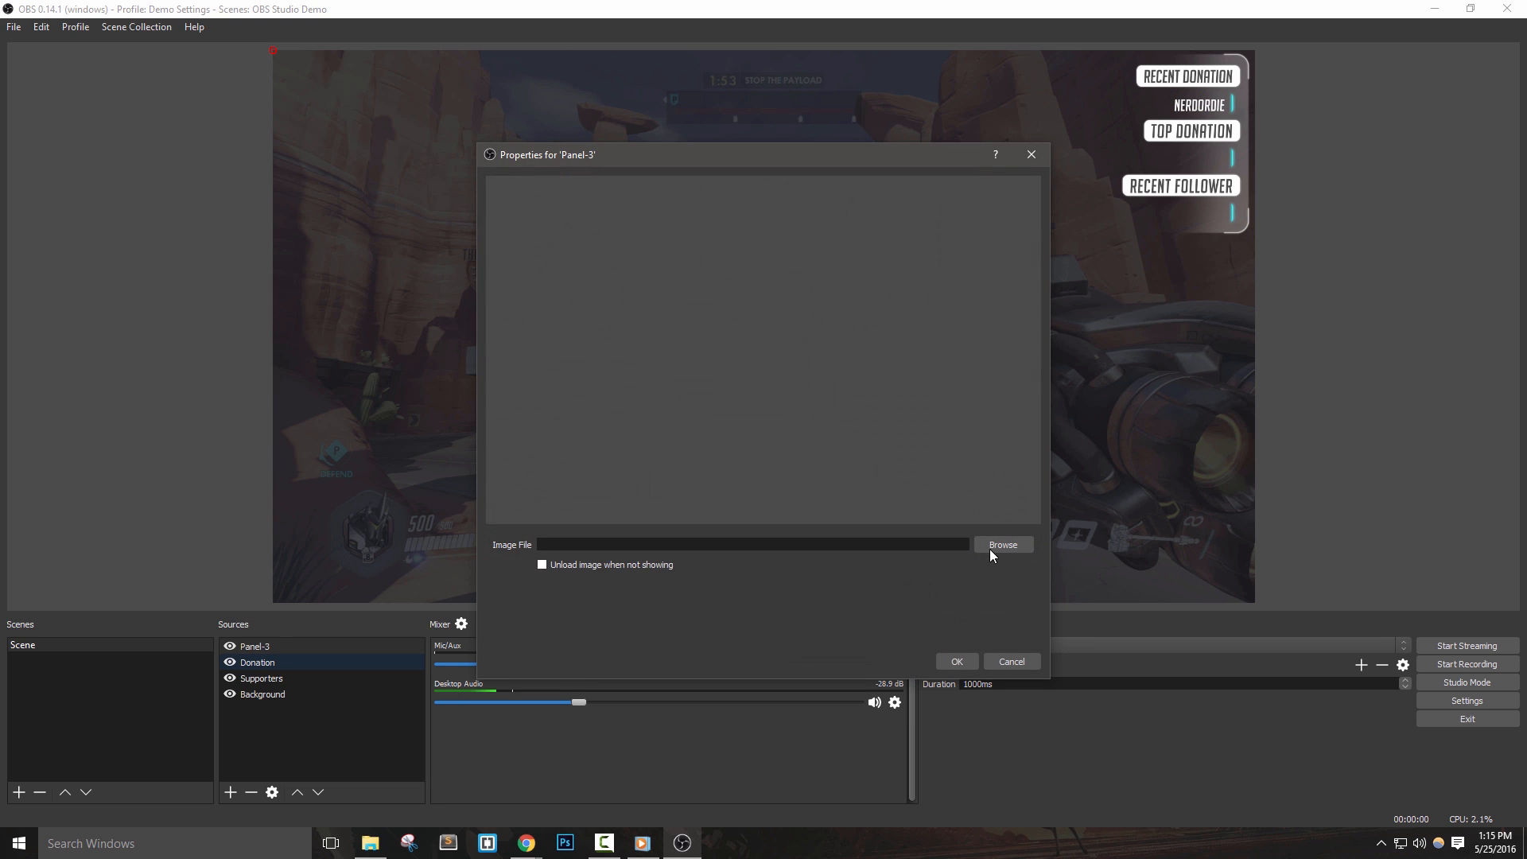
click(1002, 544)
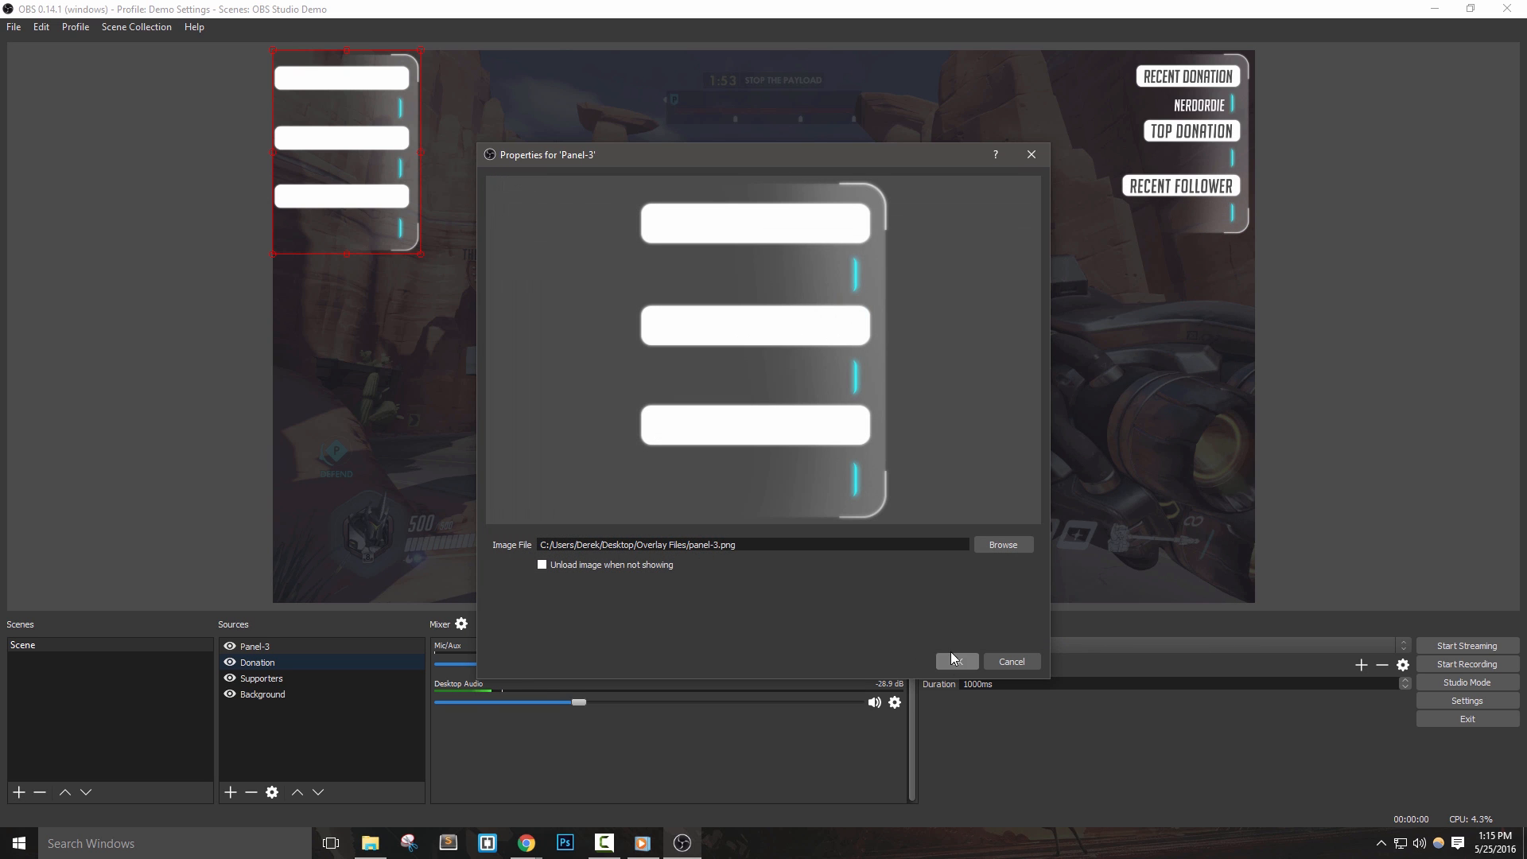
click(956, 661)
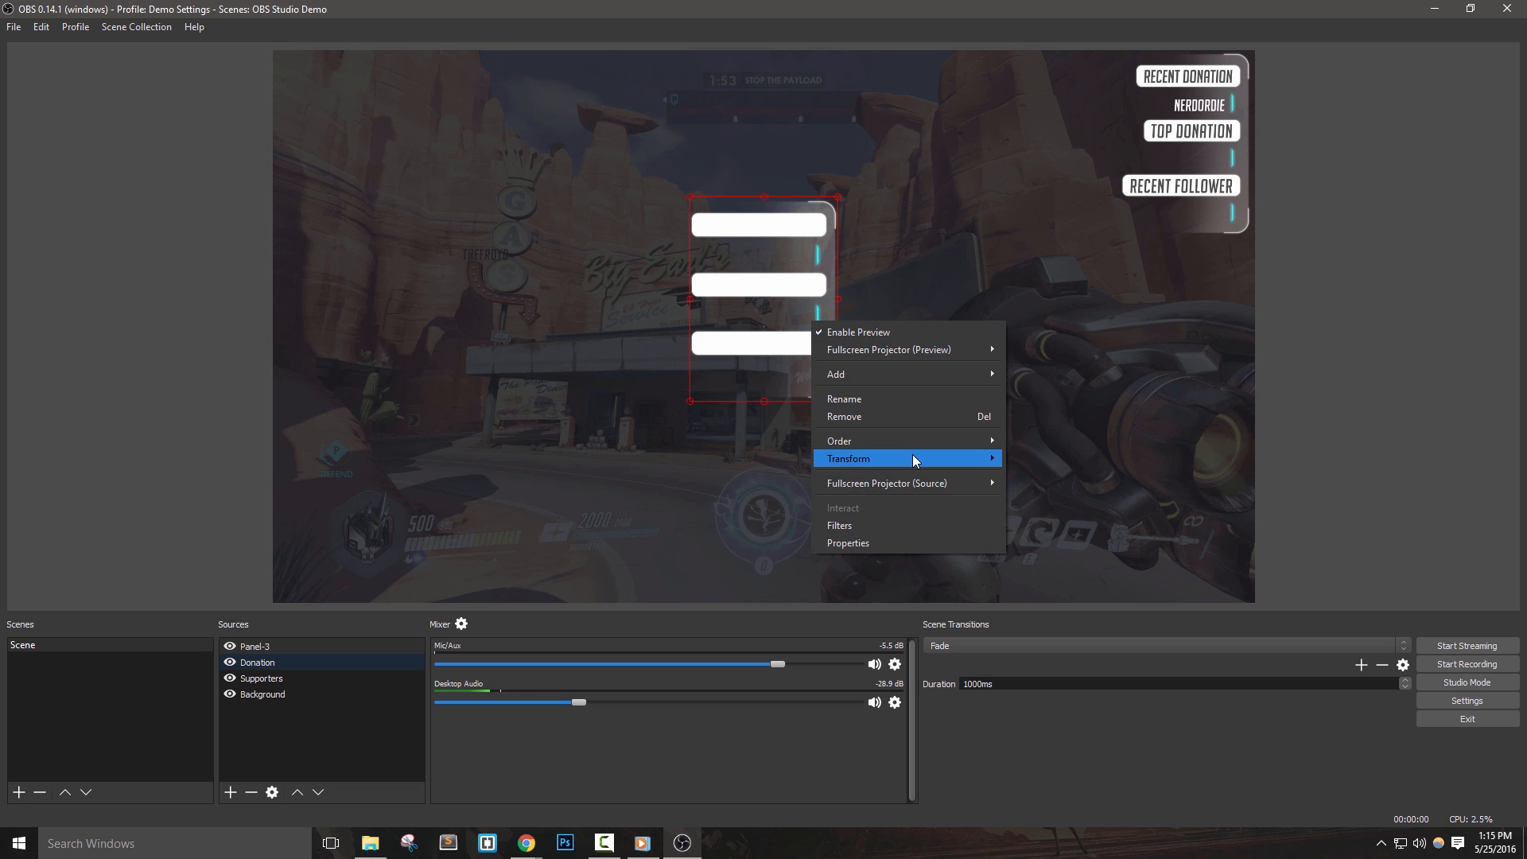
Flip Panel-3 horizontally into the top-left corner and toggle its visibility
click(1069, 565)
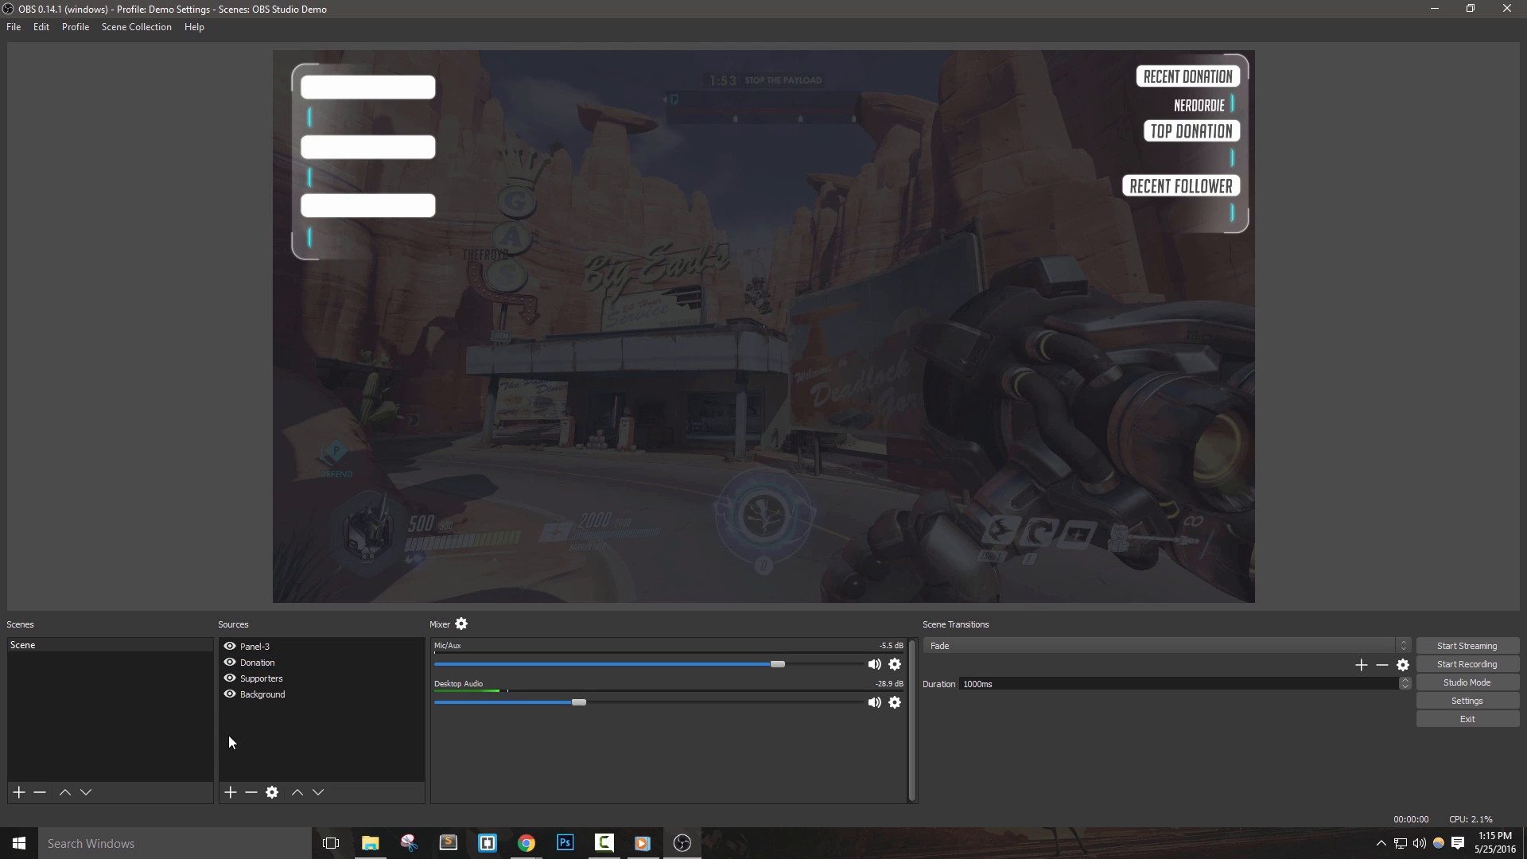
click(255, 646)
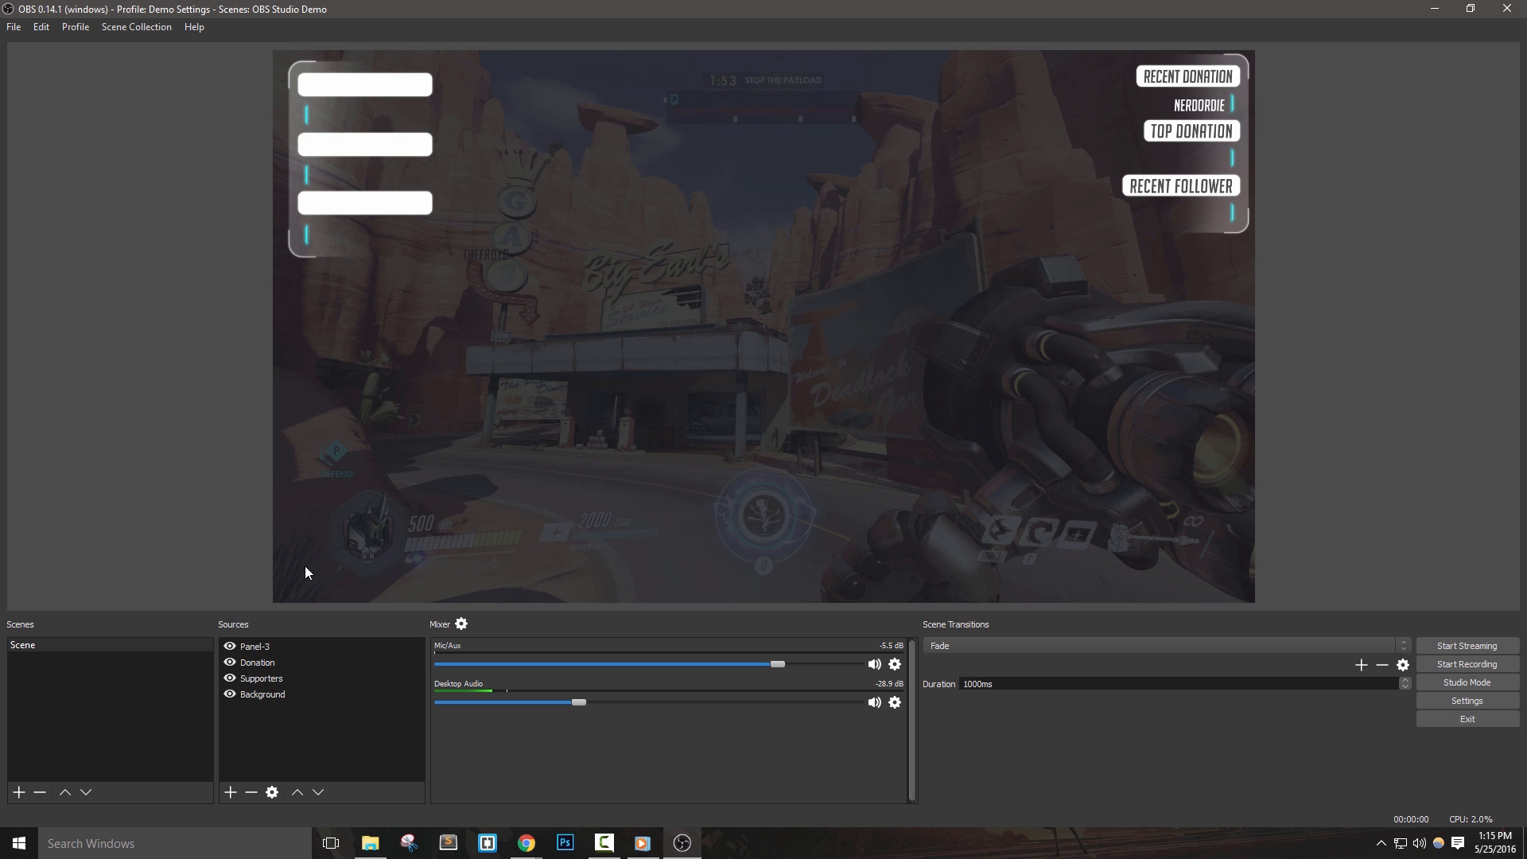
click(256, 646)
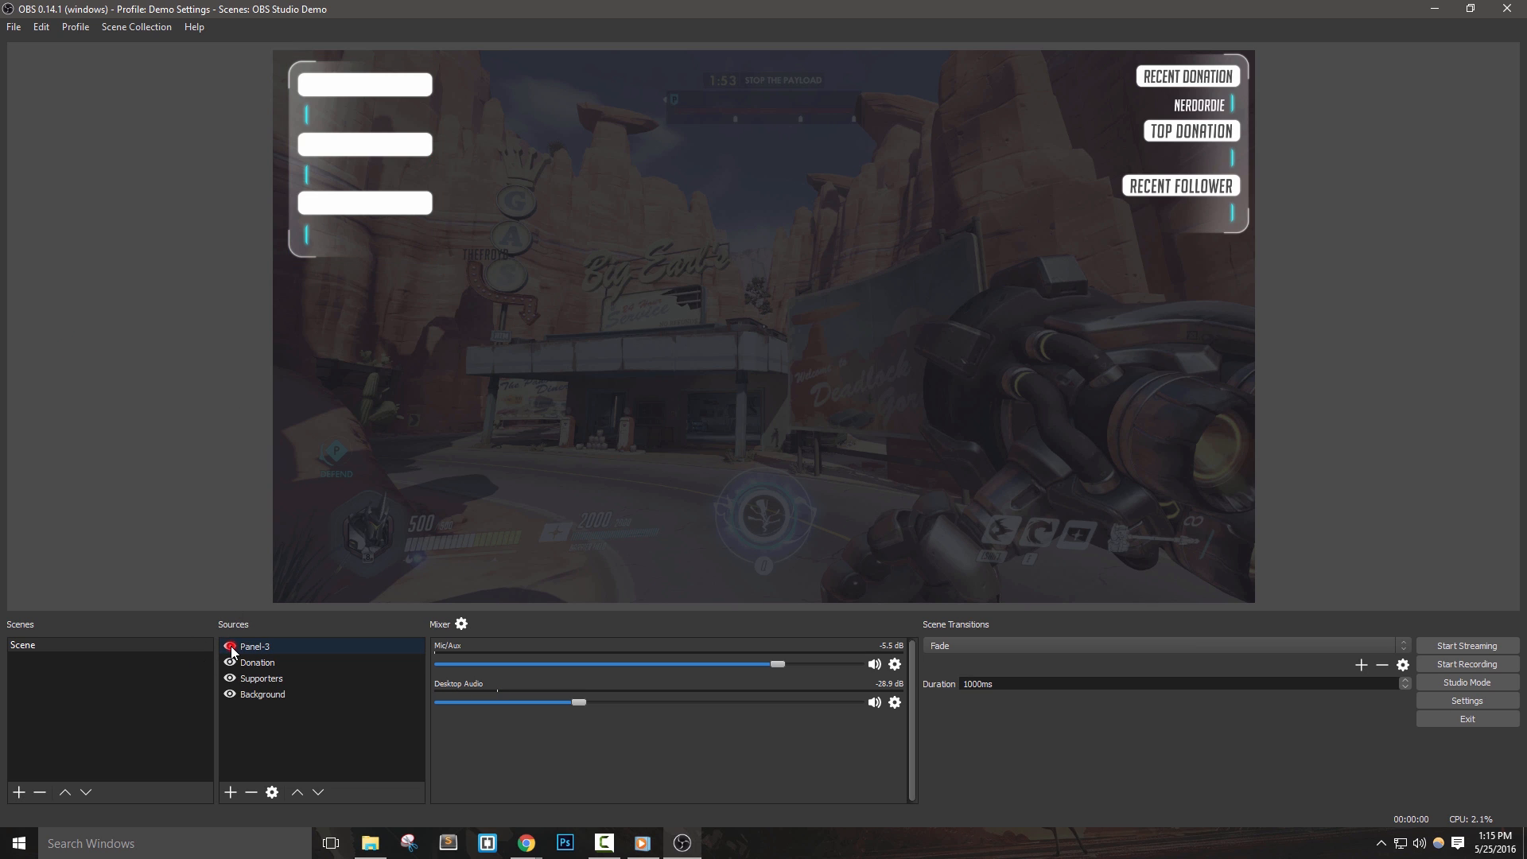
Add a 'HUD' image source with the HUD bar image
right_click(255, 646)
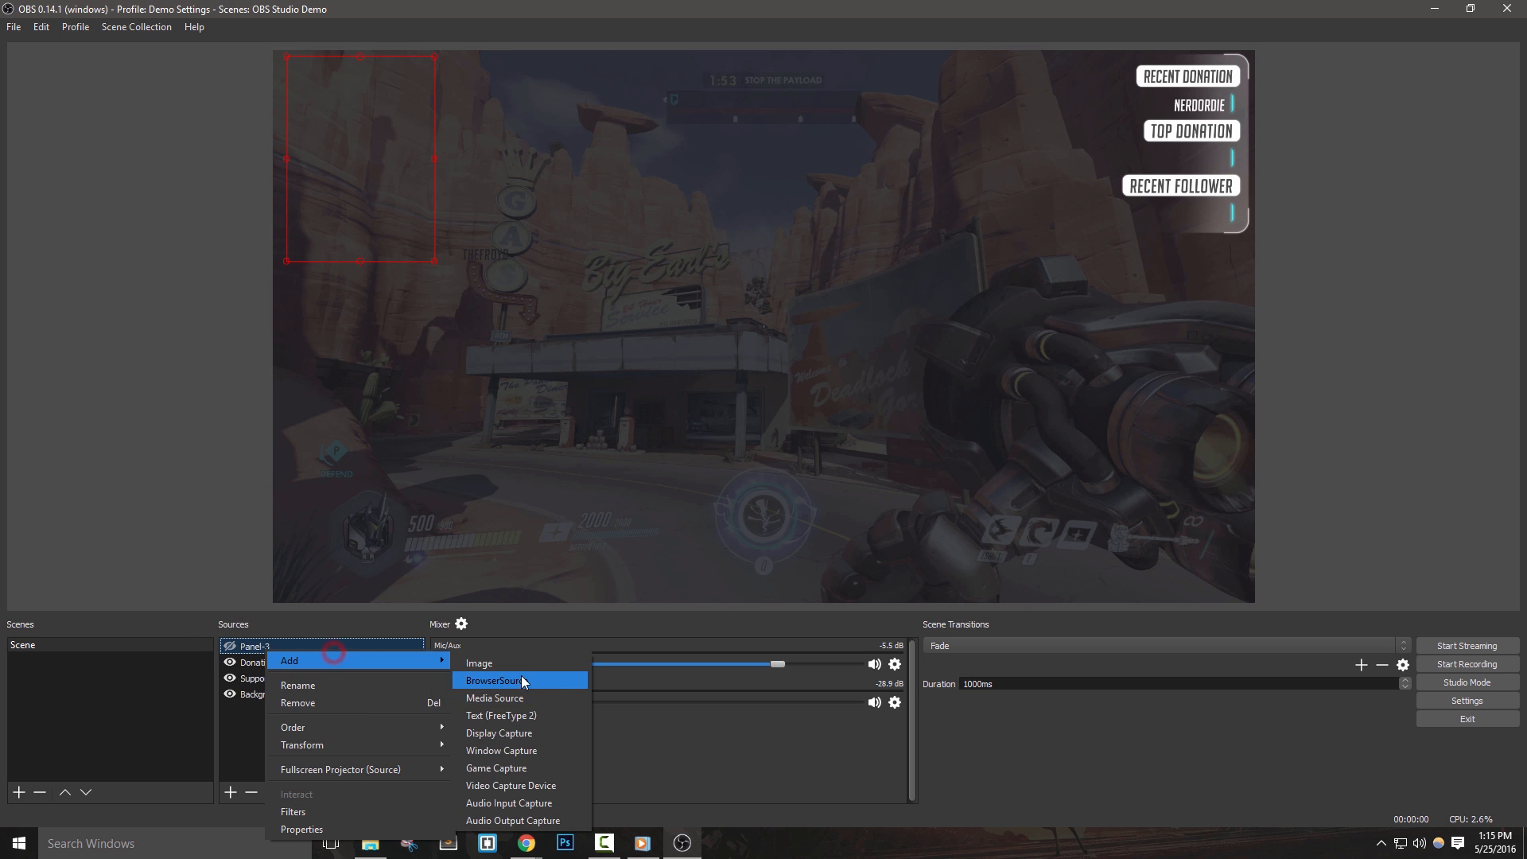
click(478, 663)
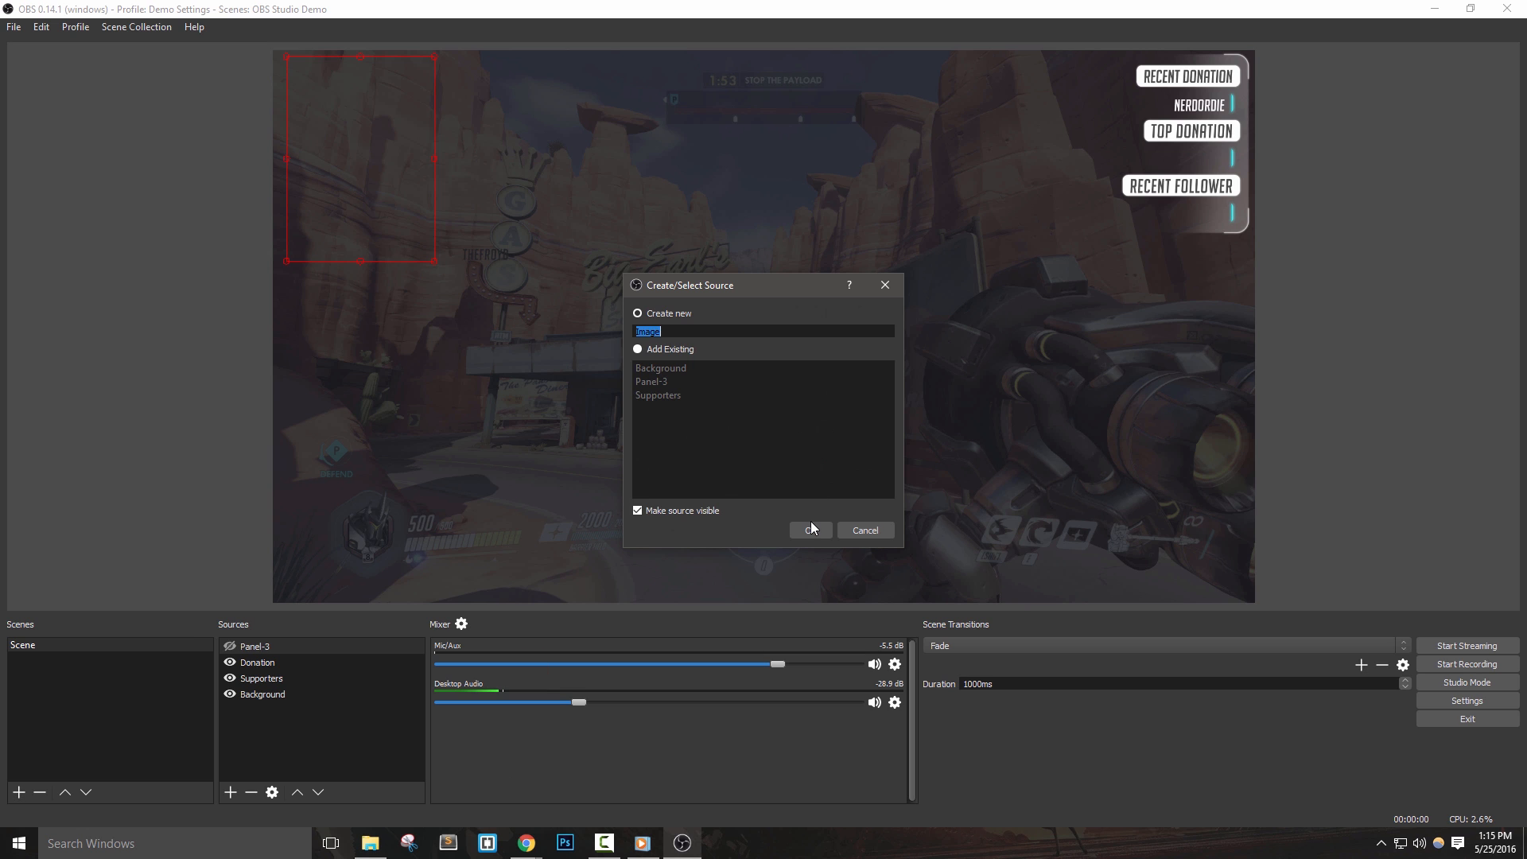
click(809, 530)
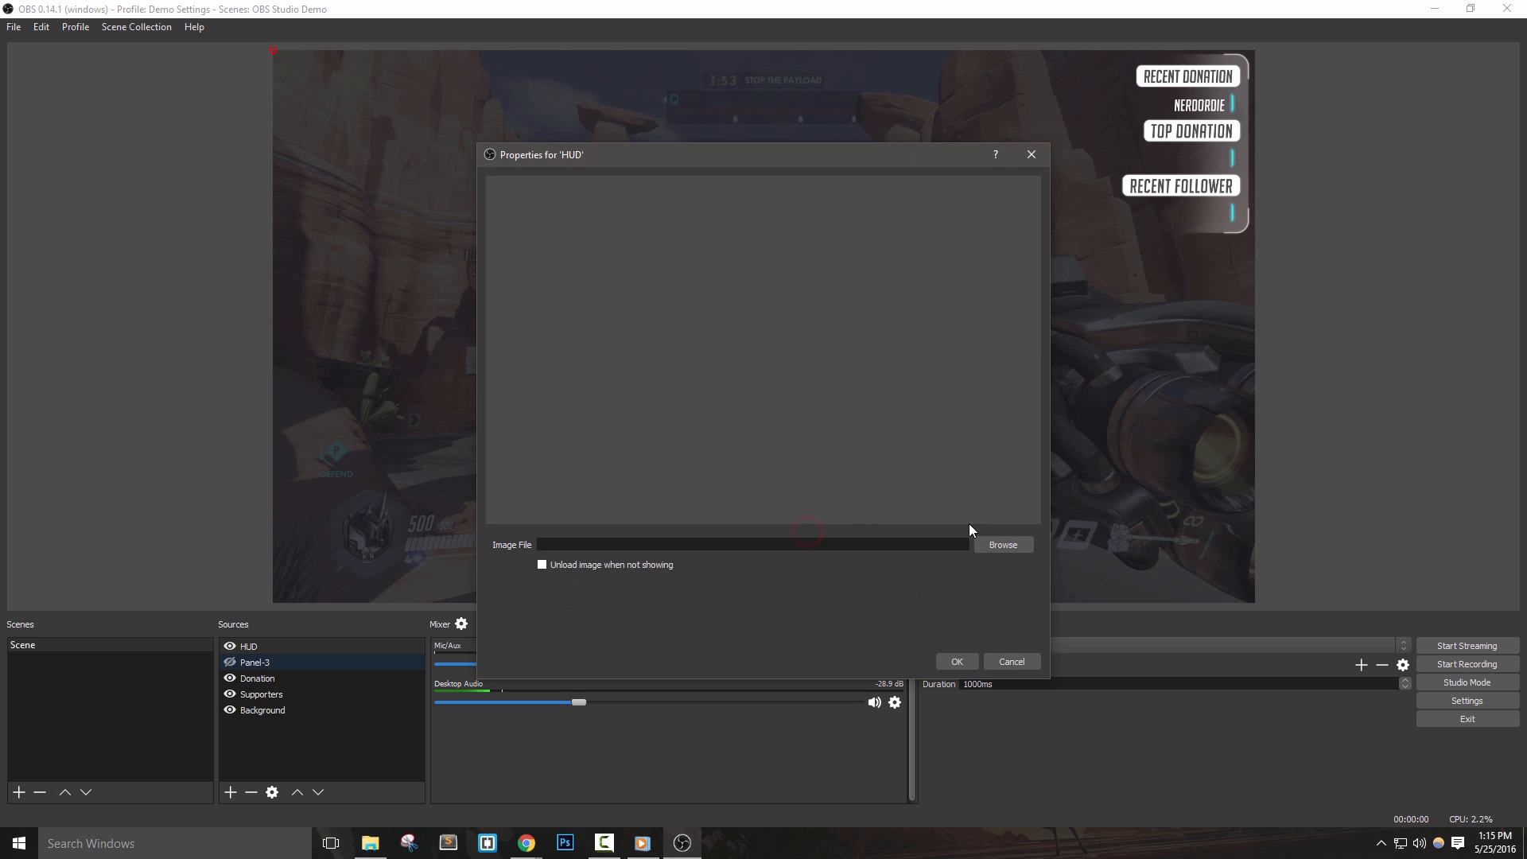
click(1002, 544)
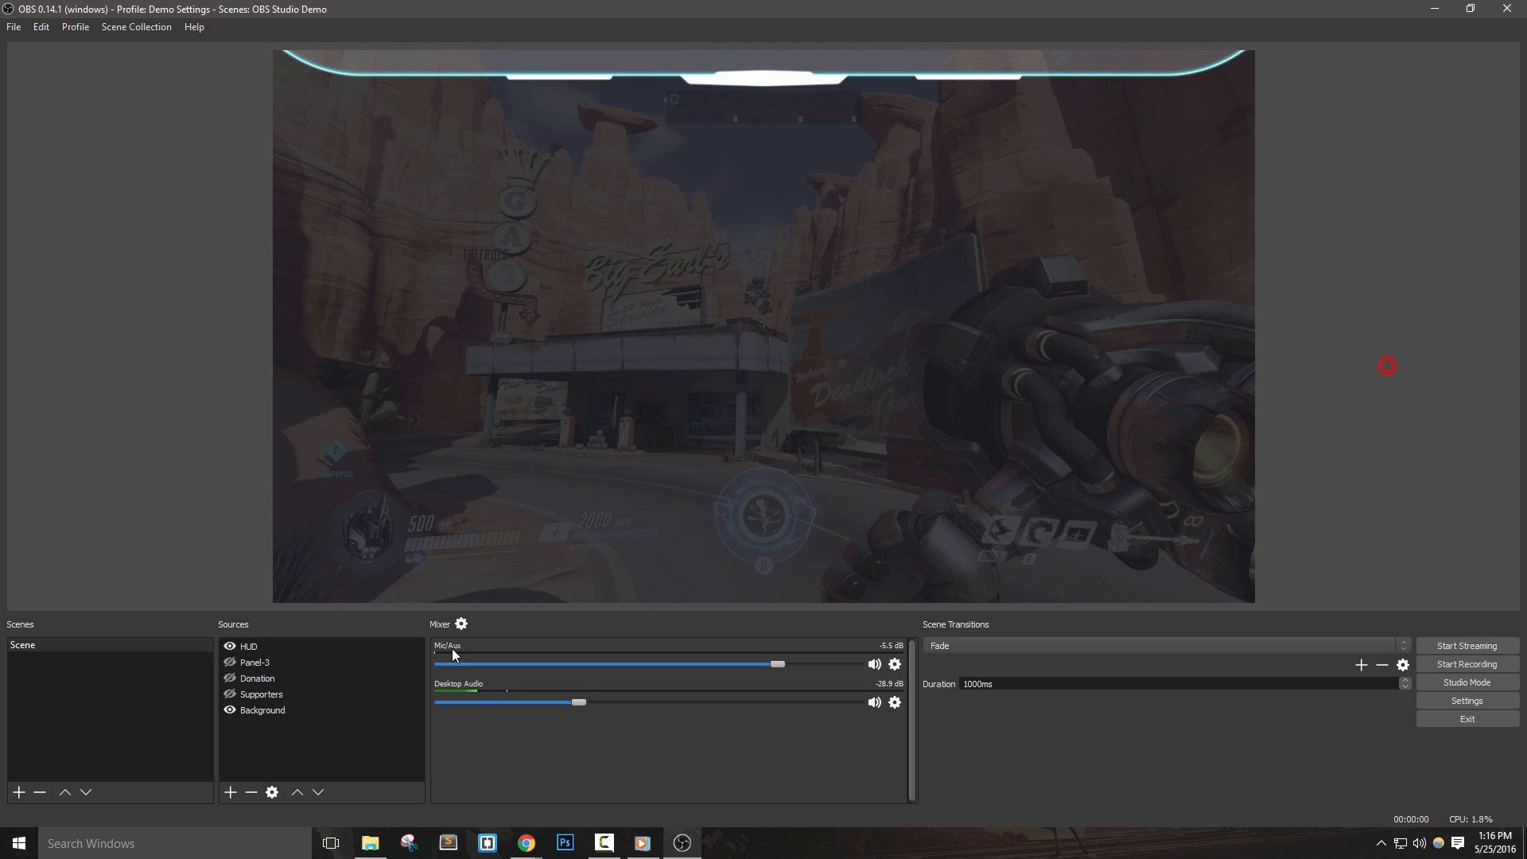
Toggle the Donation text's visibility and bring up the HUD source's options
click(230, 677)
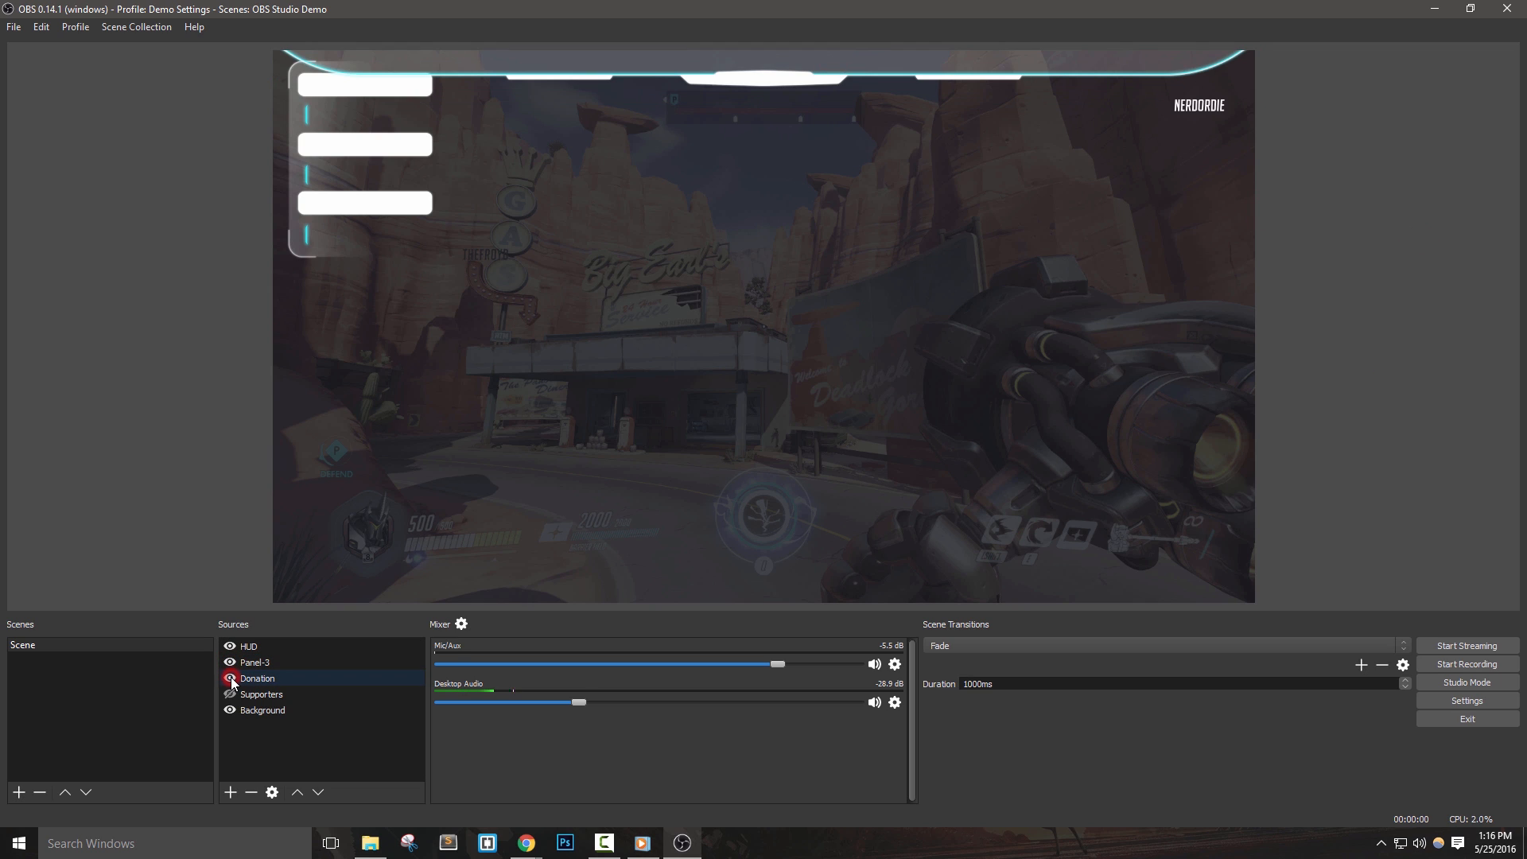
click(261, 693)
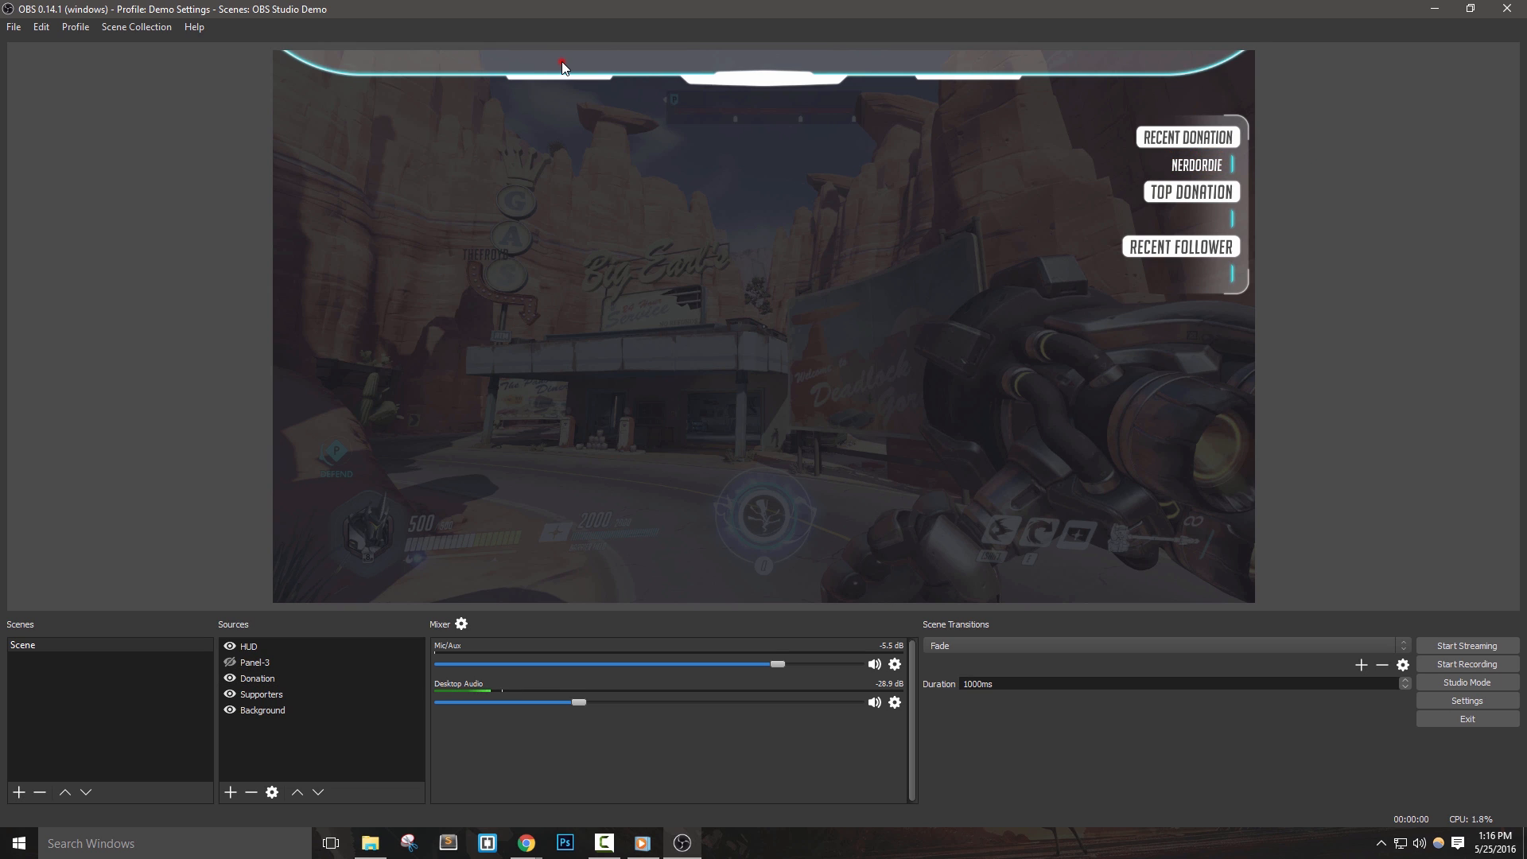
right_click(563, 66)
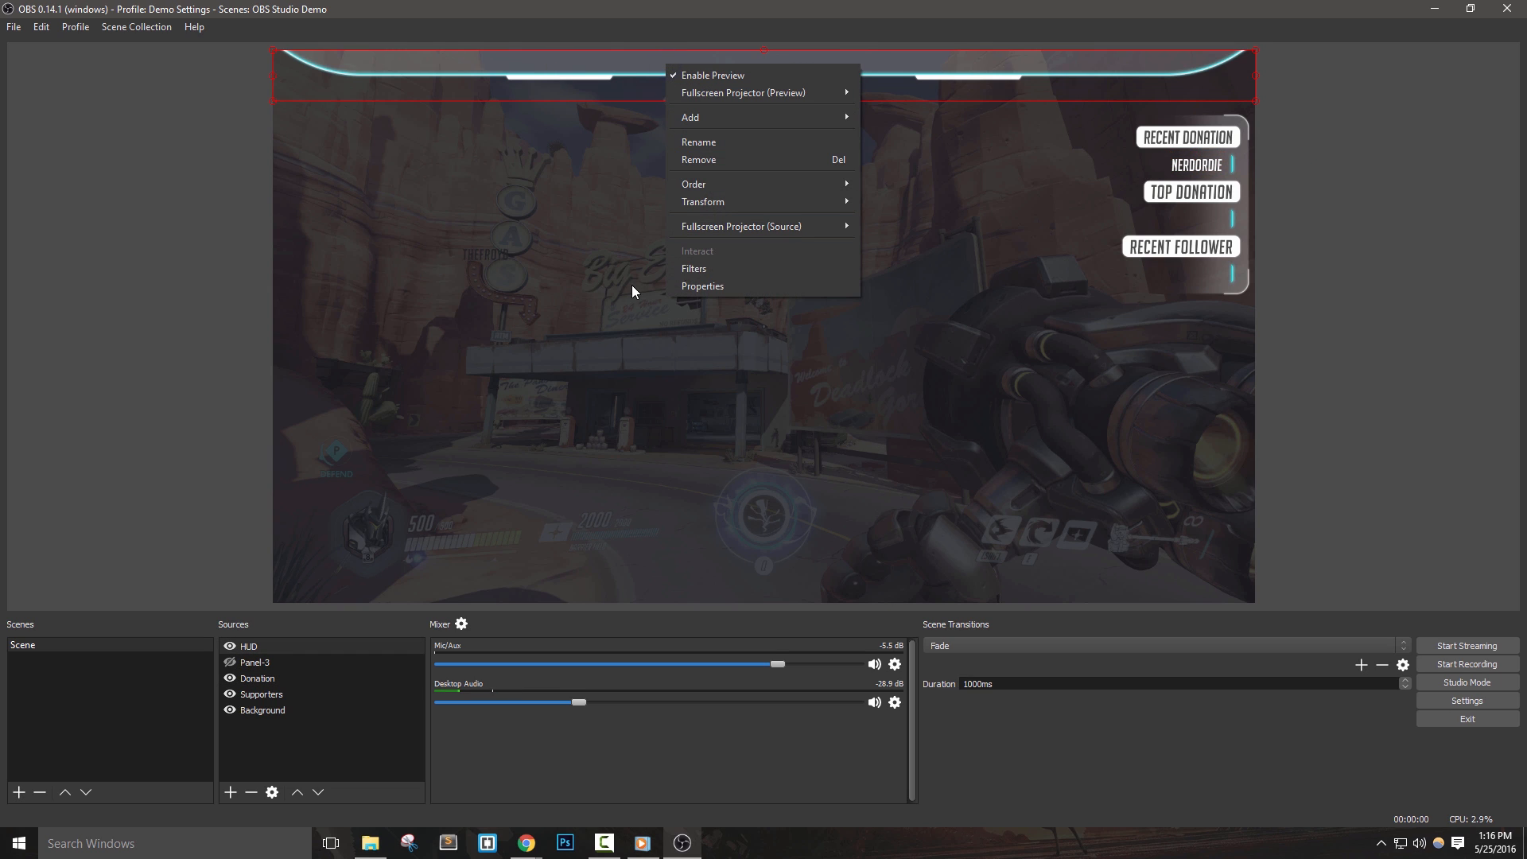
Add a purple #aa00ff Color Correction filter to HUD, flip it vertically, and hide it
click(694, 269)
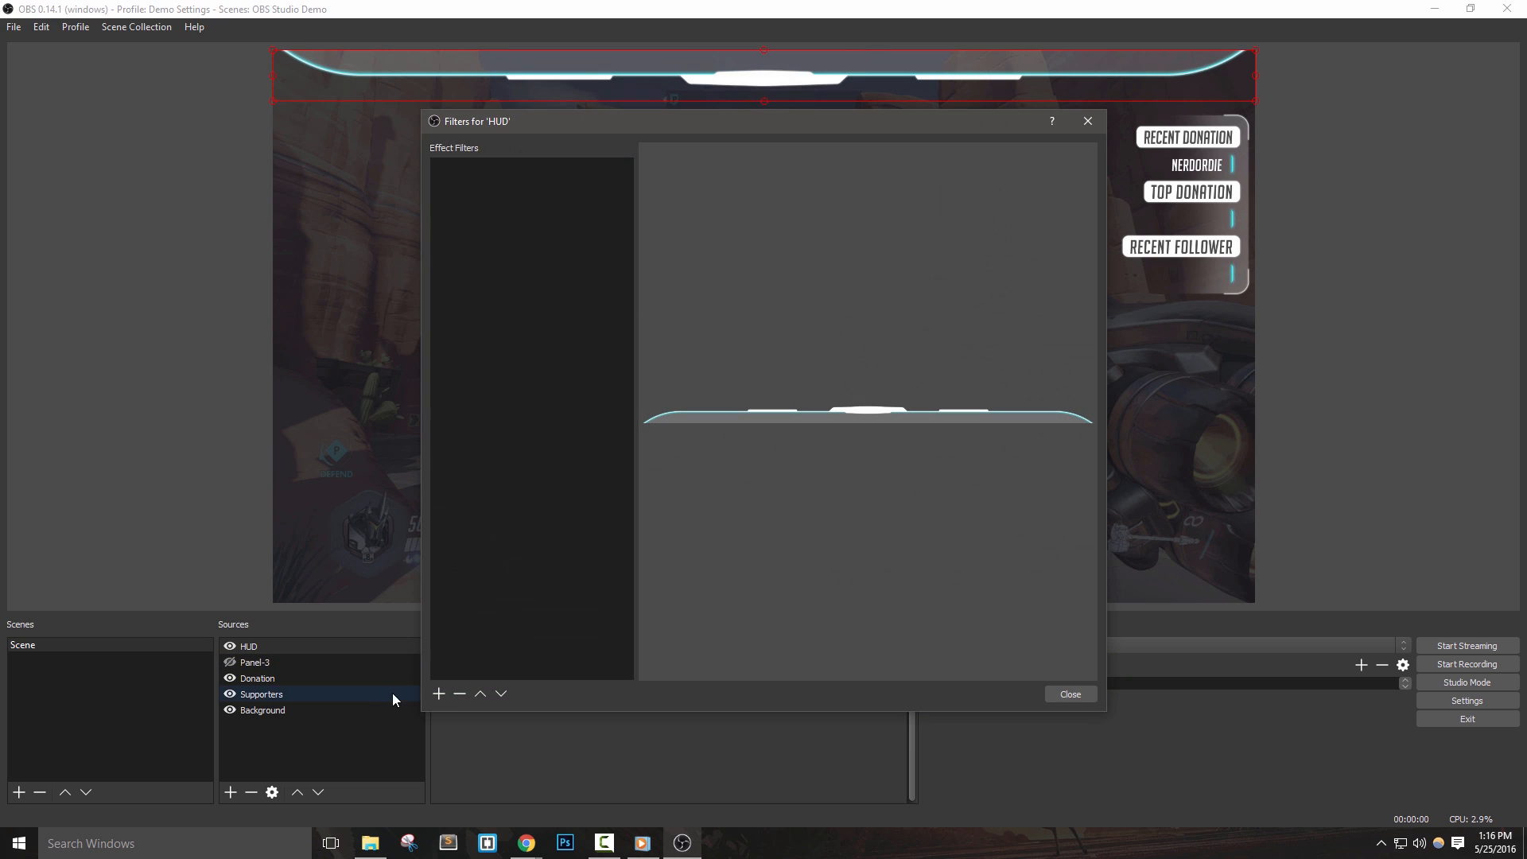
click(437, 694)
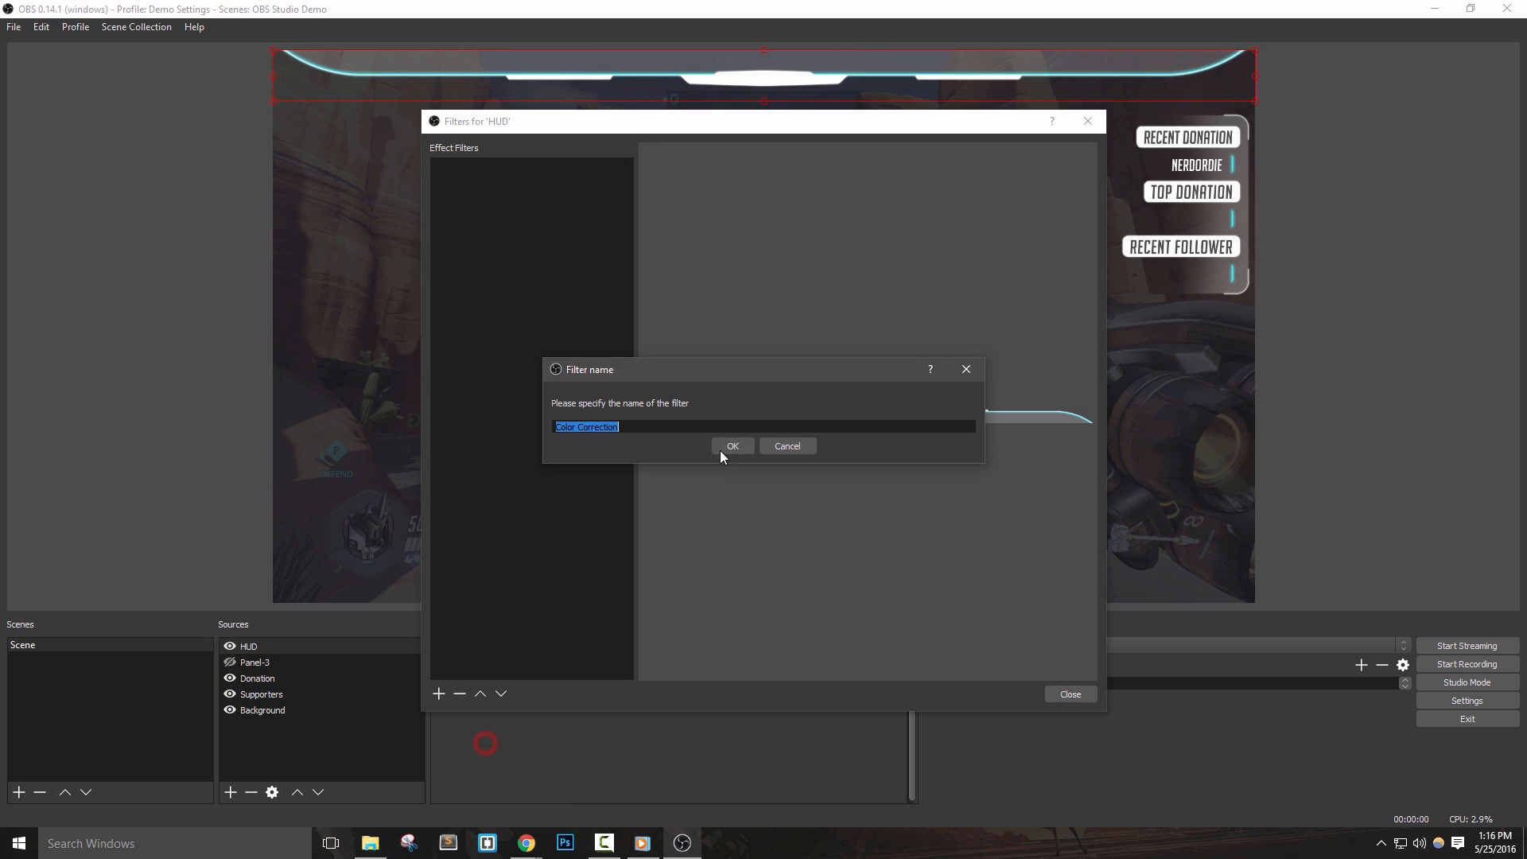
click(732, 446)
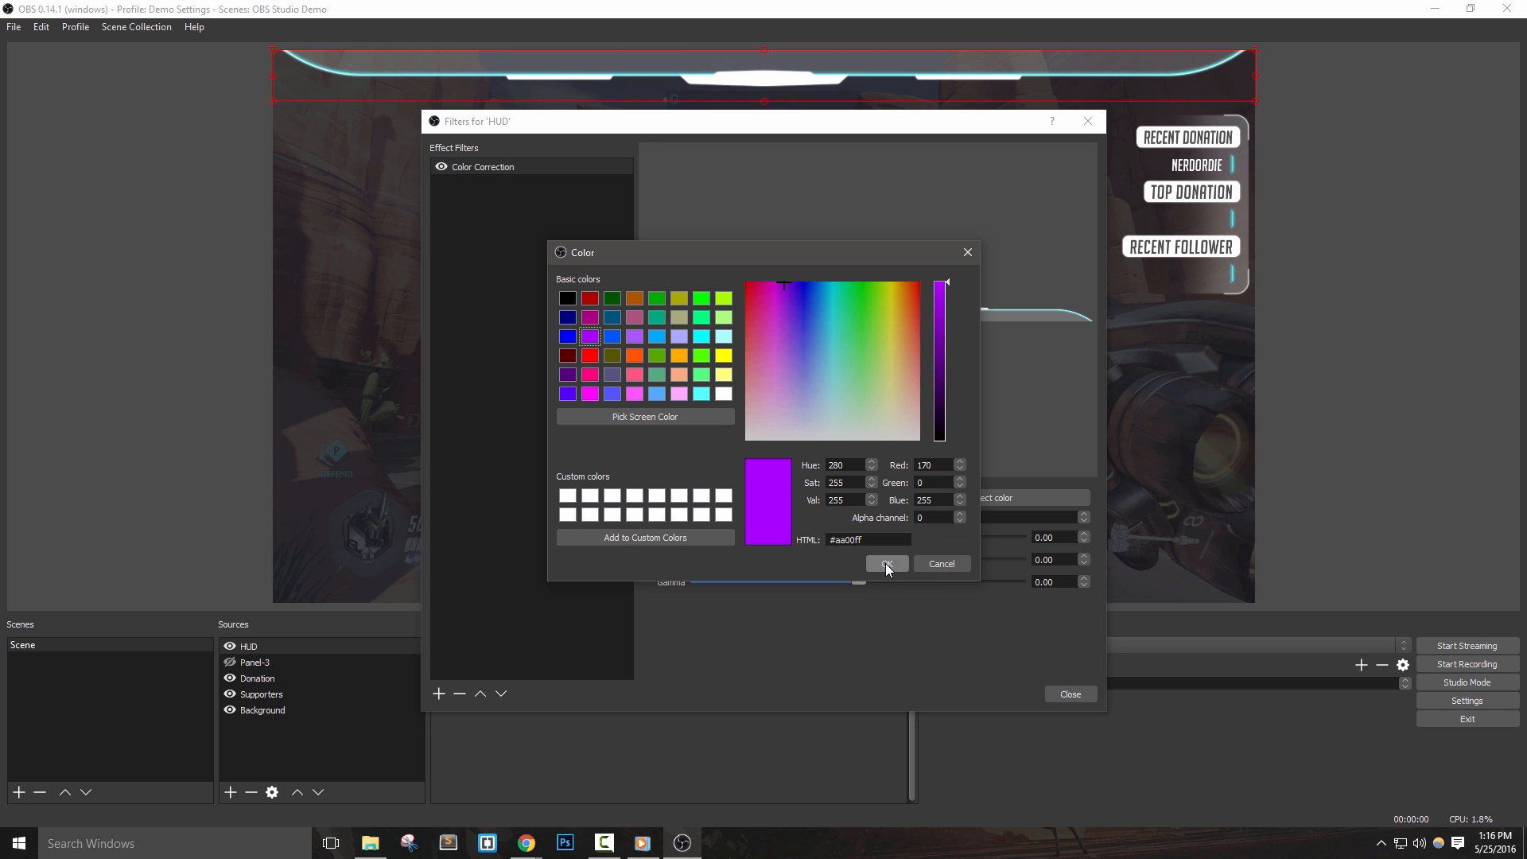
click(885, 565)
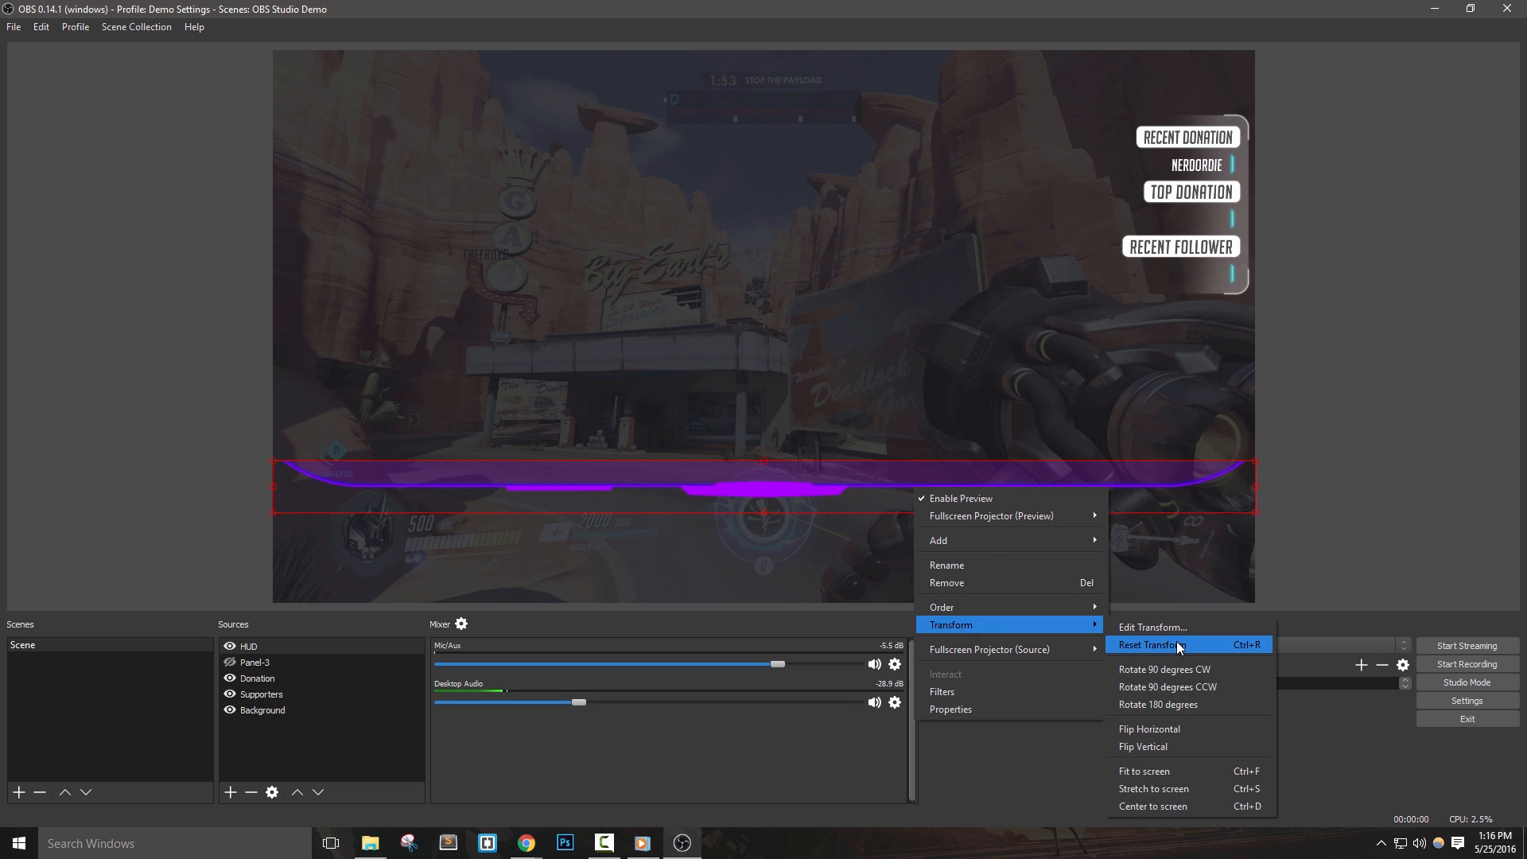
click(1154, 643)
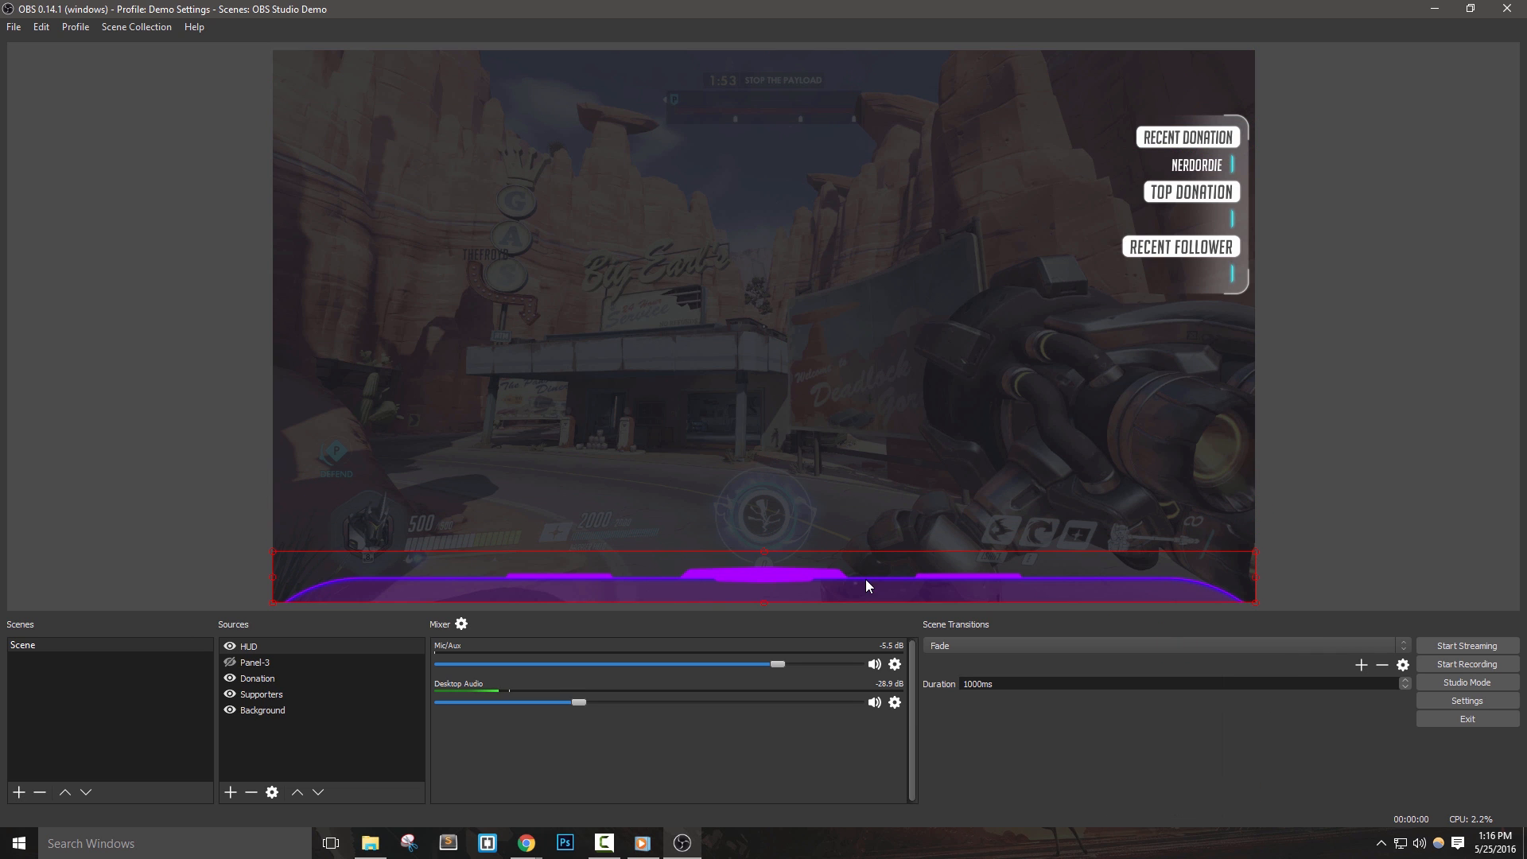
click(229, 647)
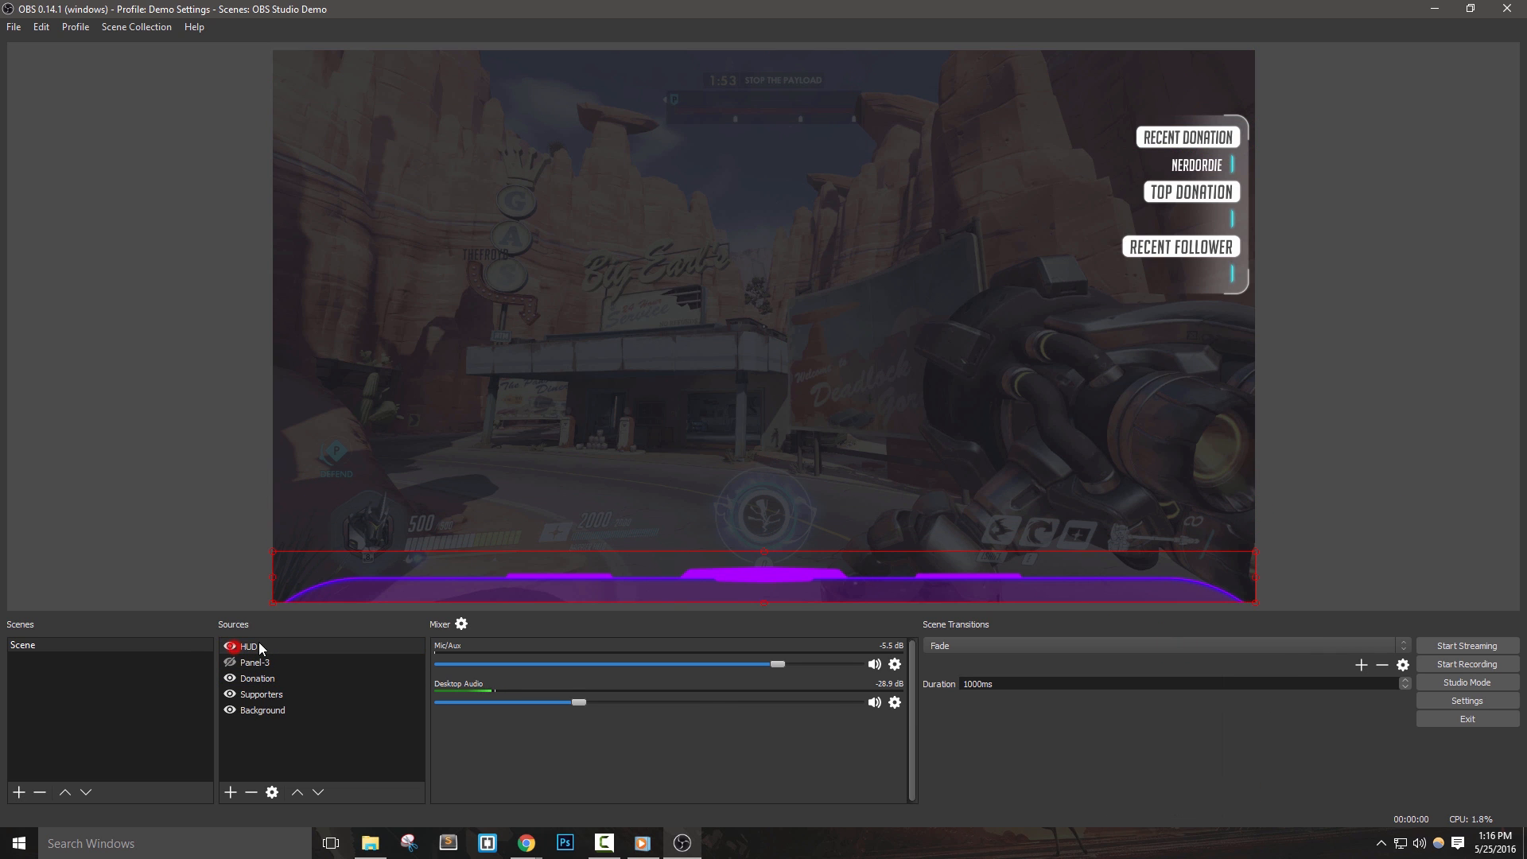
Add a default-named Video Capture Device source with Resolution/FPS Type set to Custom
right_click(246, 646)
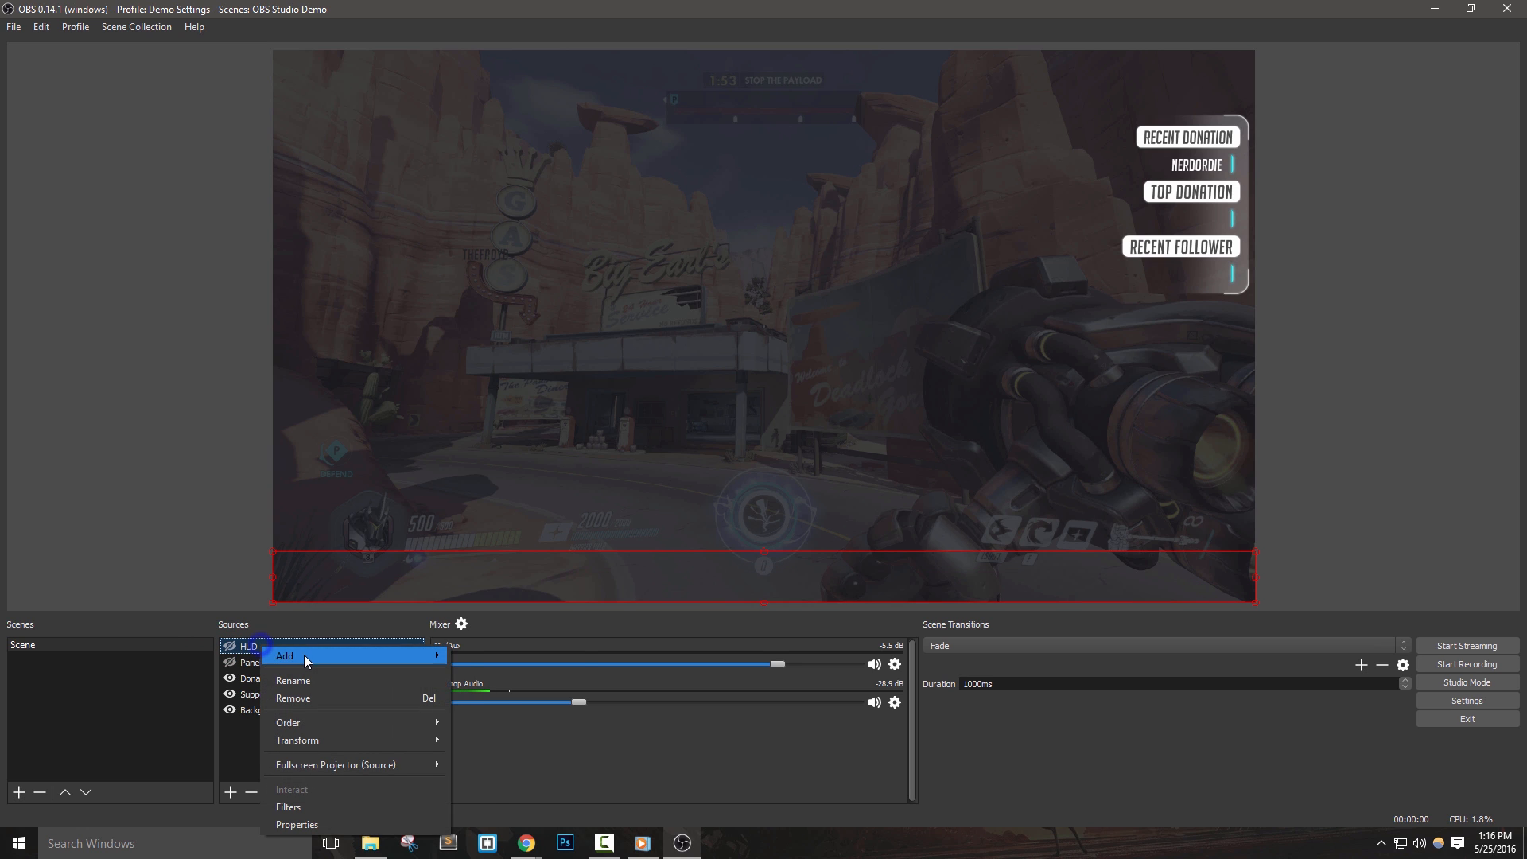
click(285, 655)
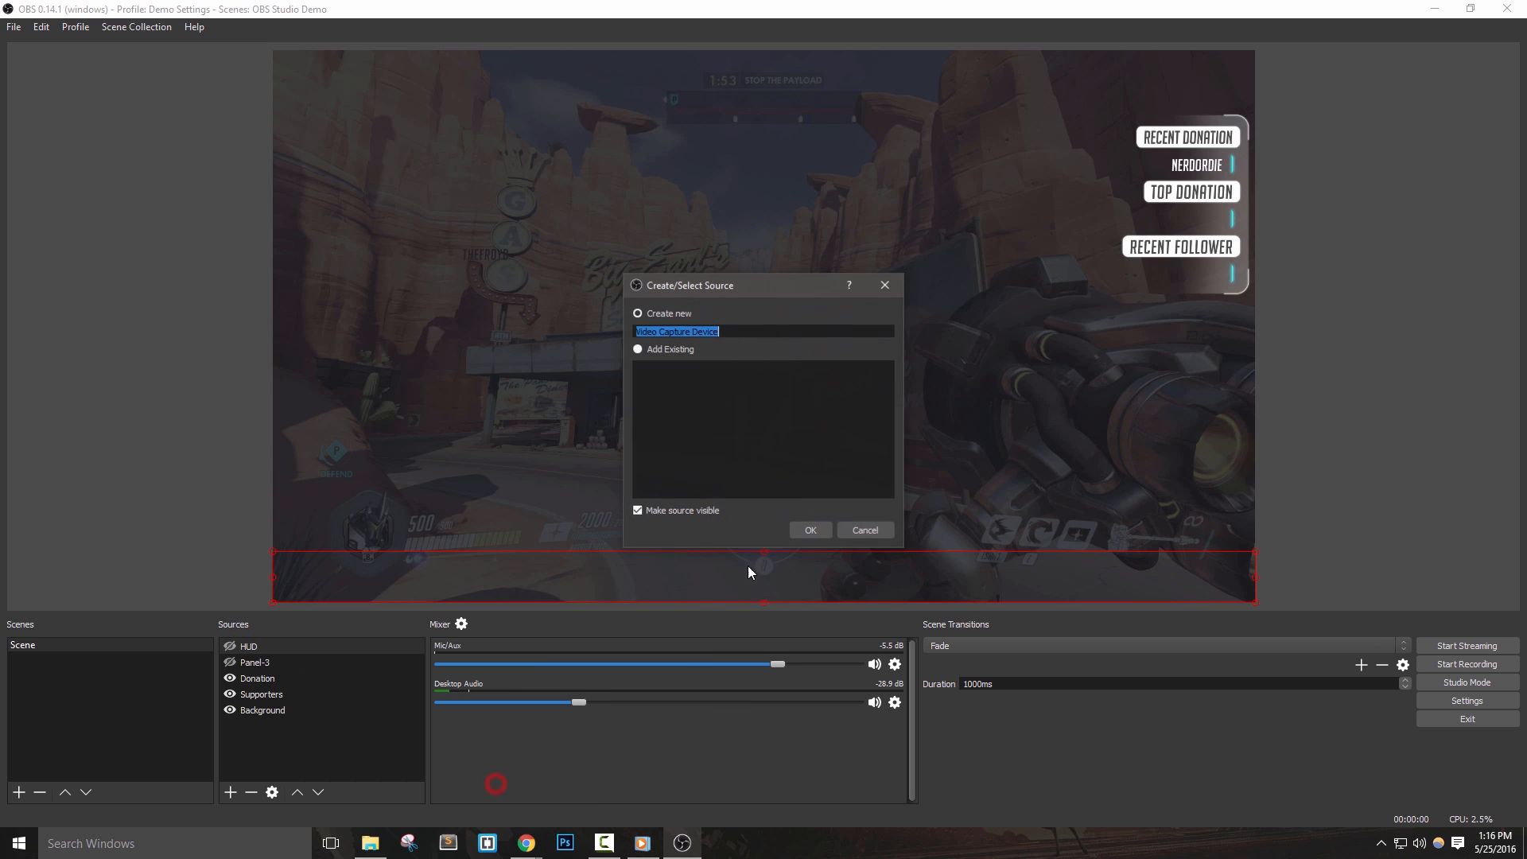
click(808, 529)
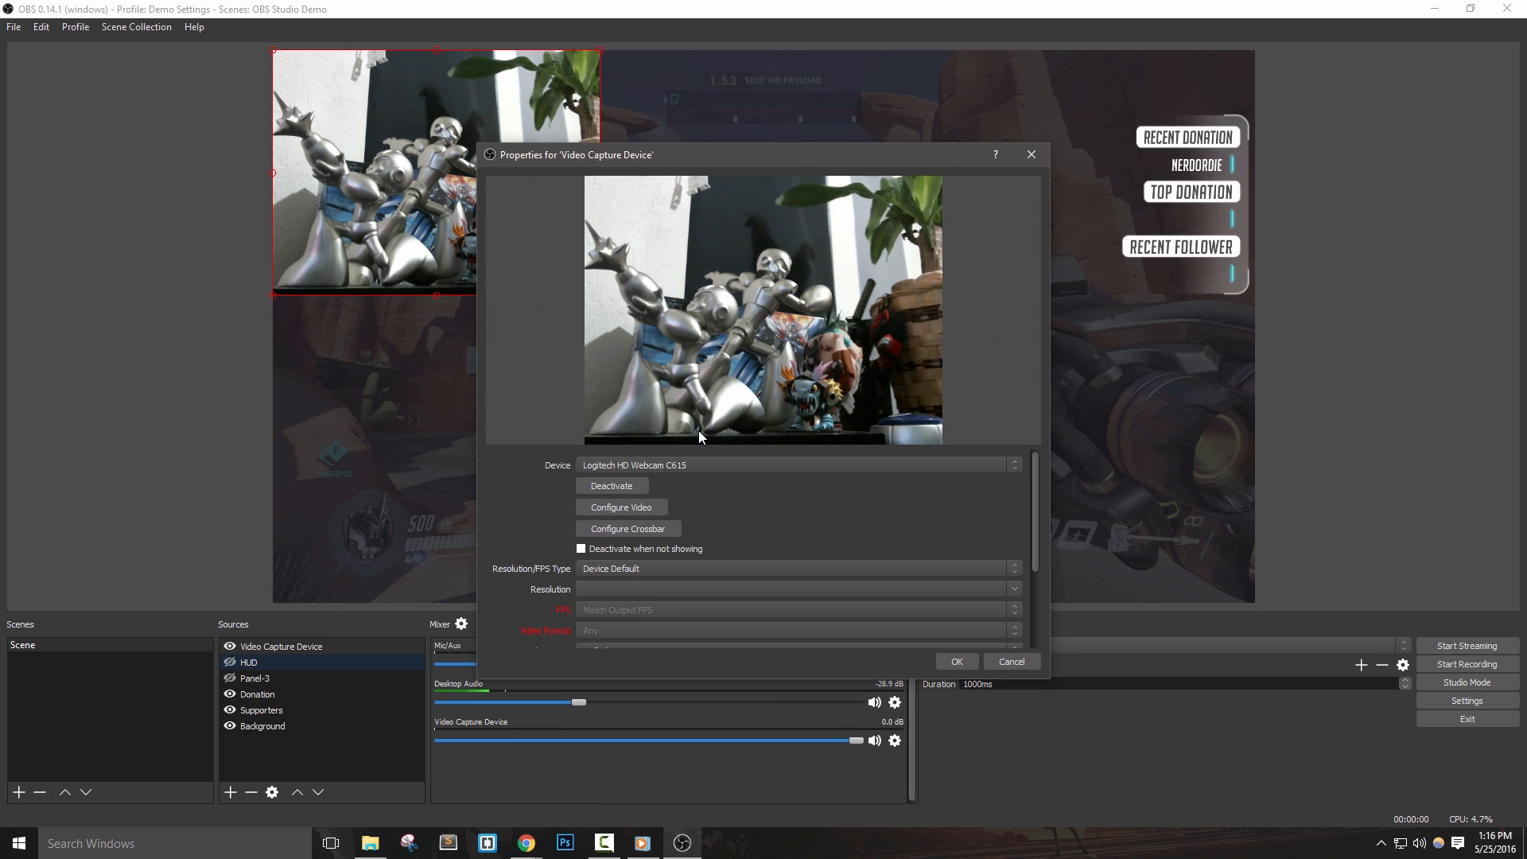
click(796, 567)
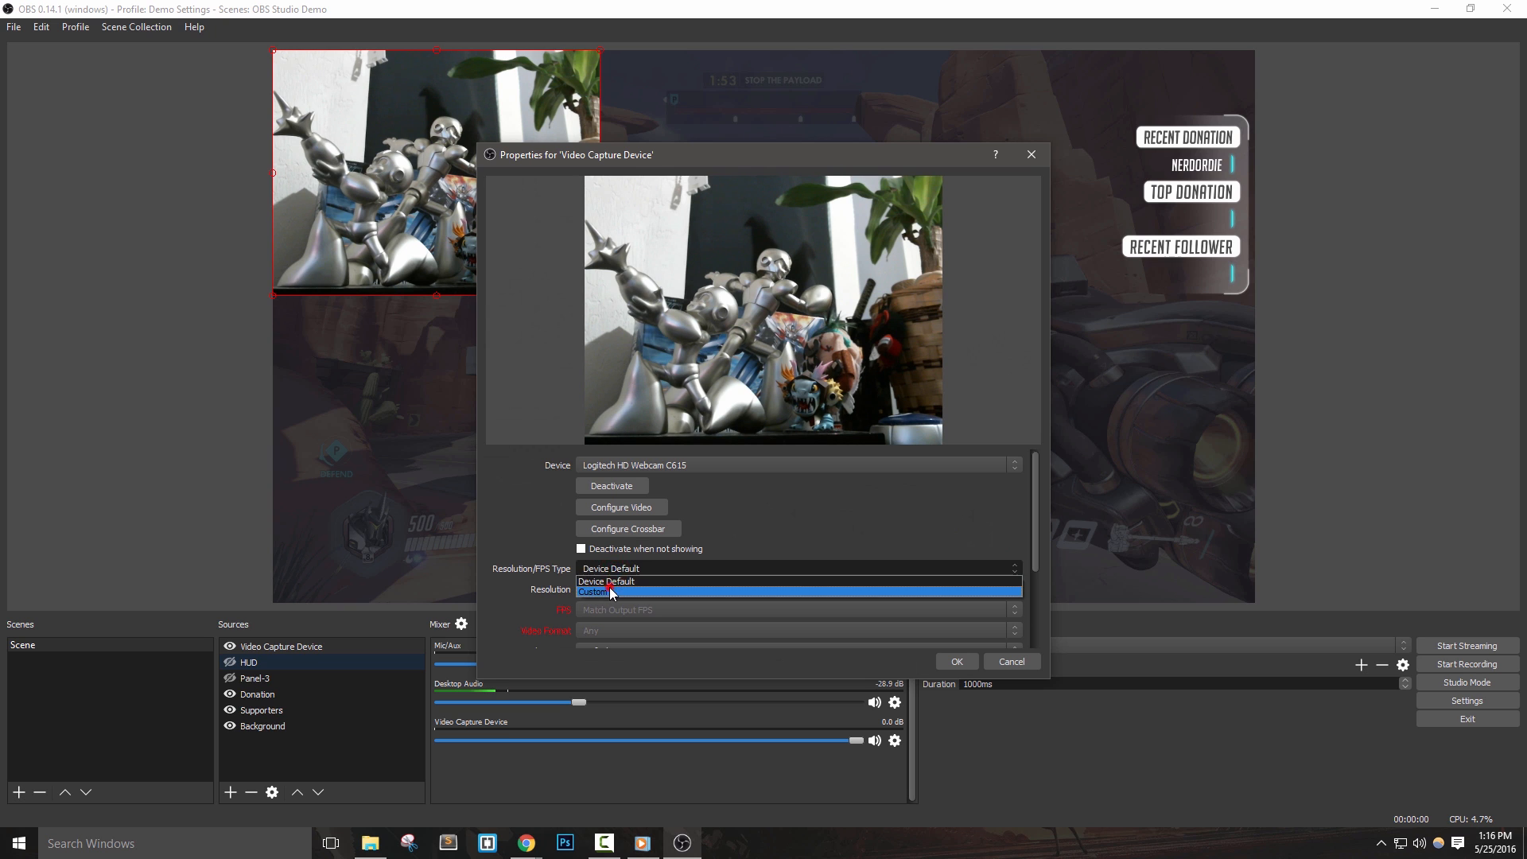
click(595, 591)
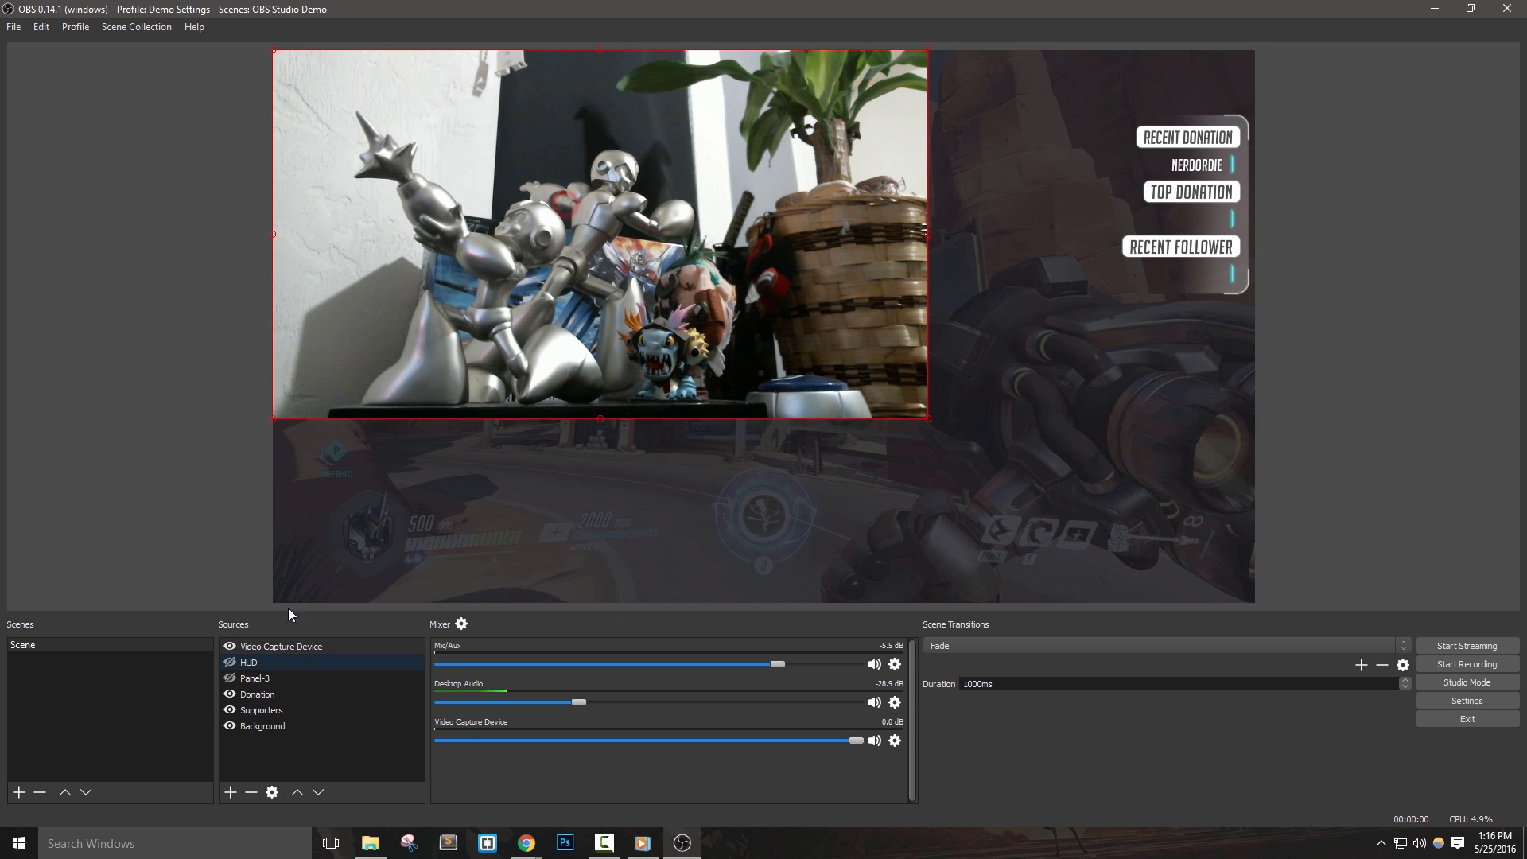
right_click(281, 646)
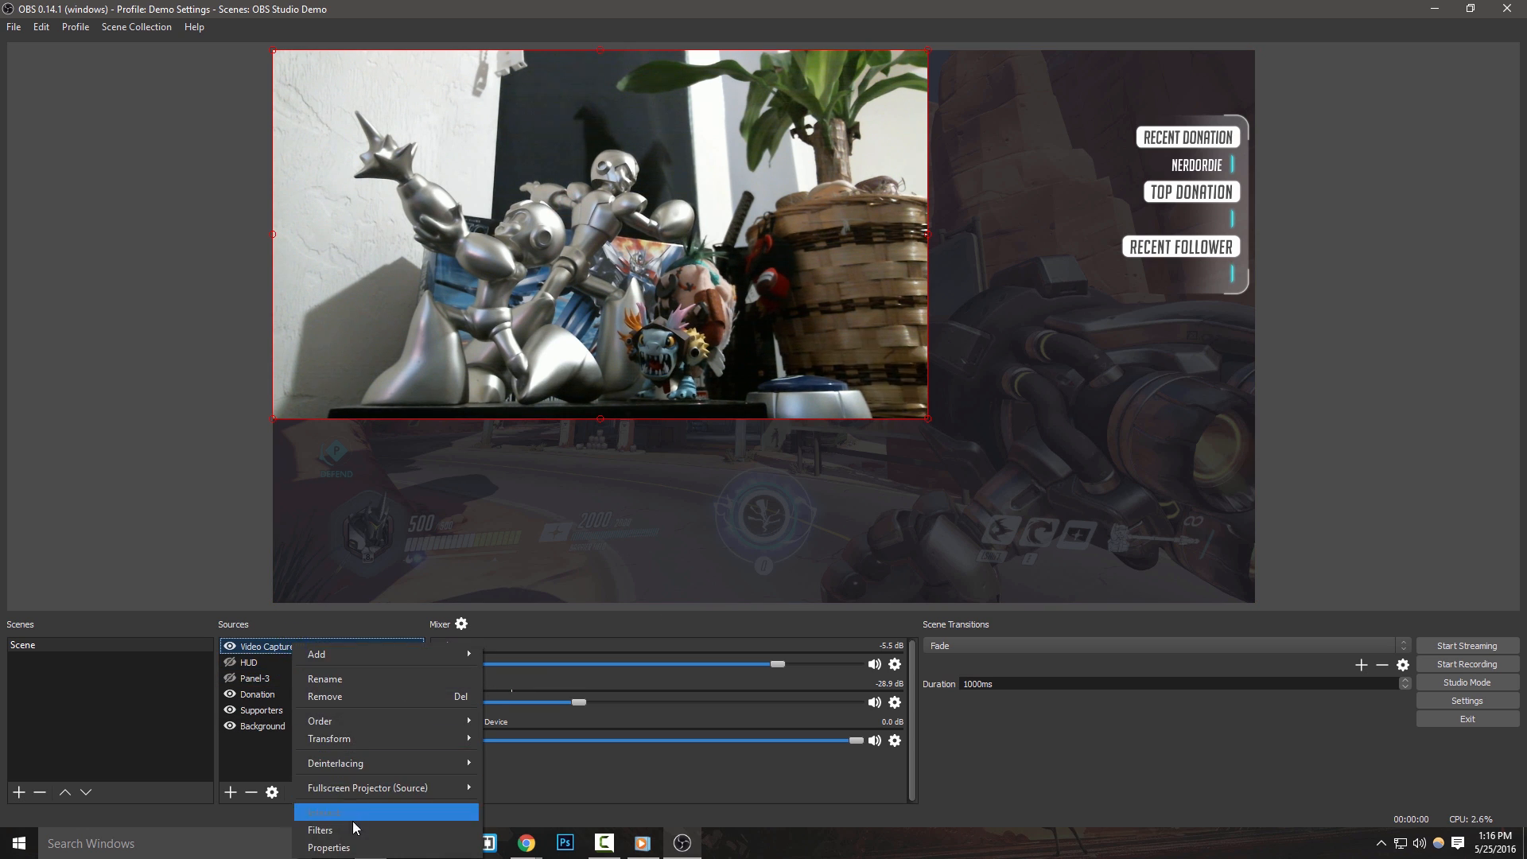
Add an Image Mask/Blend filter using webcam-mask.png to the Video Capture Device
click(320, 829)
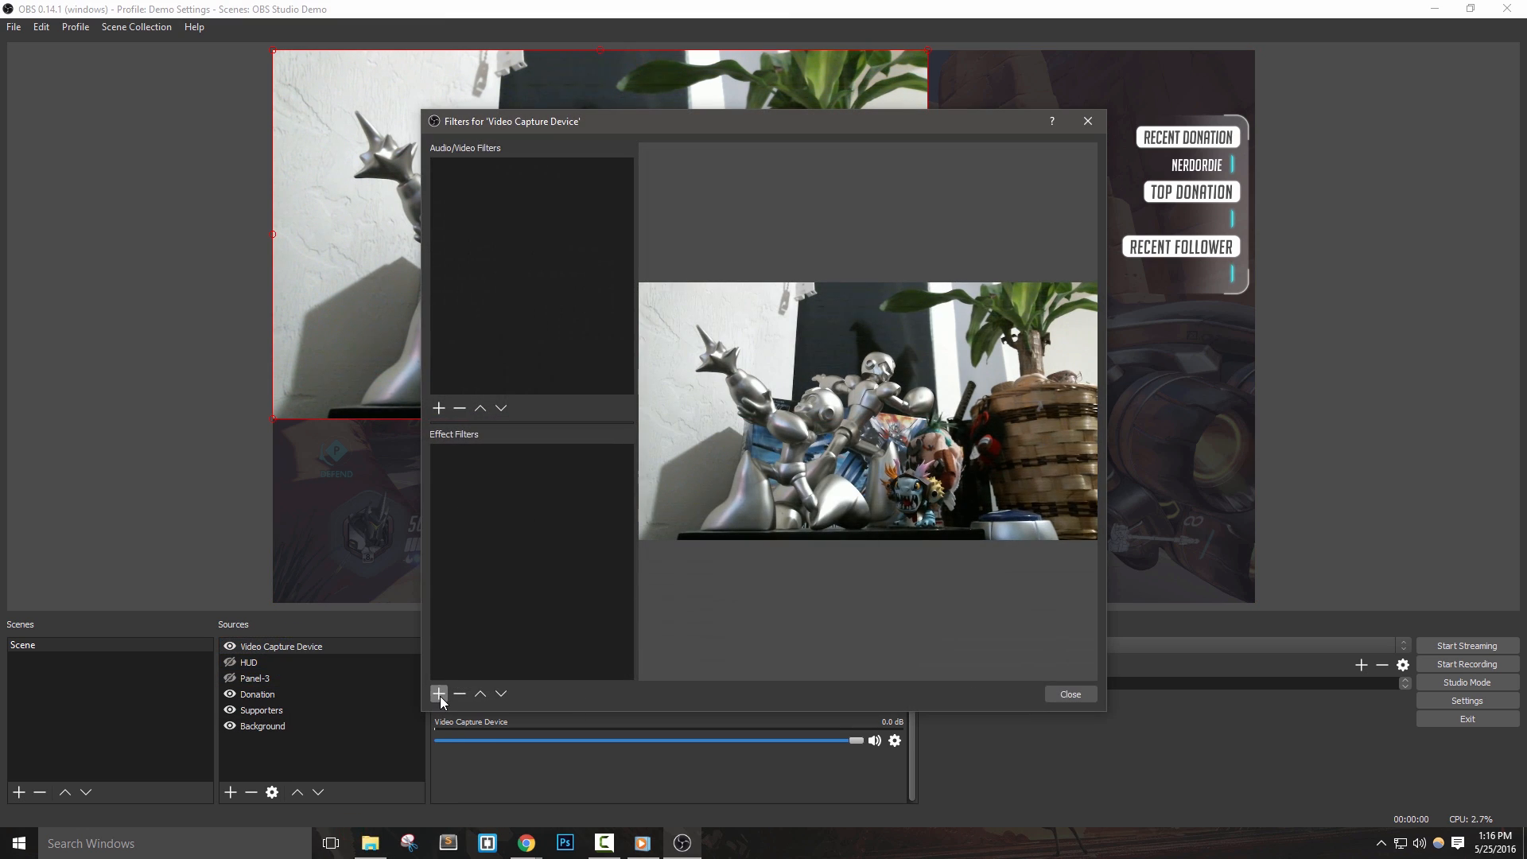
click(439, 694)
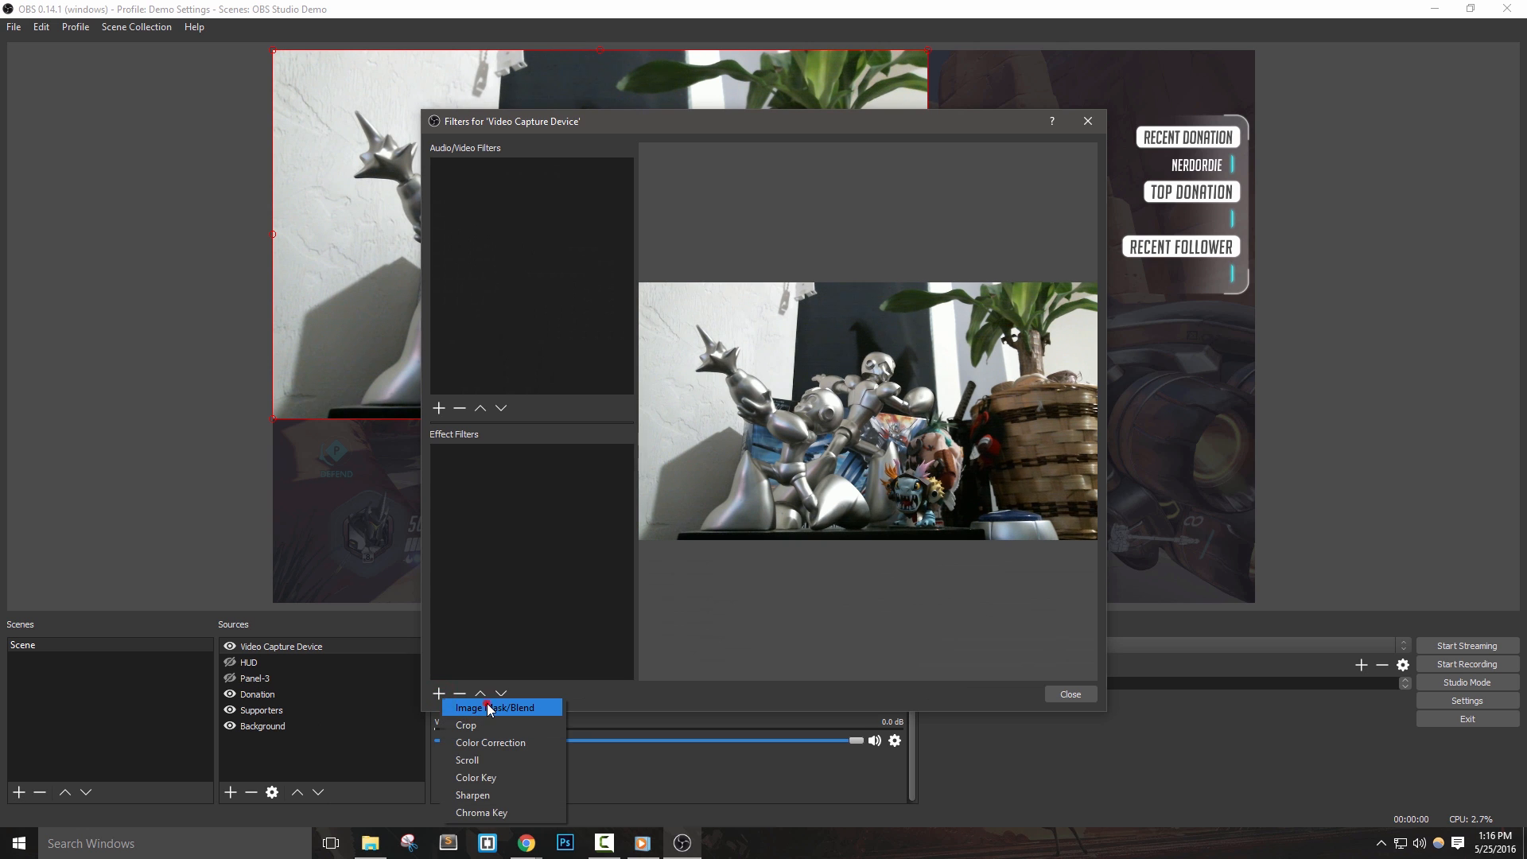
click(490, 707)
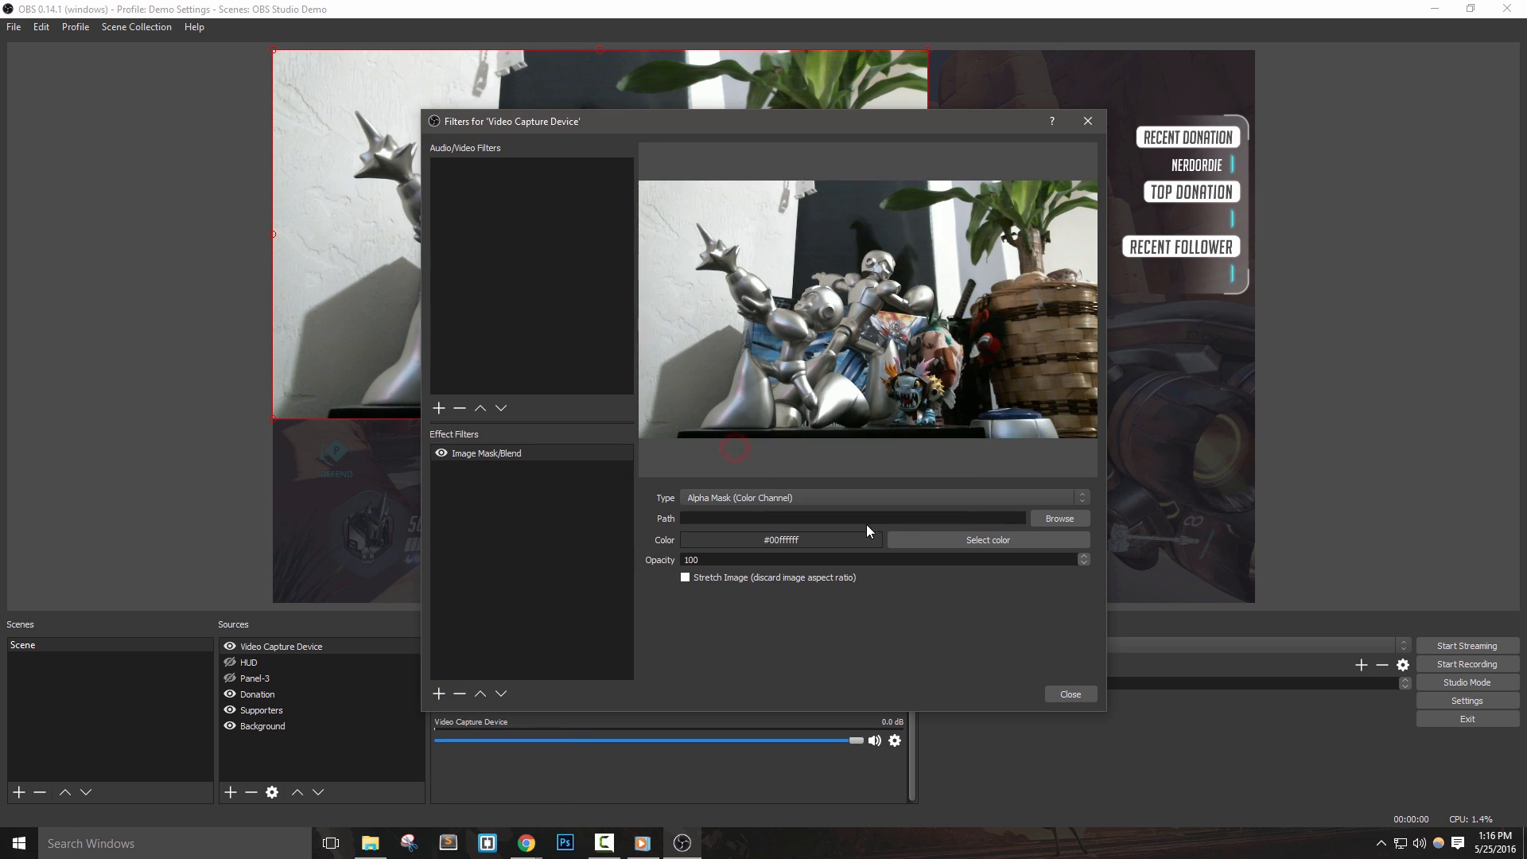
click(1059, 518)
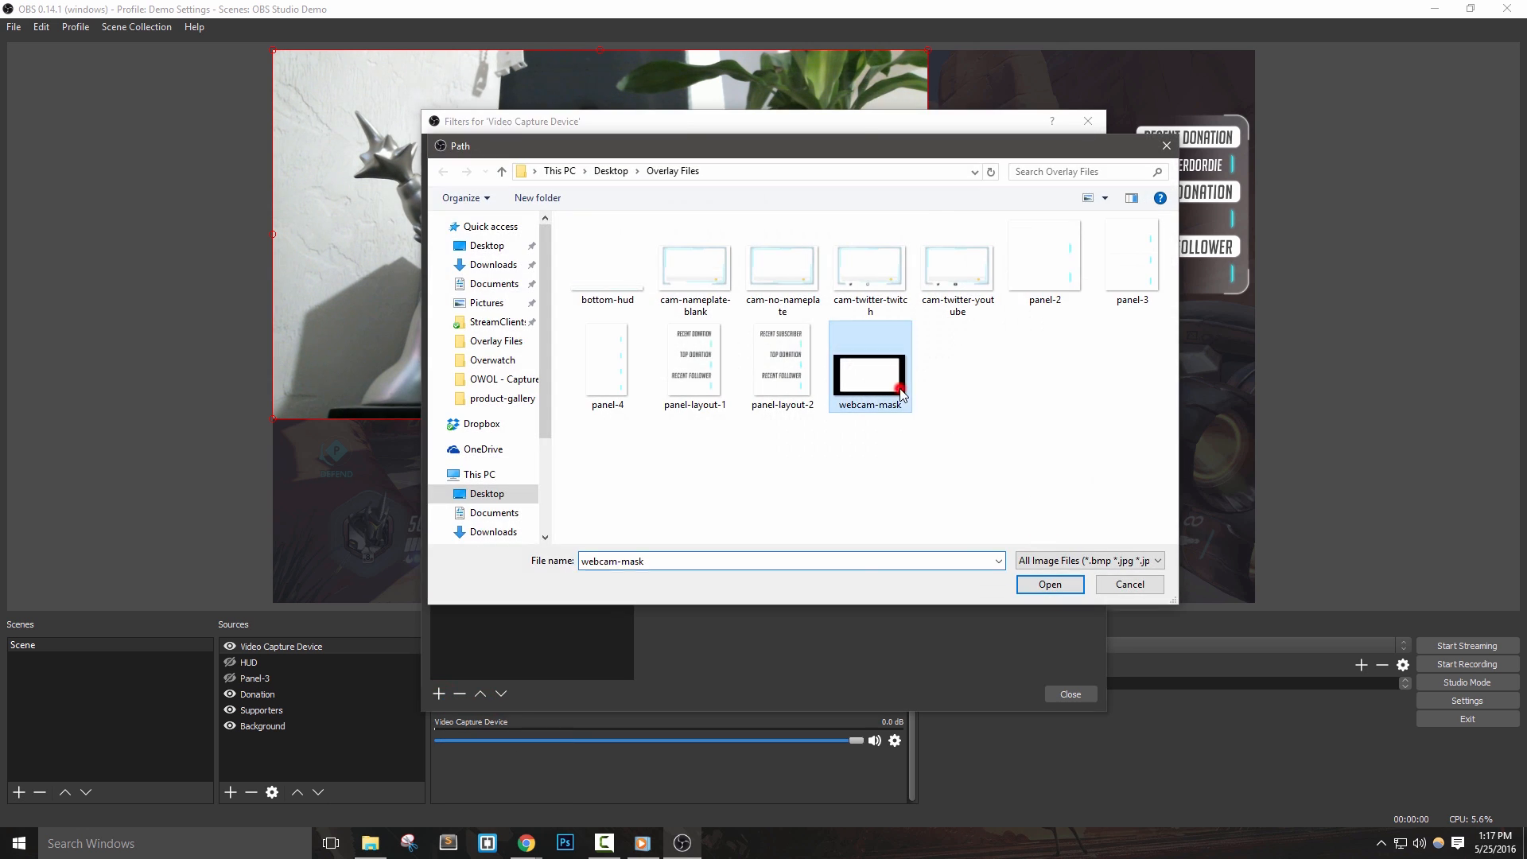
click(1049, 585)
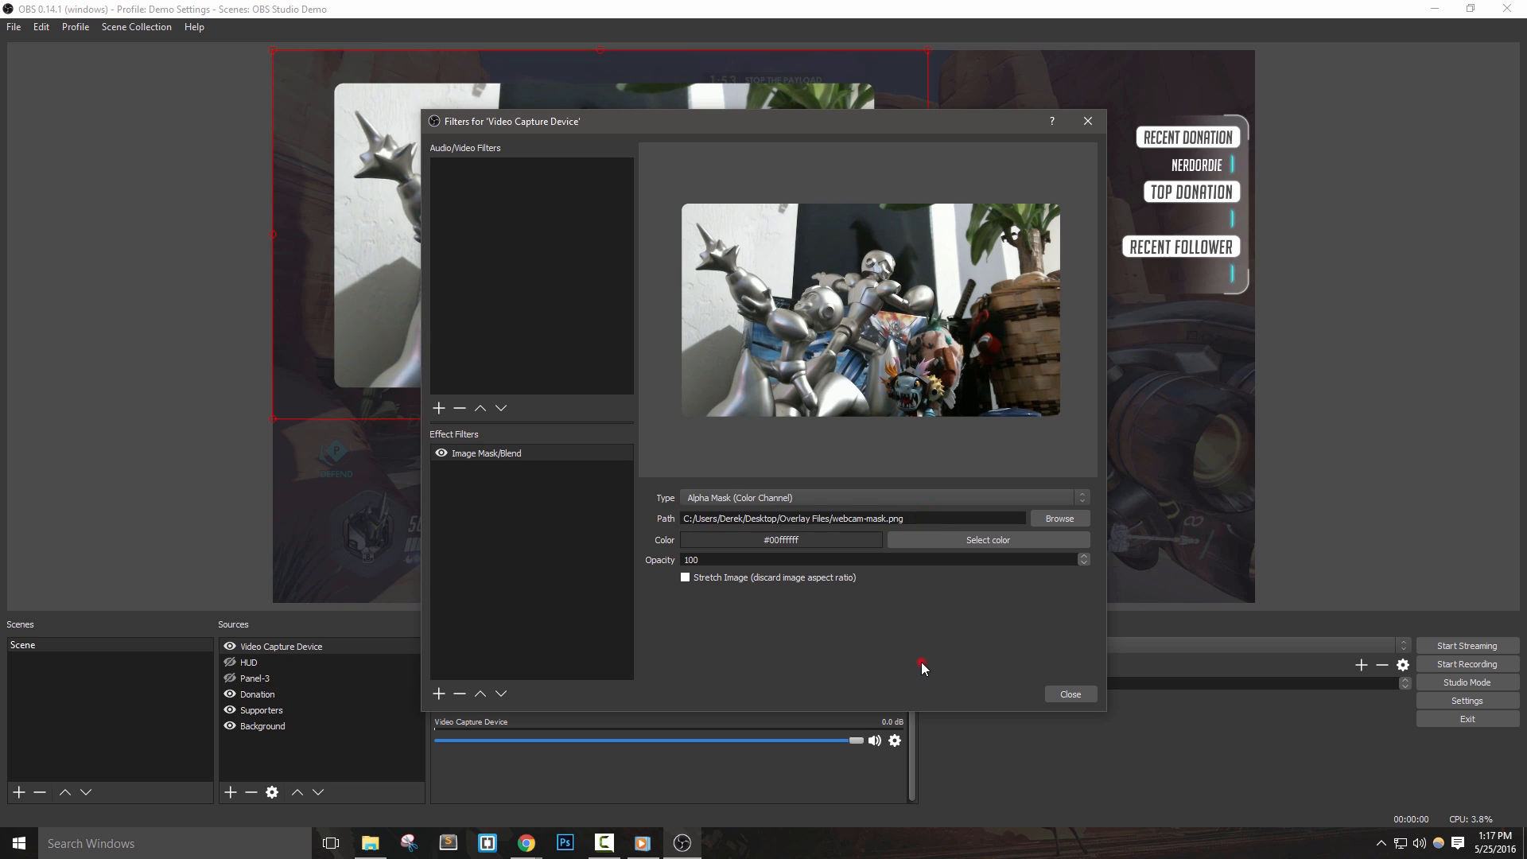
click(1068, 693)
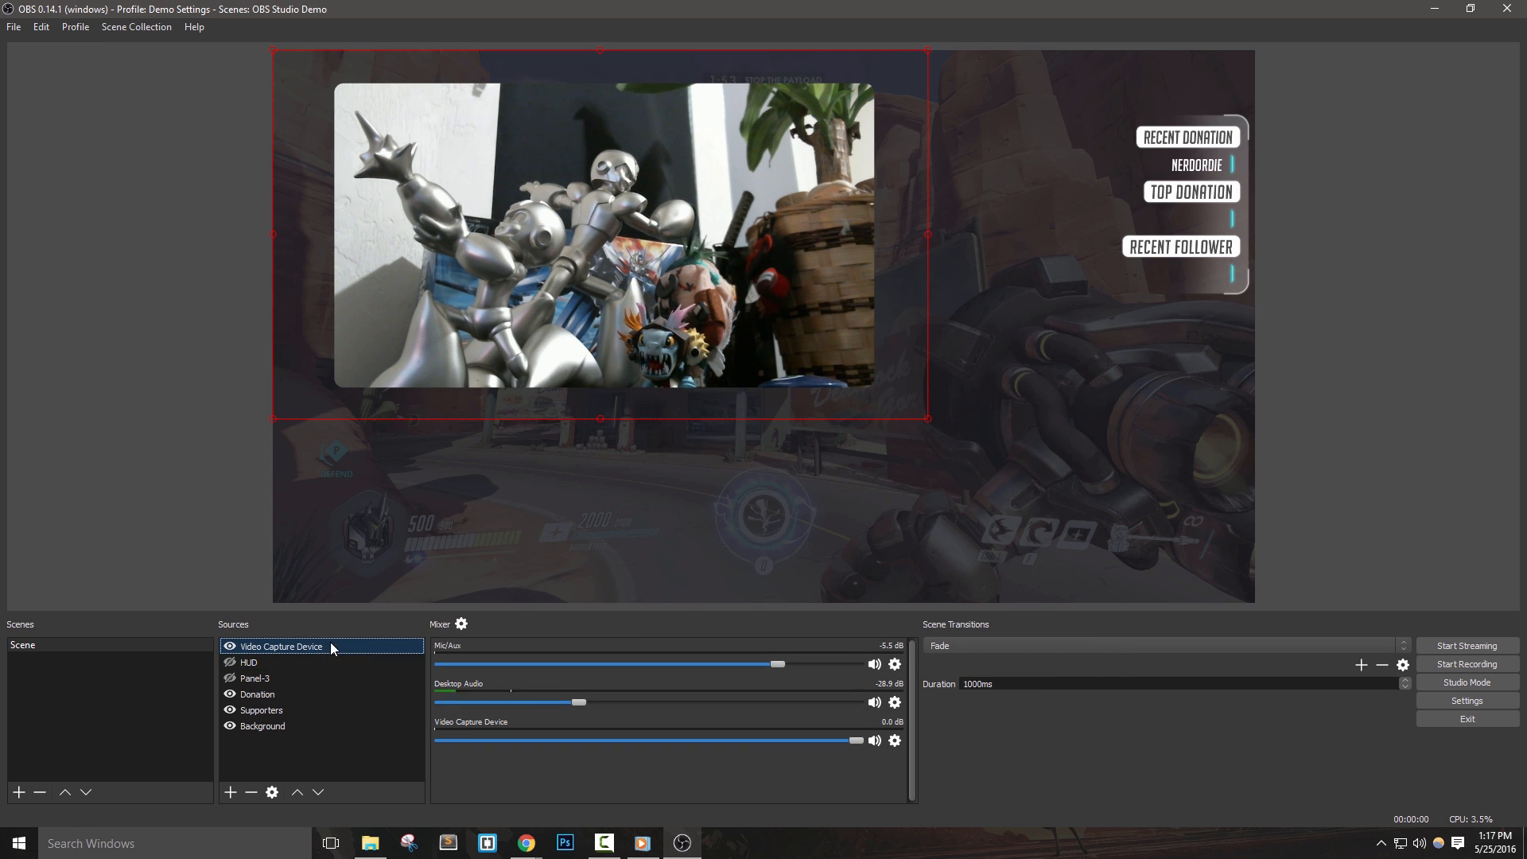
Add an image source named Webcam-Img that displays cam-twitter-youtube.png
right_click(282, 646)
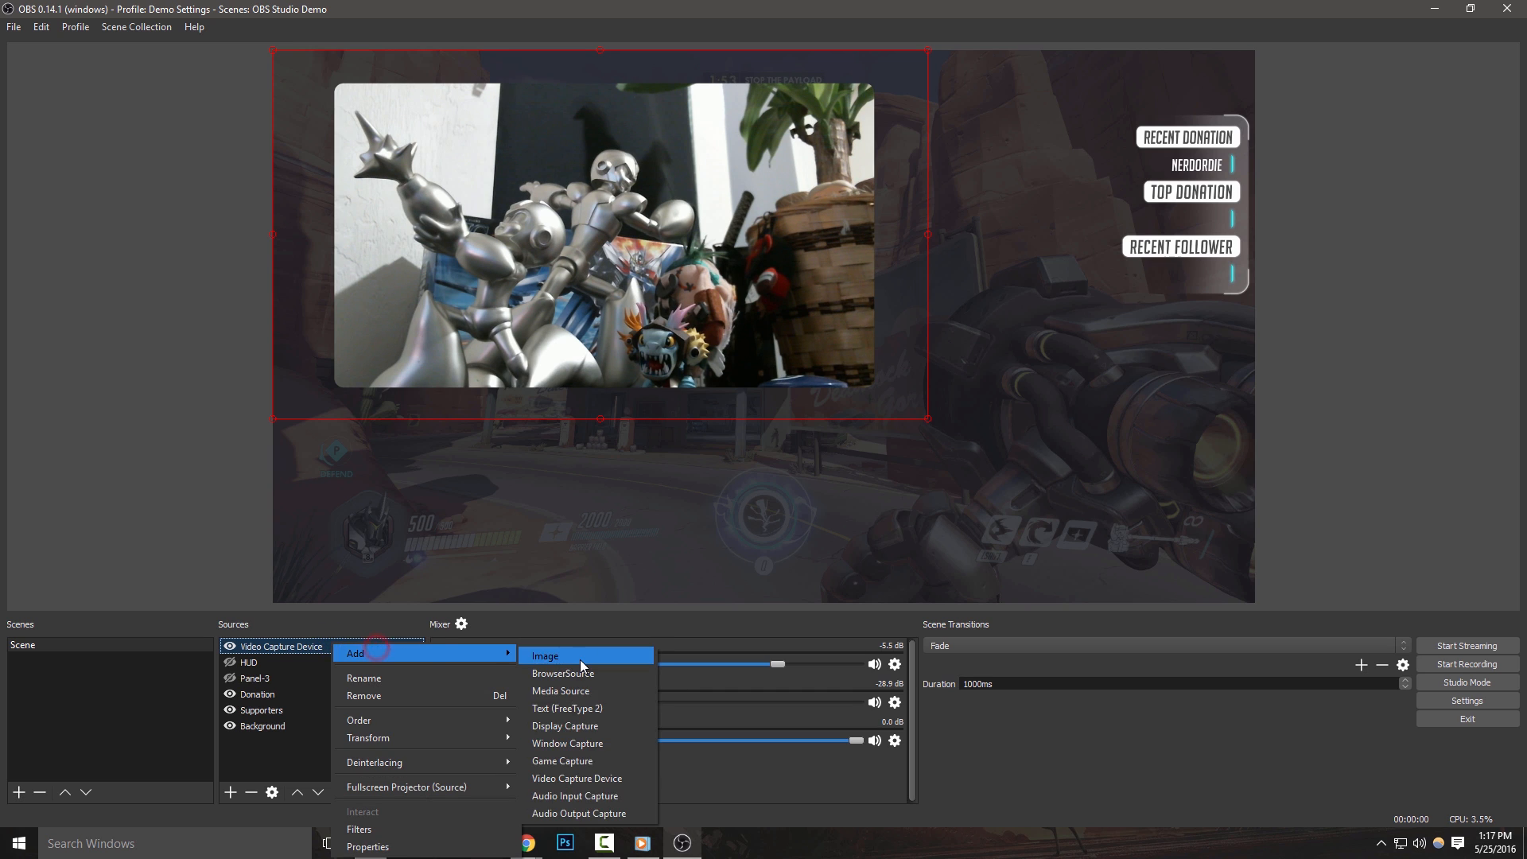
click(562, 673)
text(Webcam-)
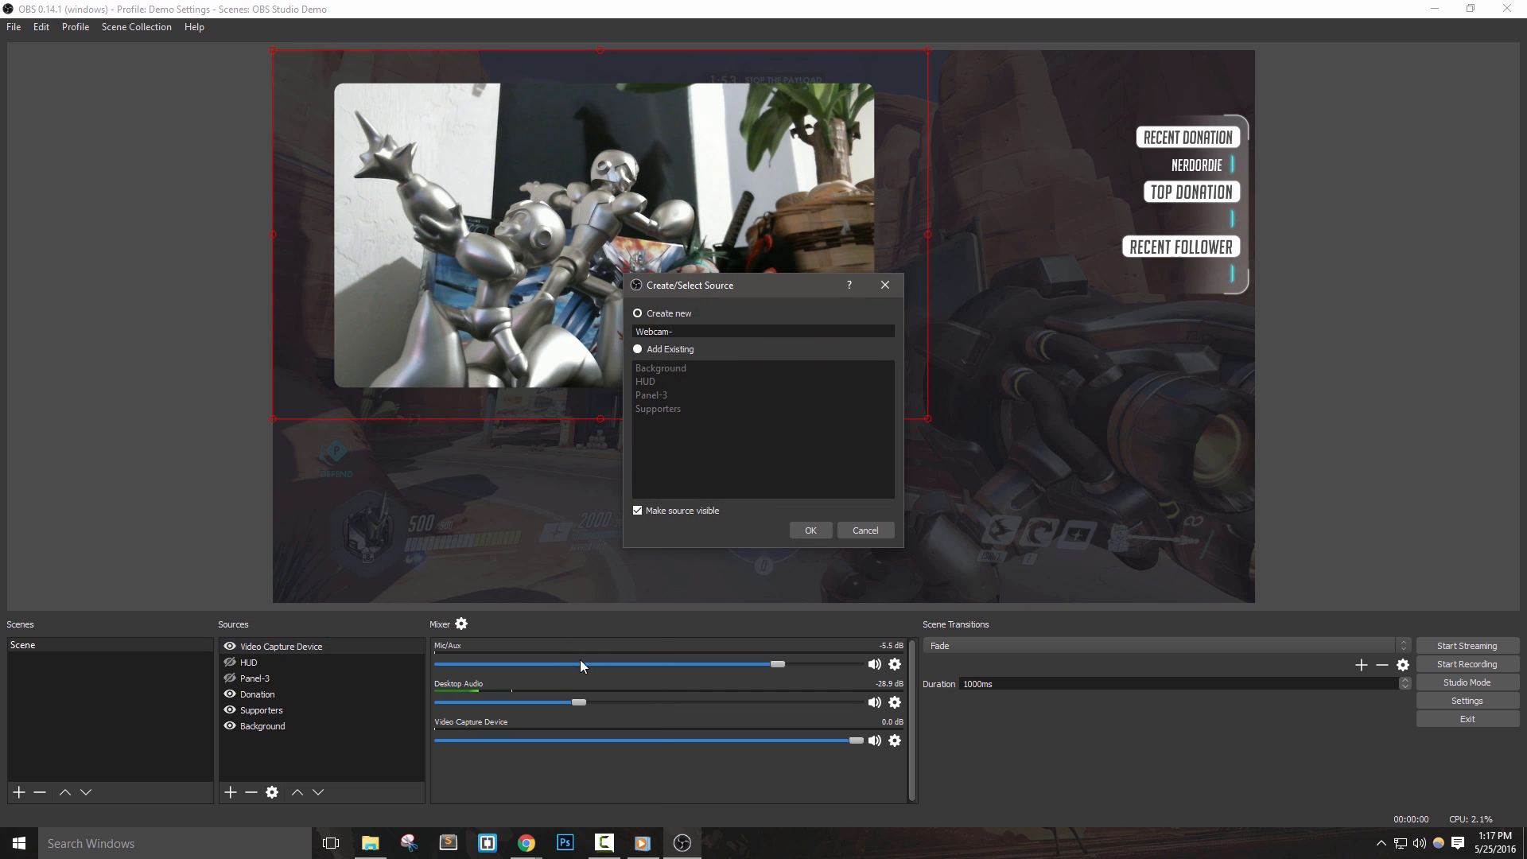
click(810, 530)
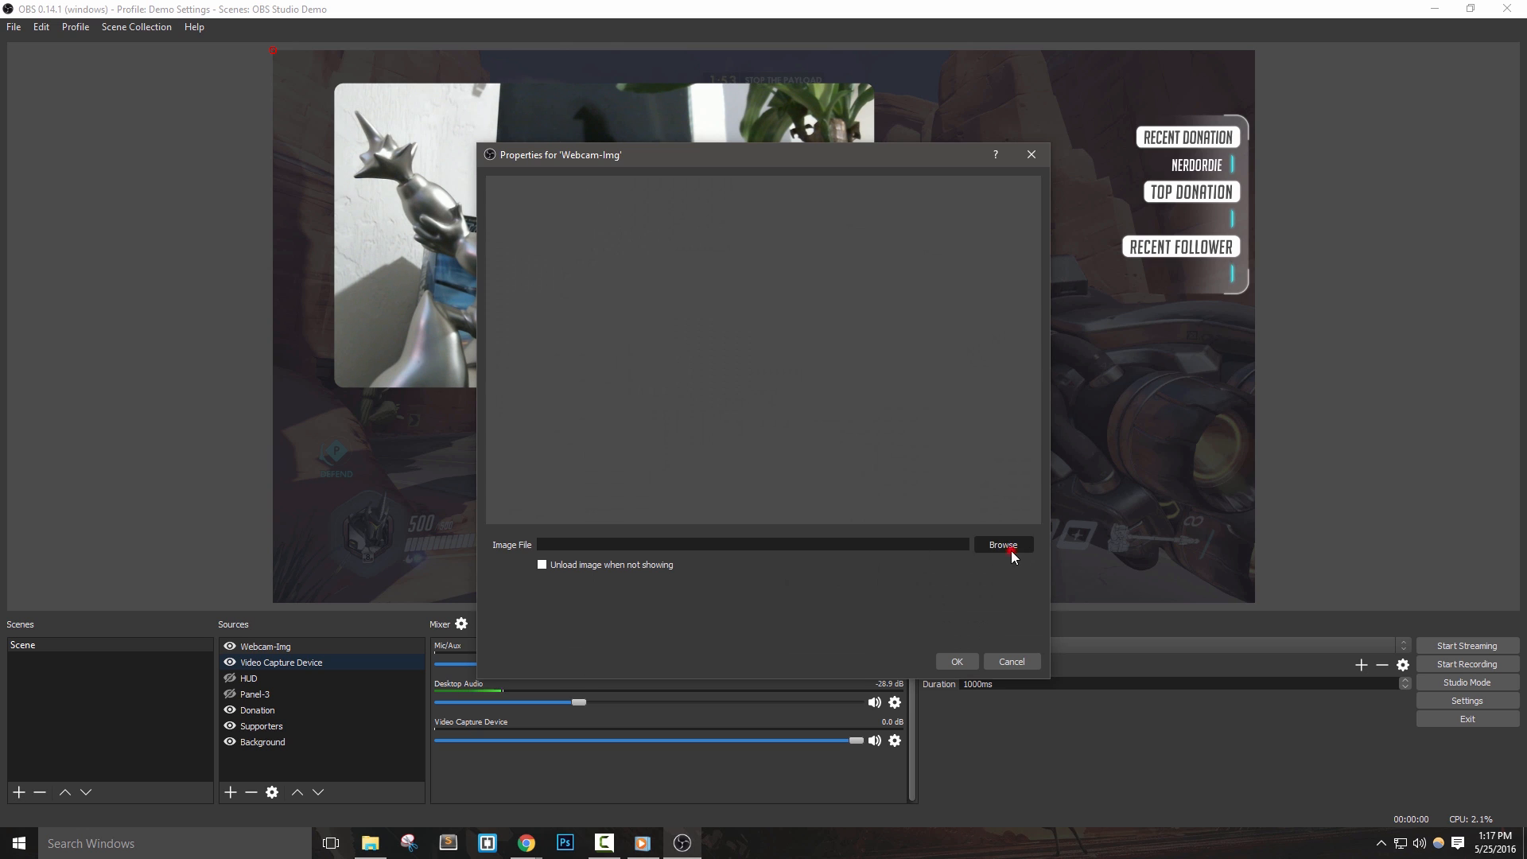
click(1002, 544)
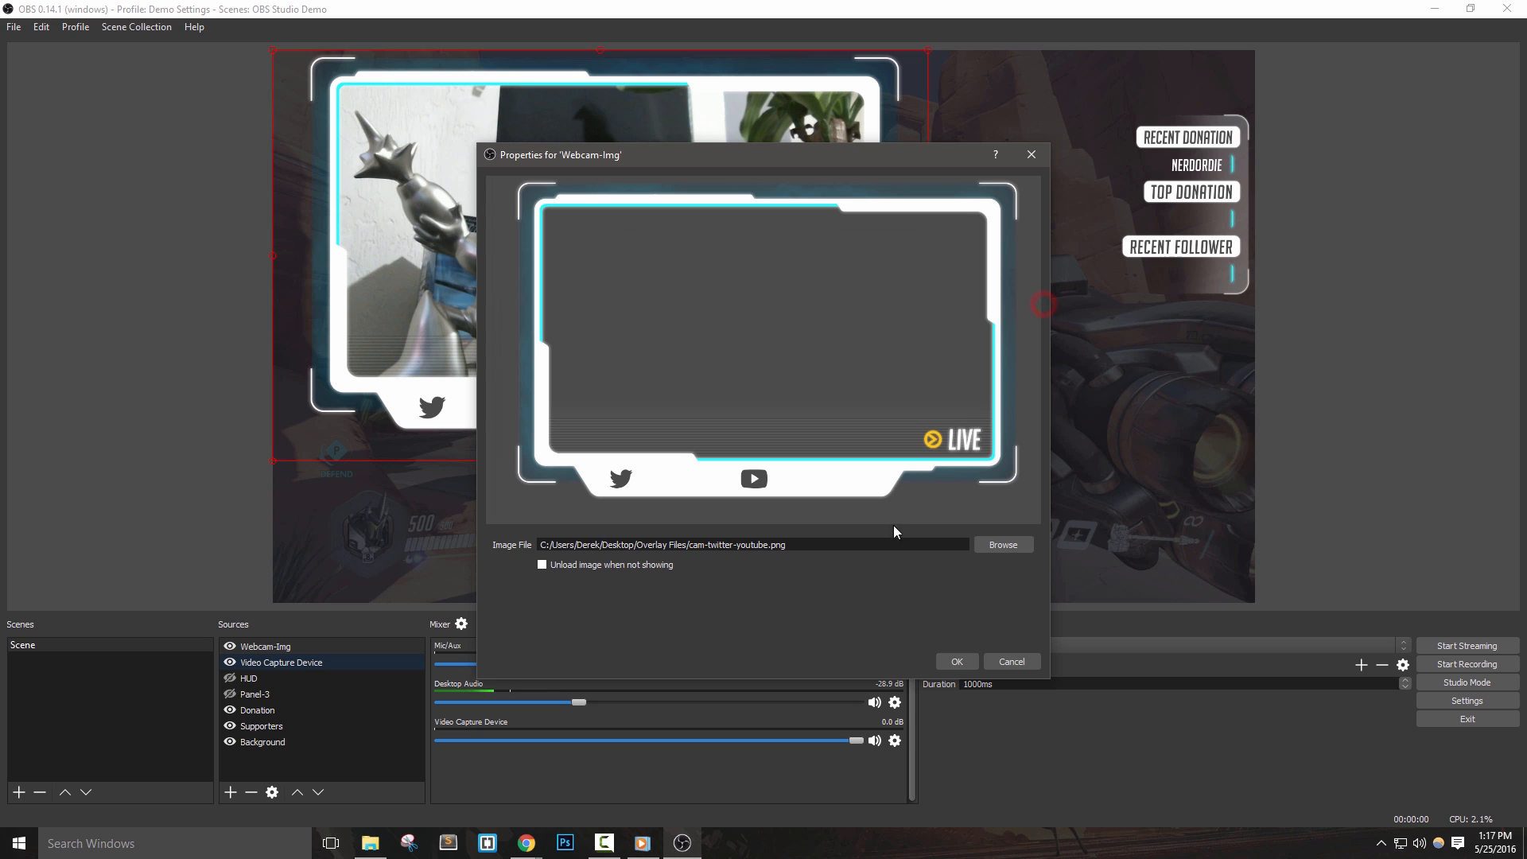
click(955, 661)
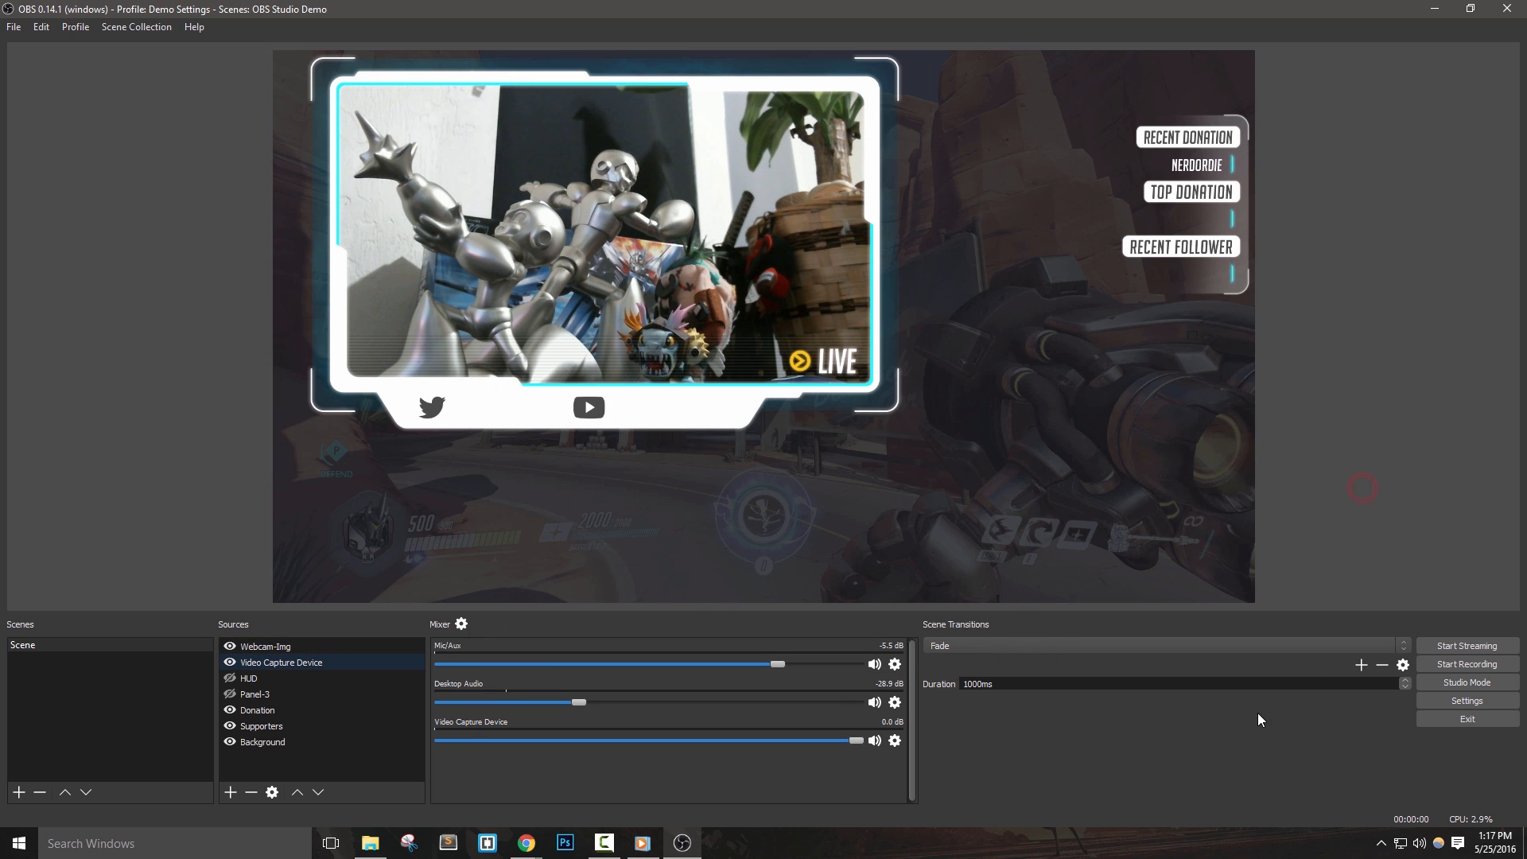
mouse_move(914, 665)
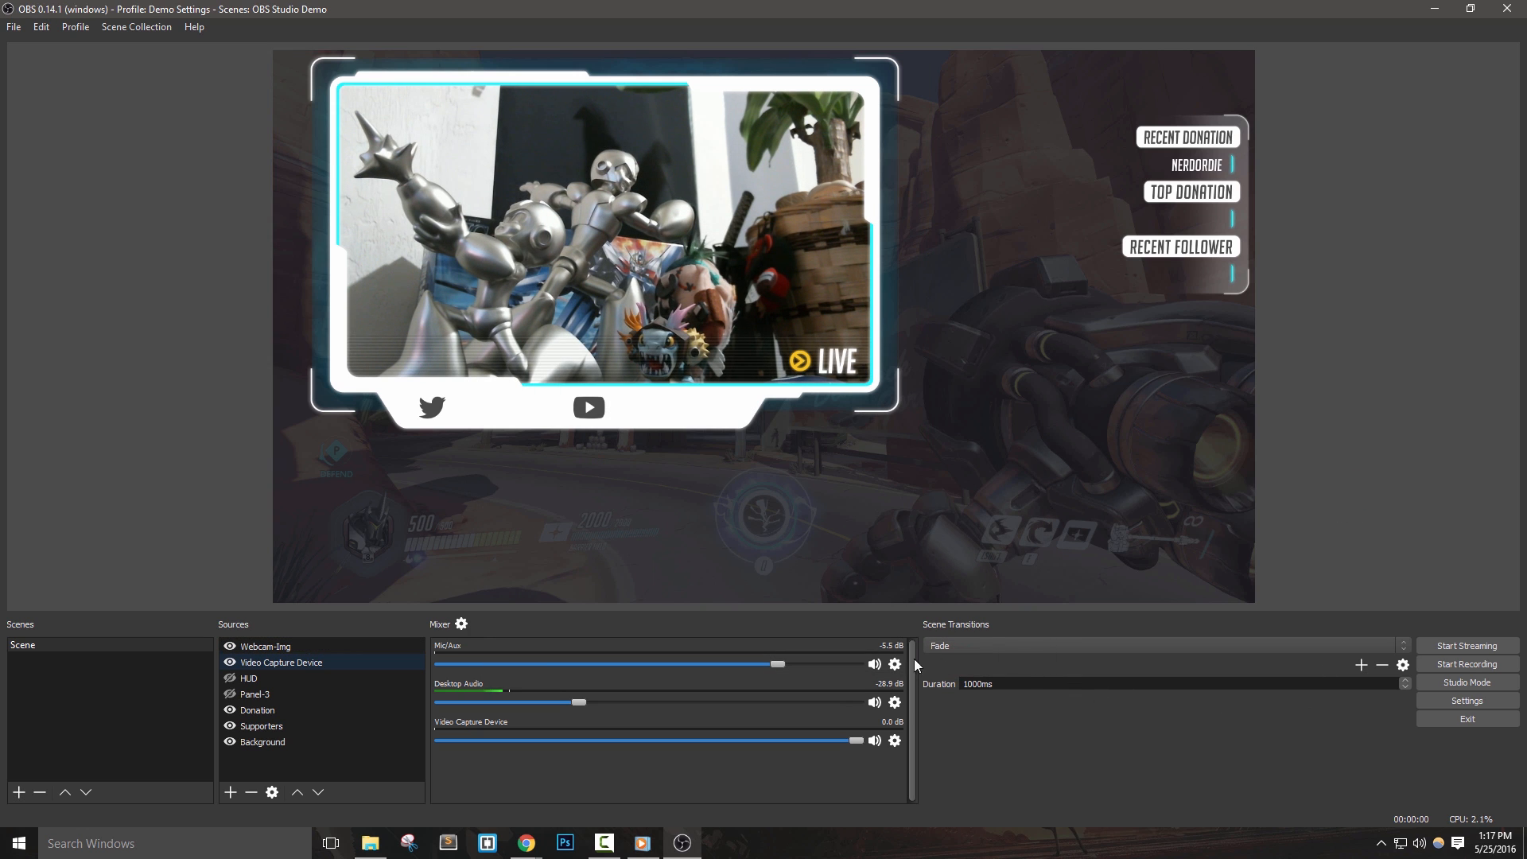
mouse_move(1316, 466)
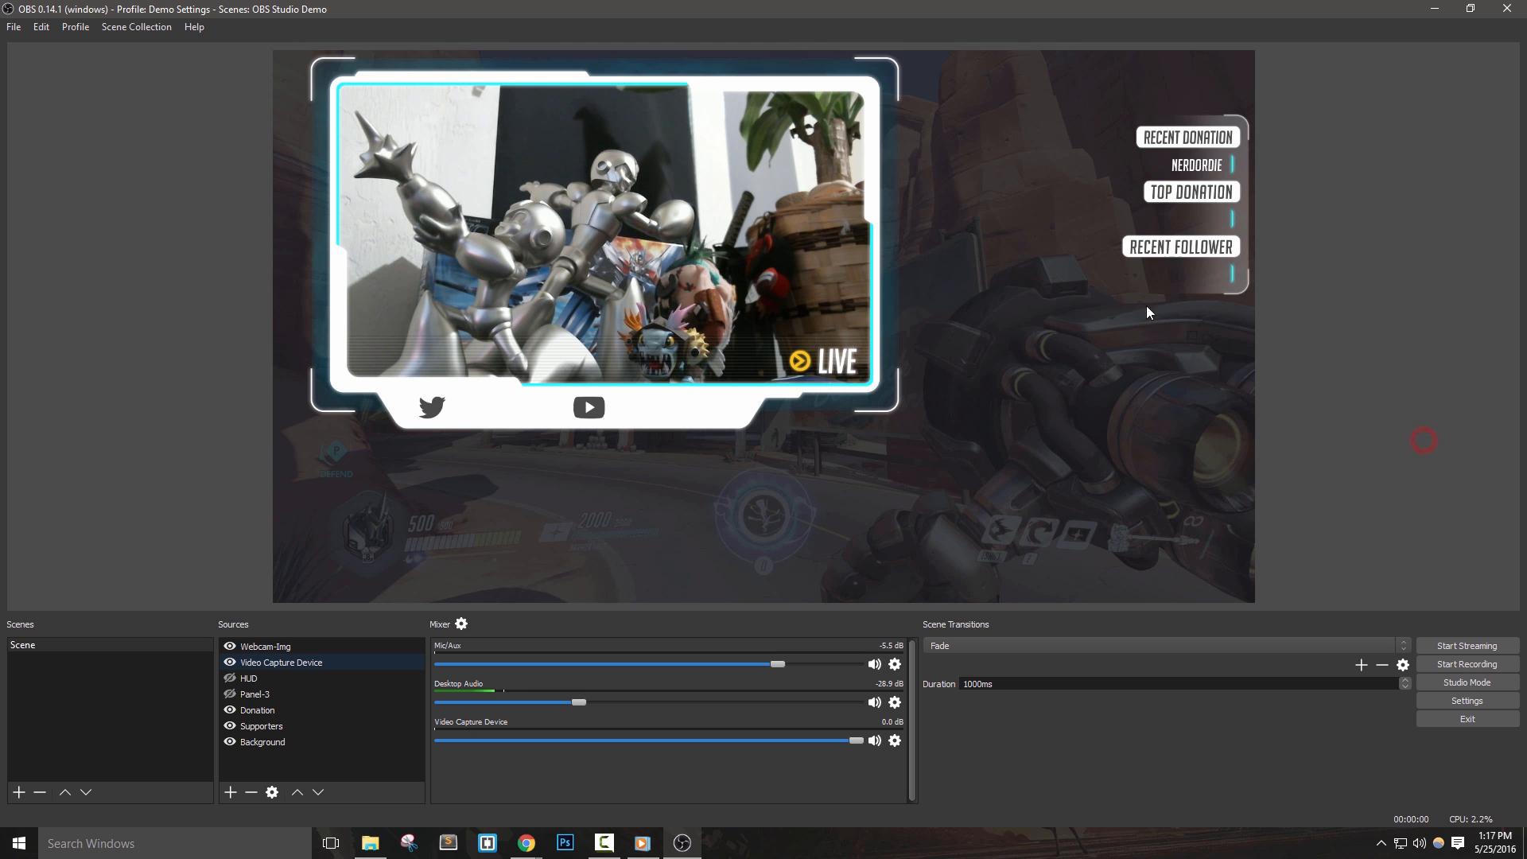
mouse_move(823, 478)
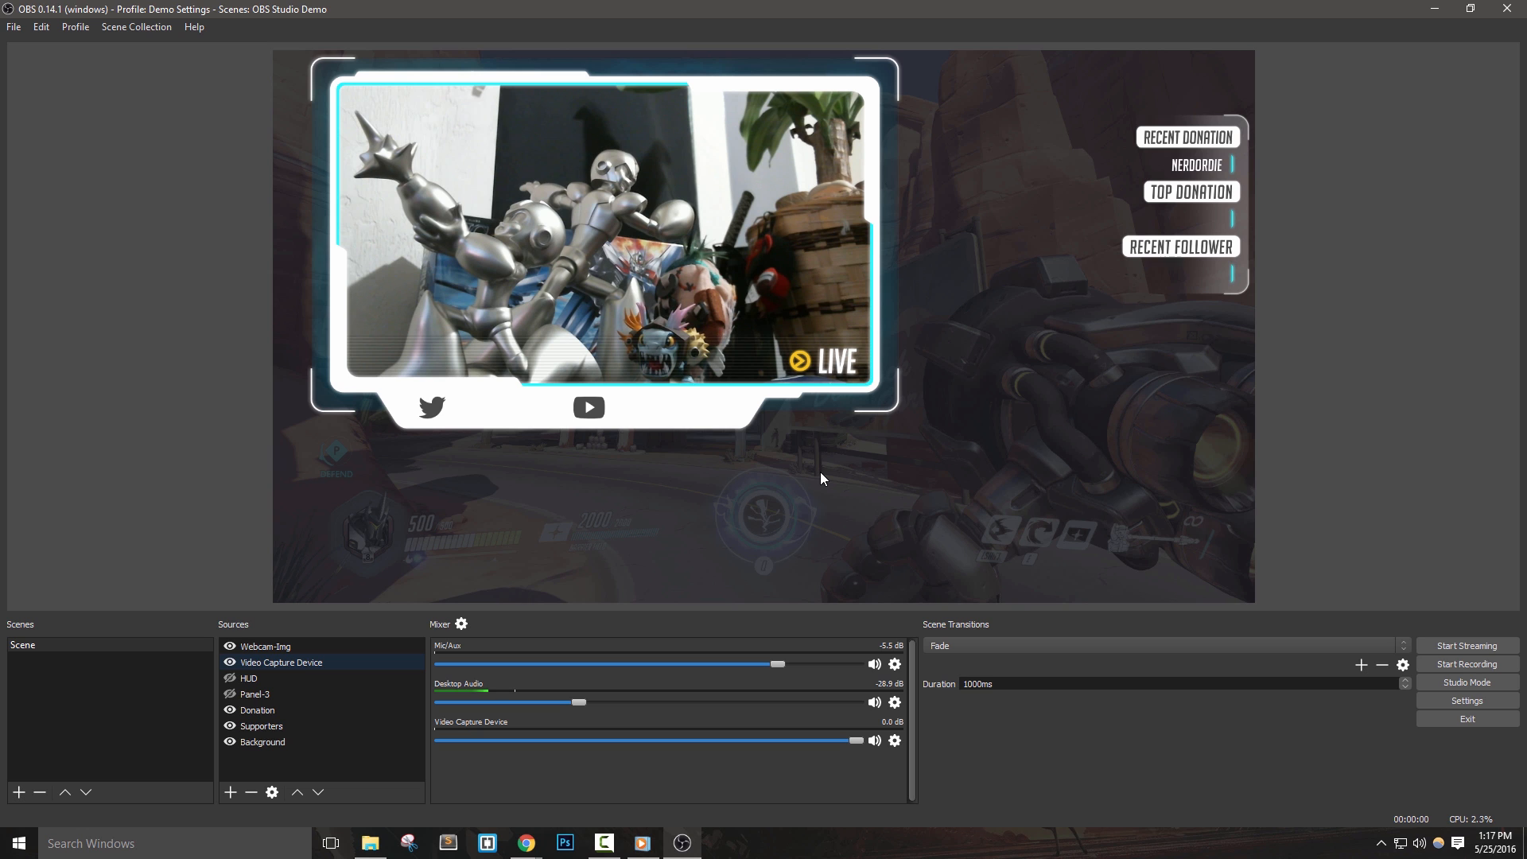
Shrink the framed webcam into the top-left and disable the HUD's Color Correction filter
click(692, 401)
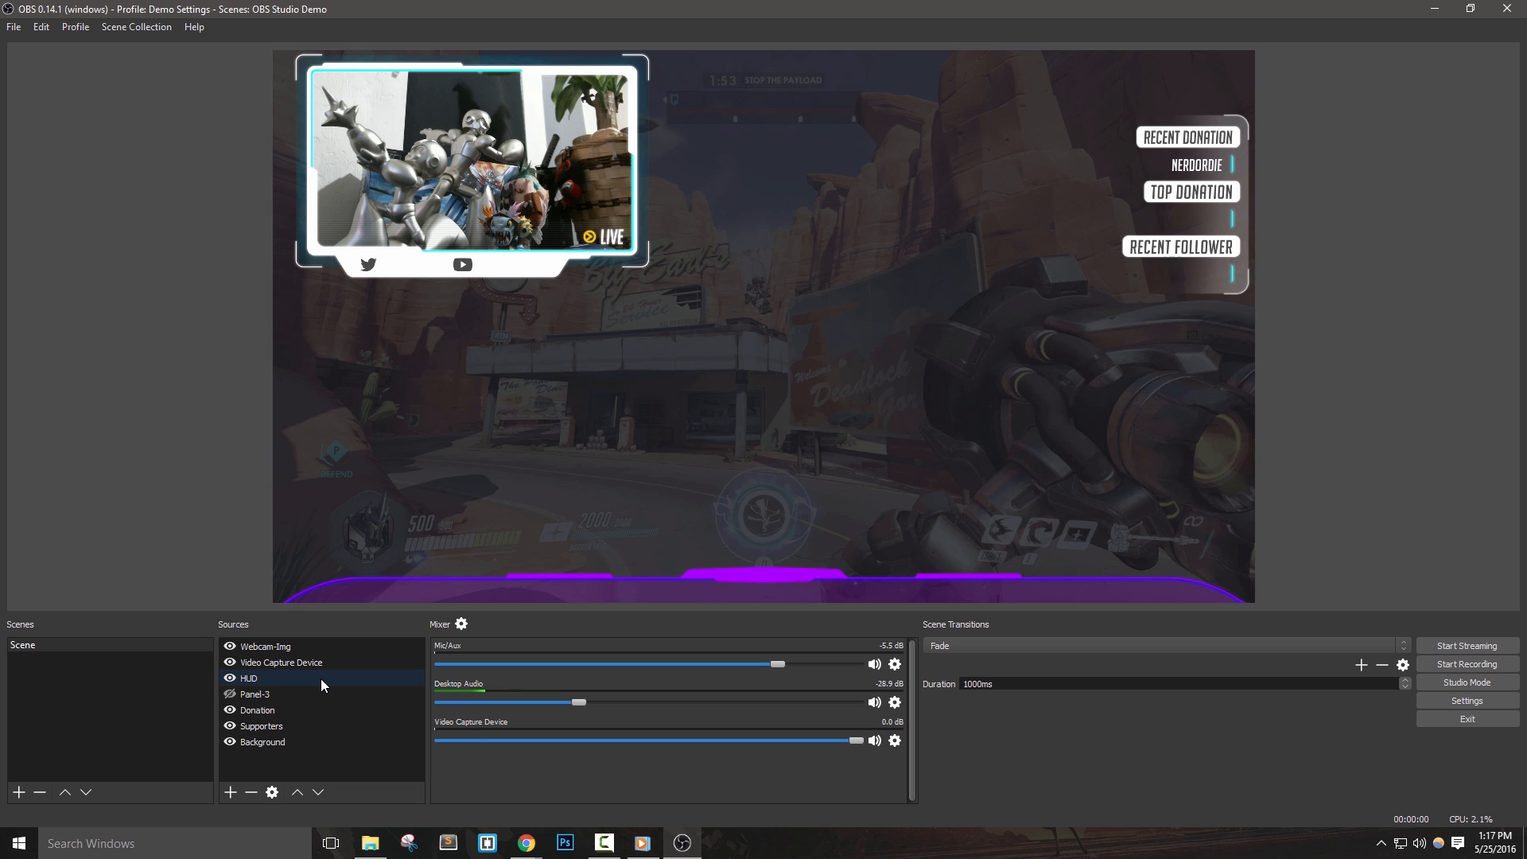
click(248, 678)
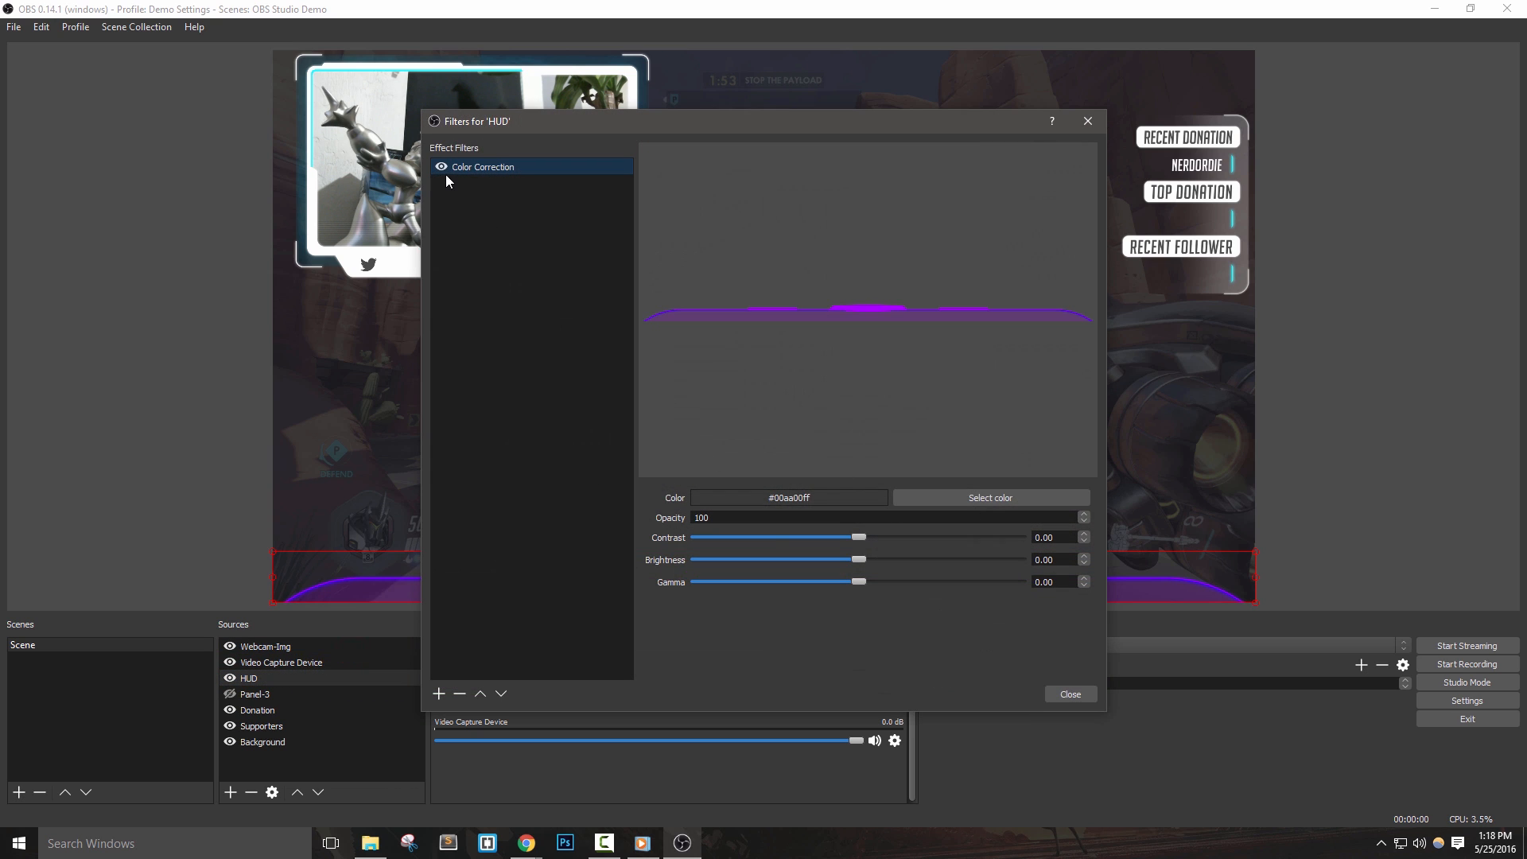
click(1068, 694)
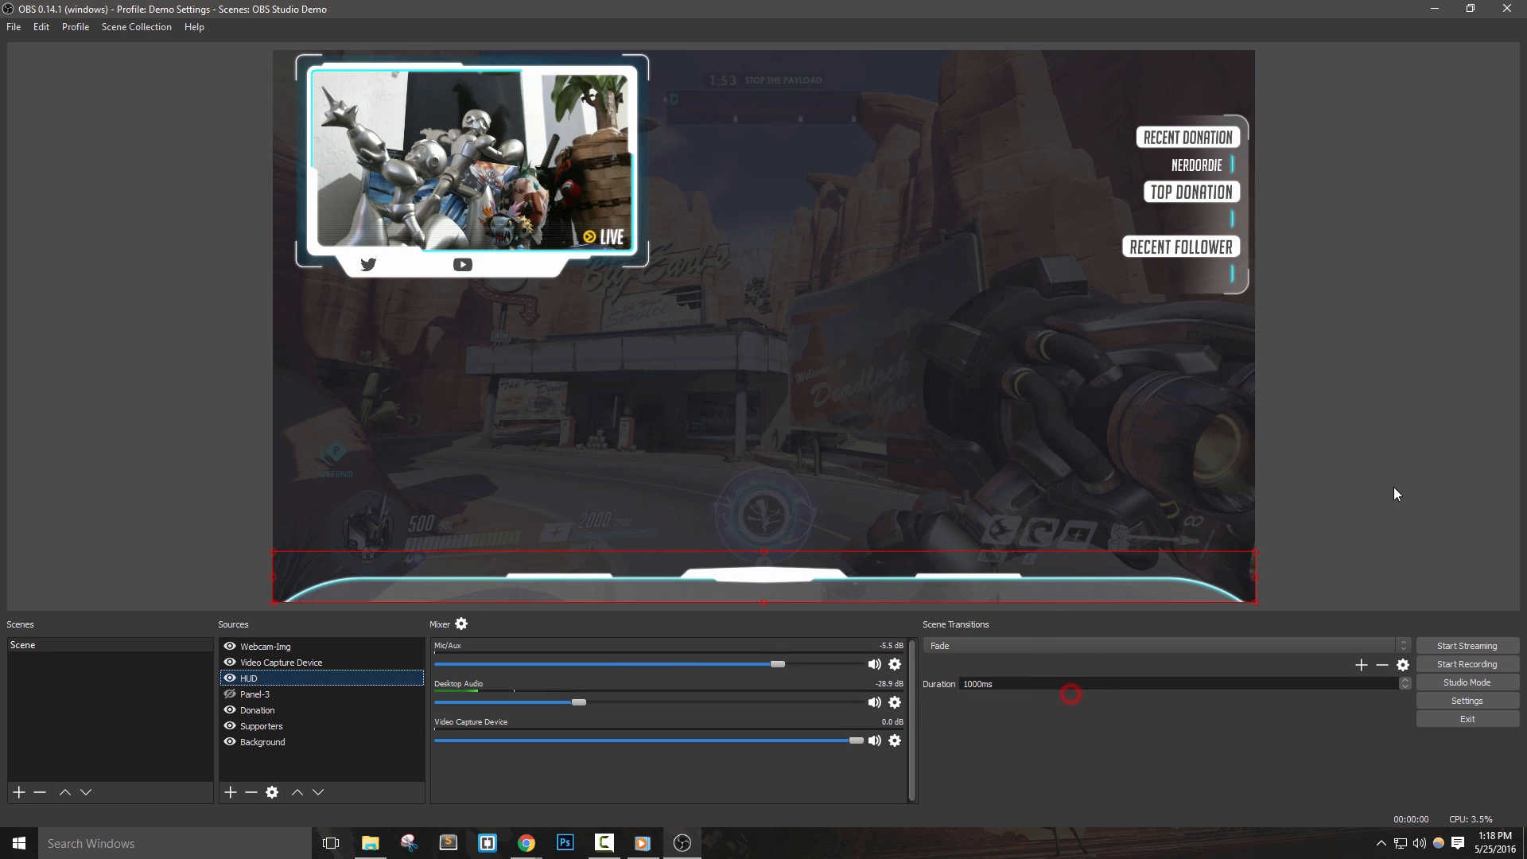